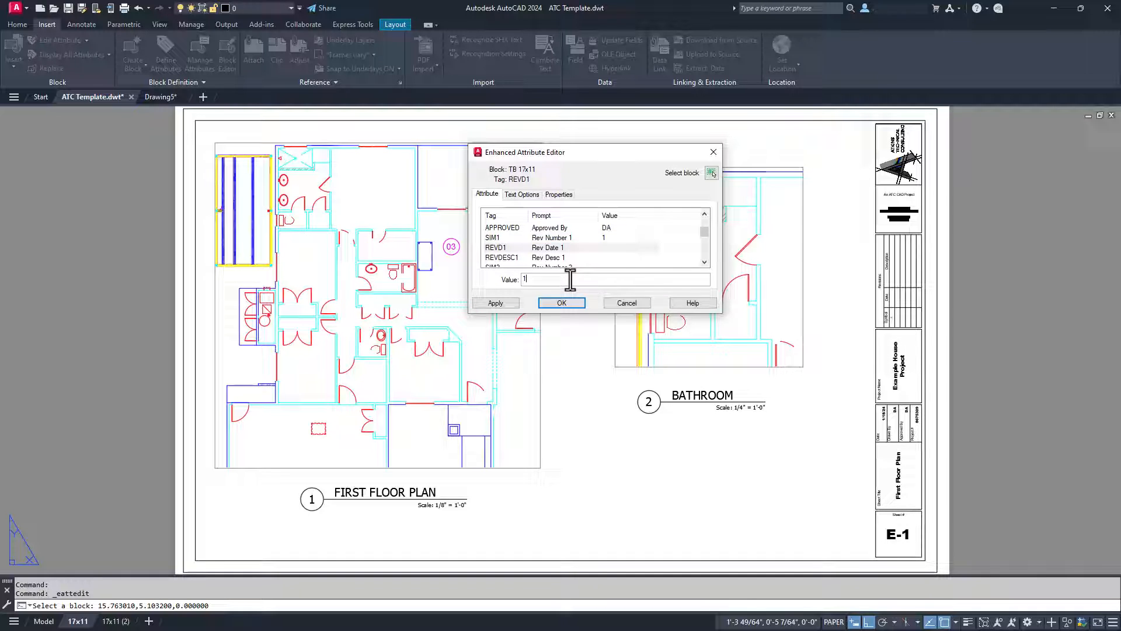
# Enter Rev Date 1 as 1/26/2024 and Rev Desc 1 as A REVISION in the Enhanced Attribute Editor.
pyautogui.write('1/26/2')
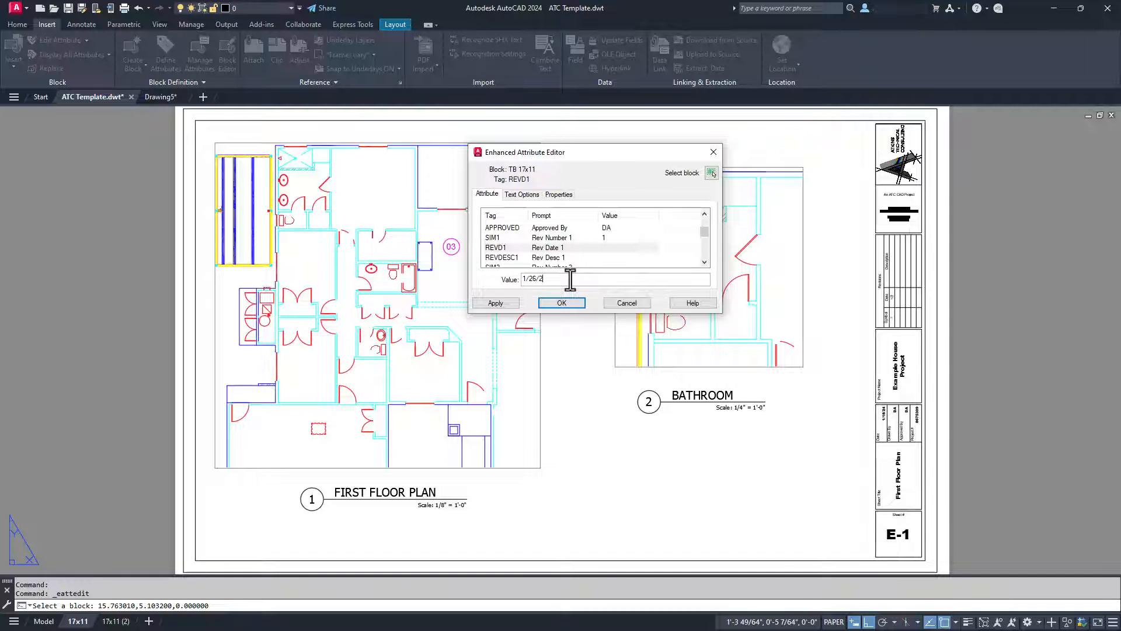
pyautogui.write('024')
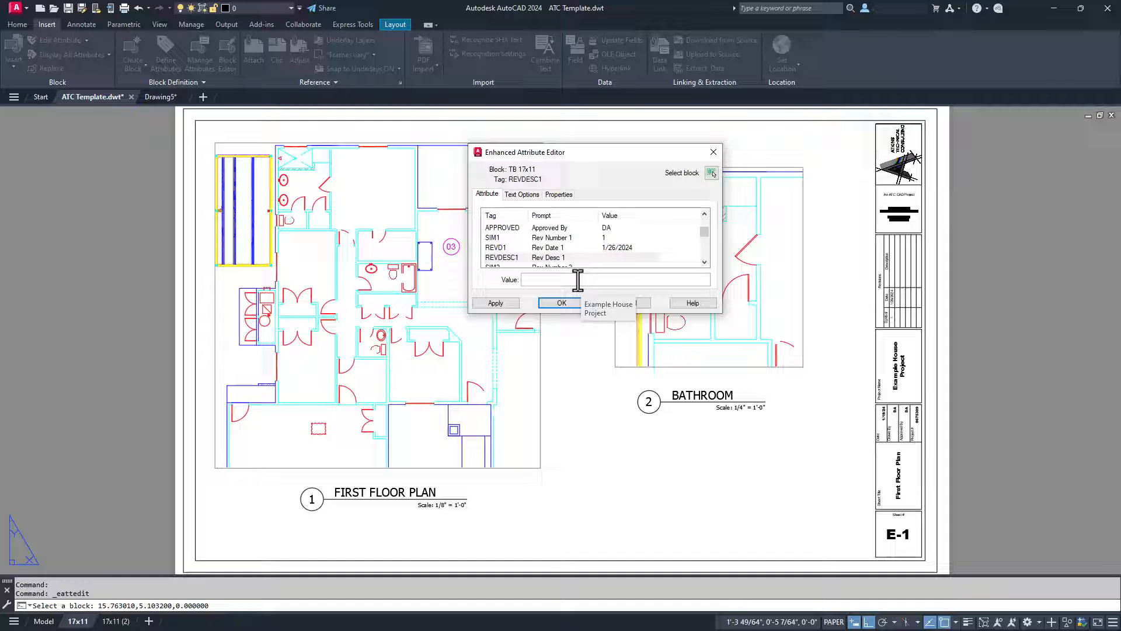
pyautogui.write('A')
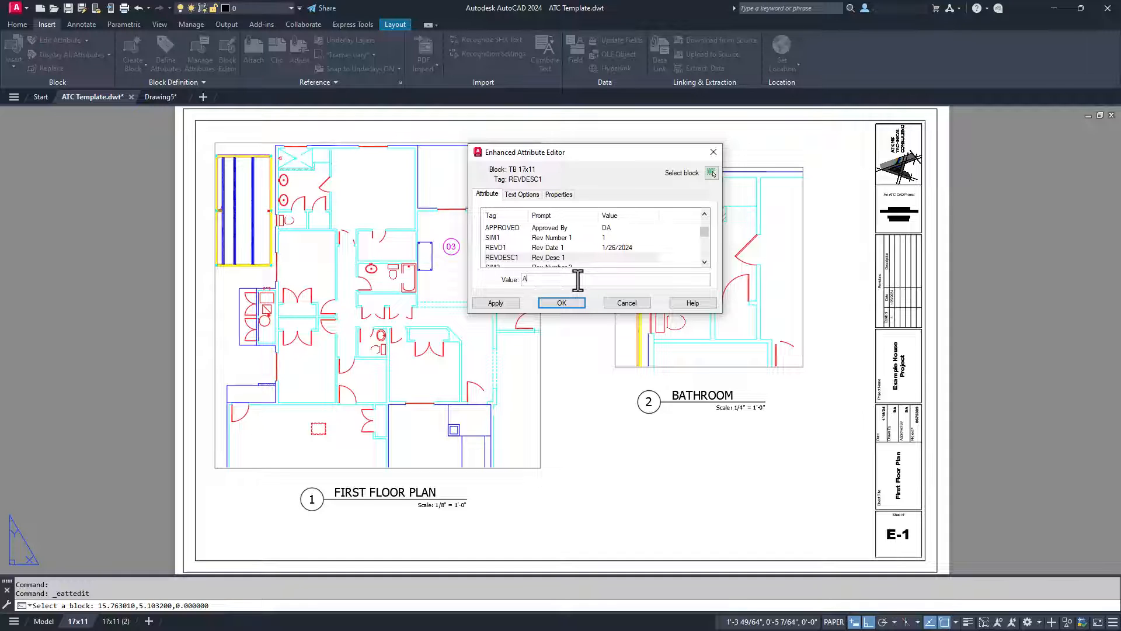
pyautogui.write('REVISION')
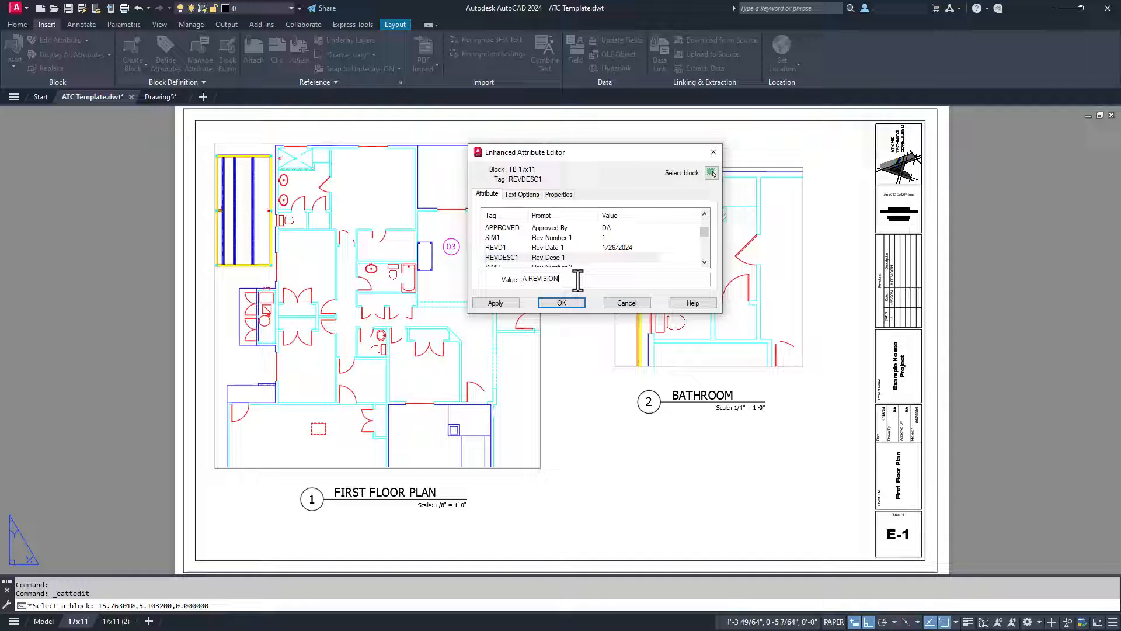
pyautogui.click(561, 303)
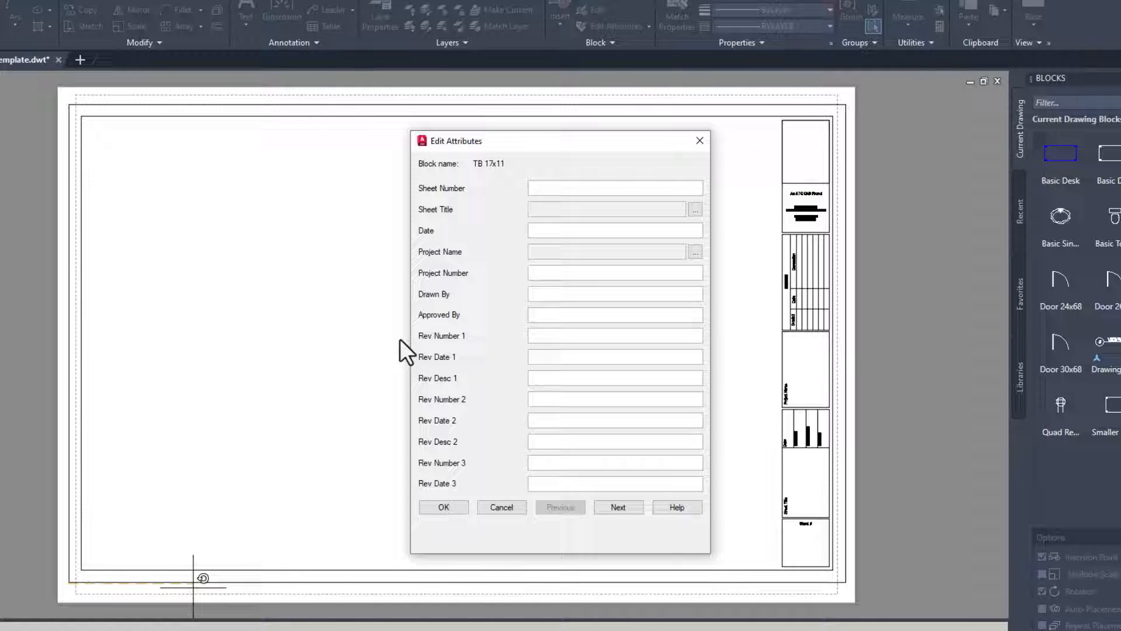
# Fill the TB 17x11 attributes with sheet ATC-, date 1/24/2, Testing and place the title block.
pyautogui.write('ATC-')
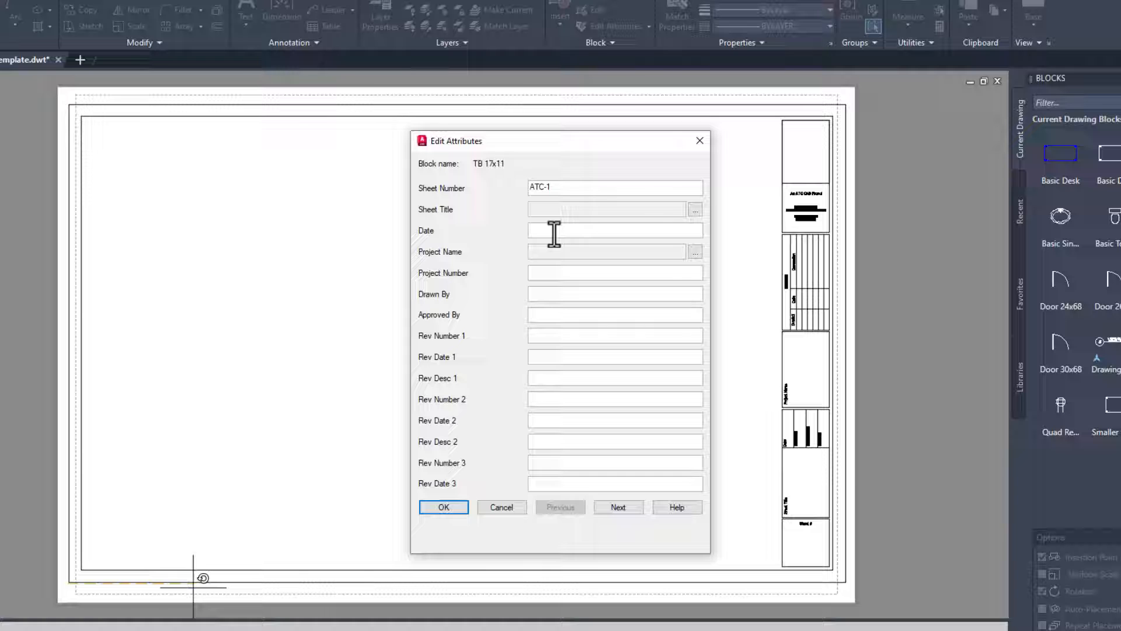
pyautogui.write('1/24/2')
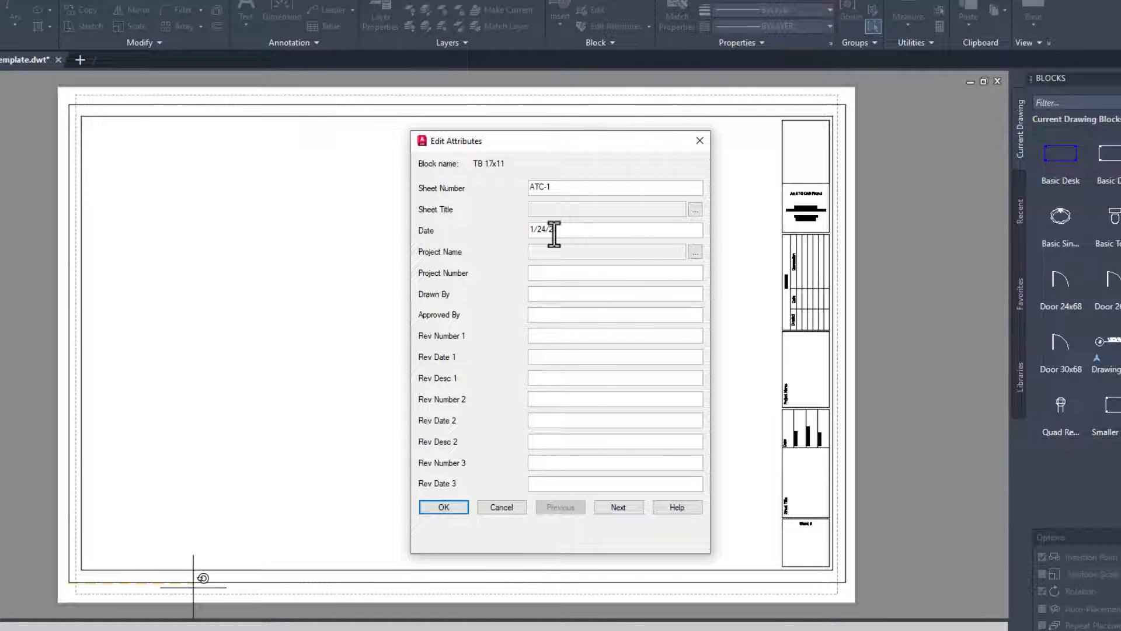
pyautogui.click(444, 507)
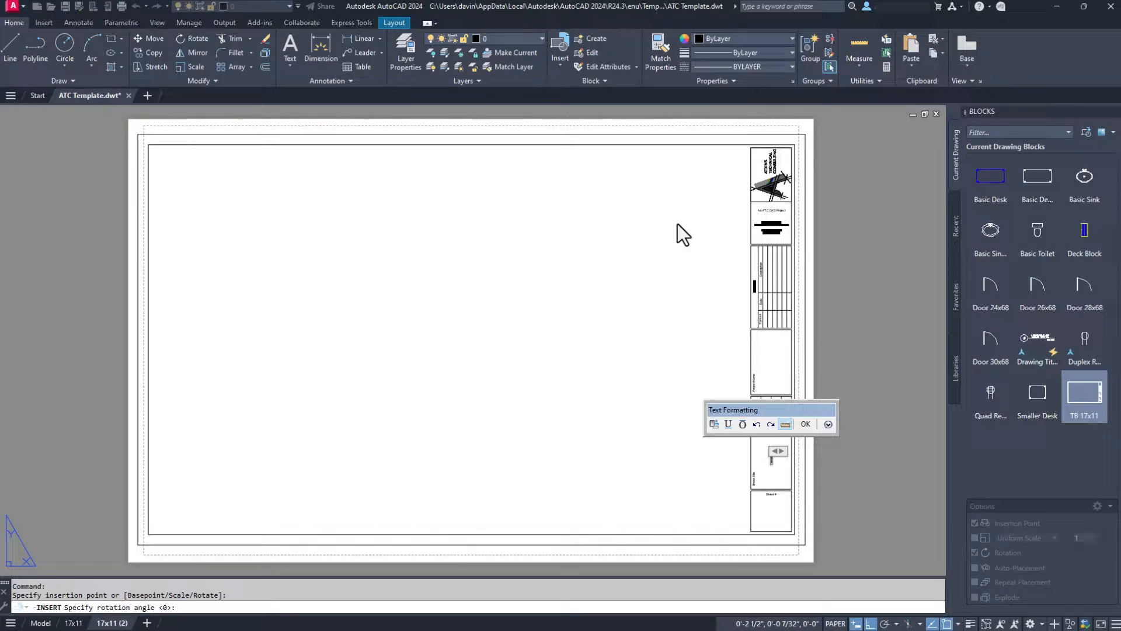
pyautogui.write('Testing')
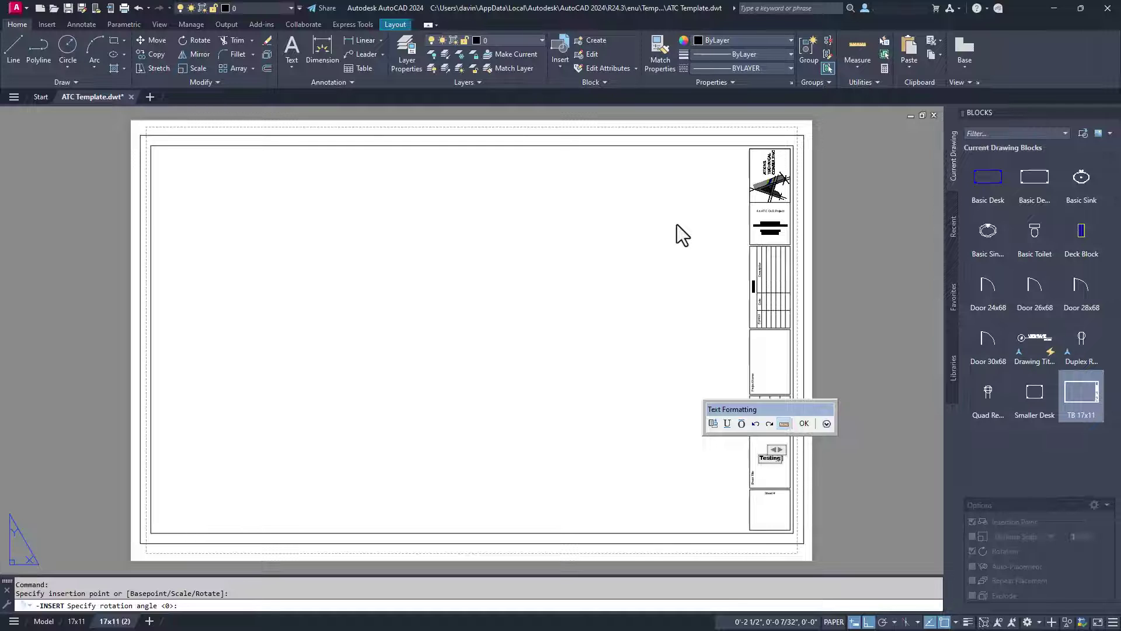
pyautogui.click(803, 423)
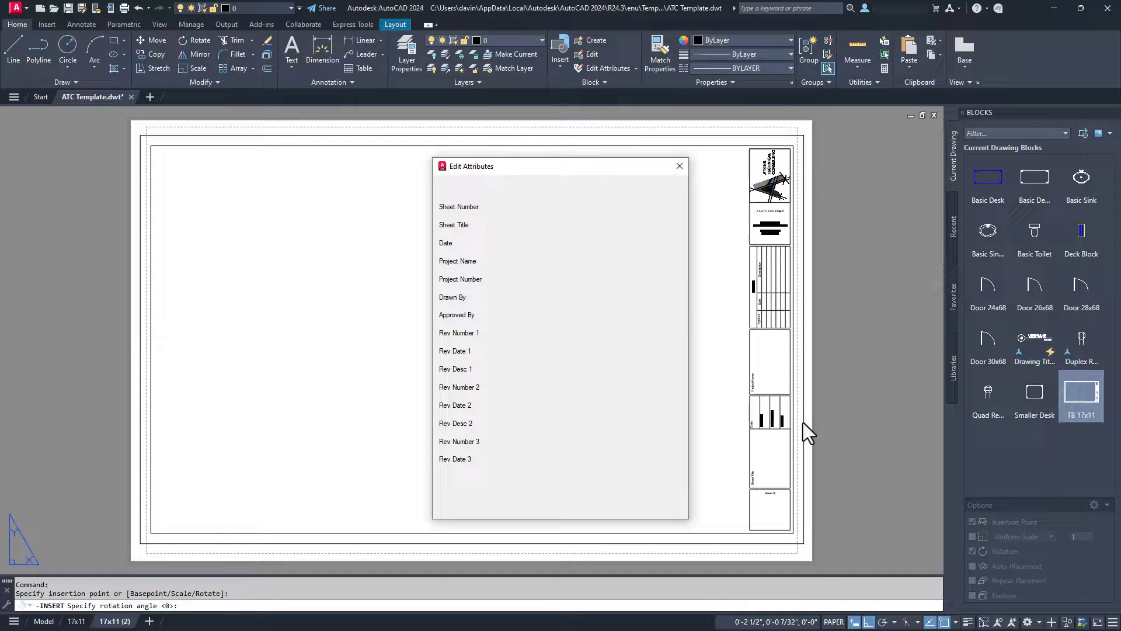
# Accept the entered title block values and select the sheet number attribute for editing.
pyautogui.click(678, 166)
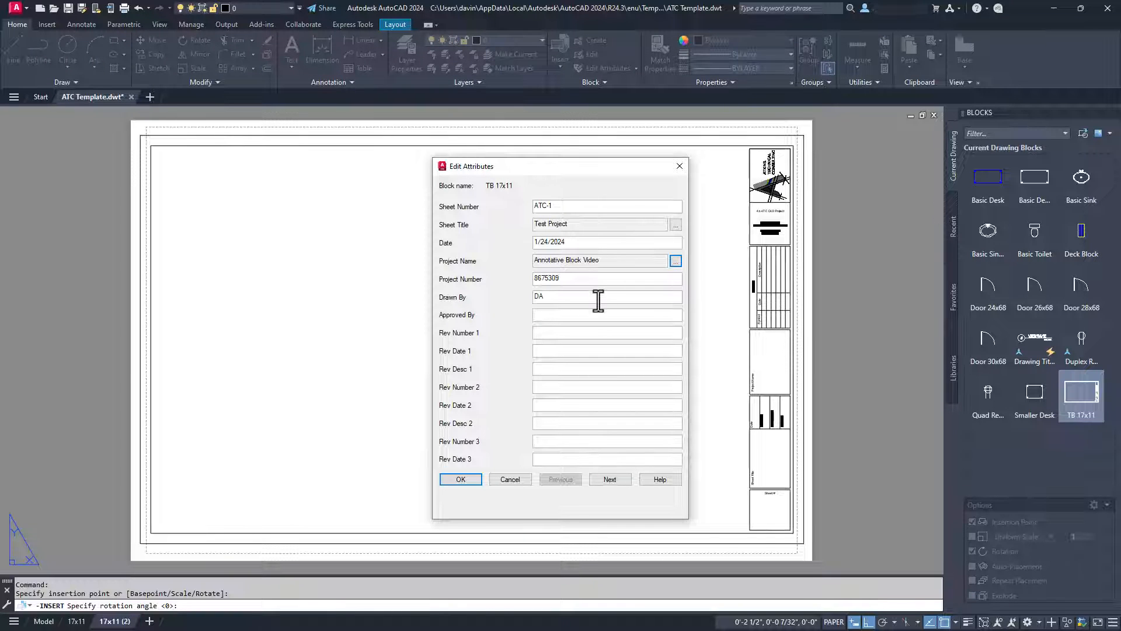
pyautogui.click(460, 479)
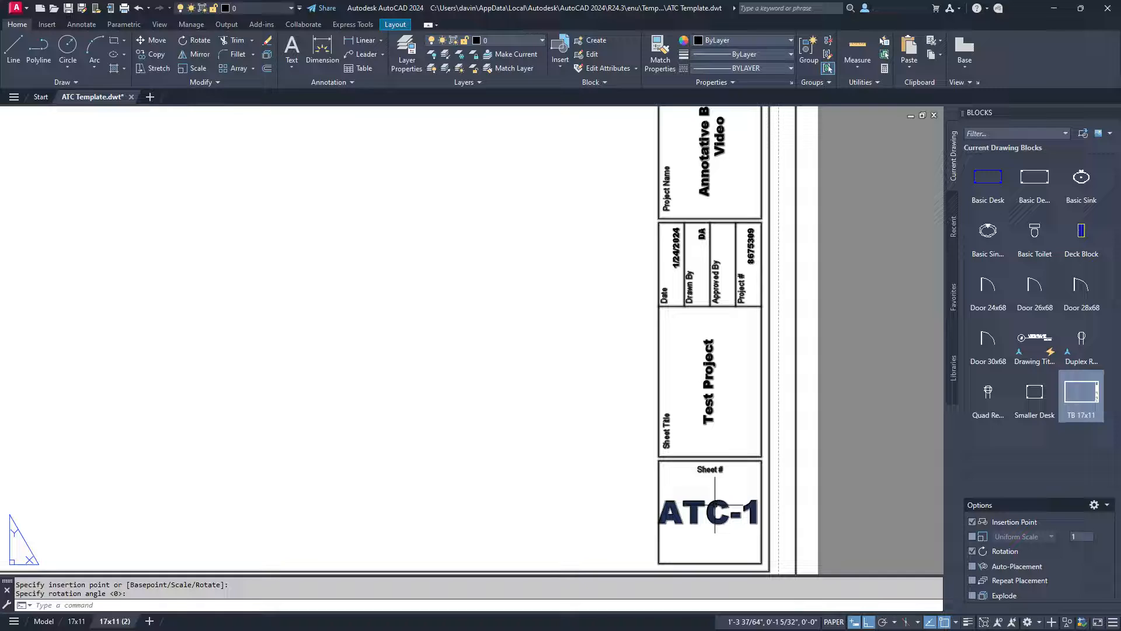
pyautogui.doubleClick(708, 511)
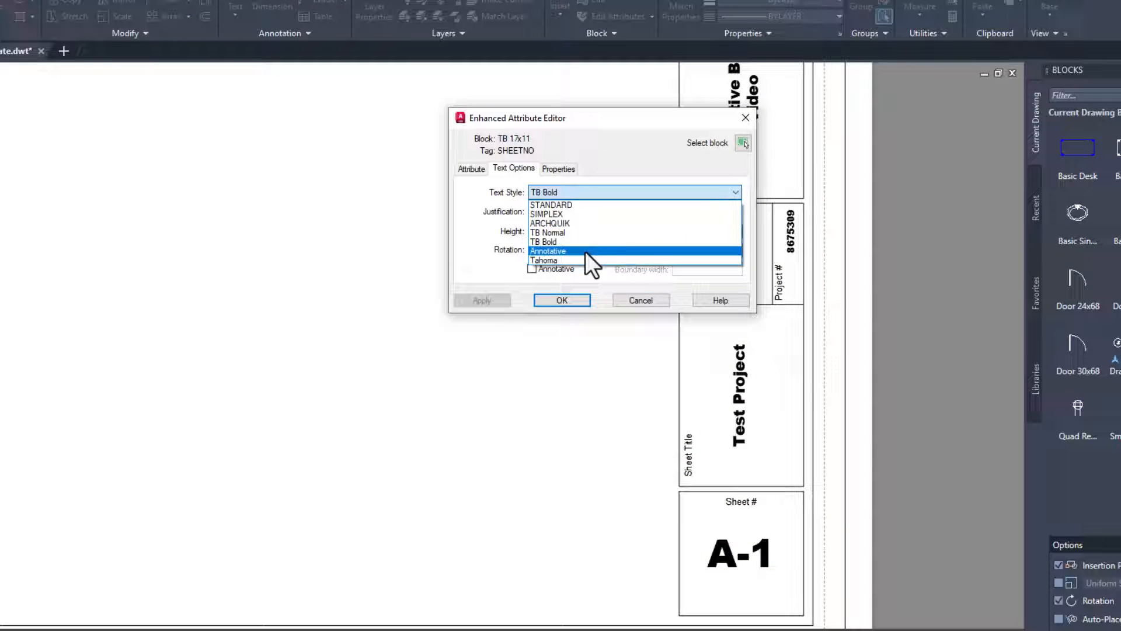
# Change the sheet number A-1 from TB Bold to TB Normal text style and apply it.
pyautogui.click(547, 233)
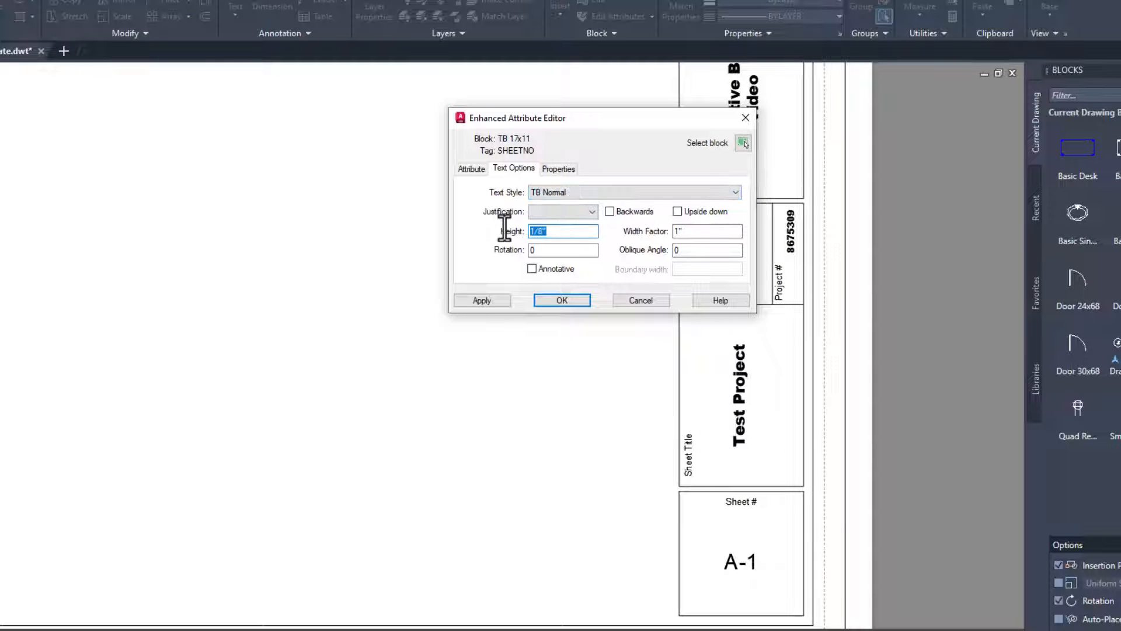
pyautogui.click(592, 211)
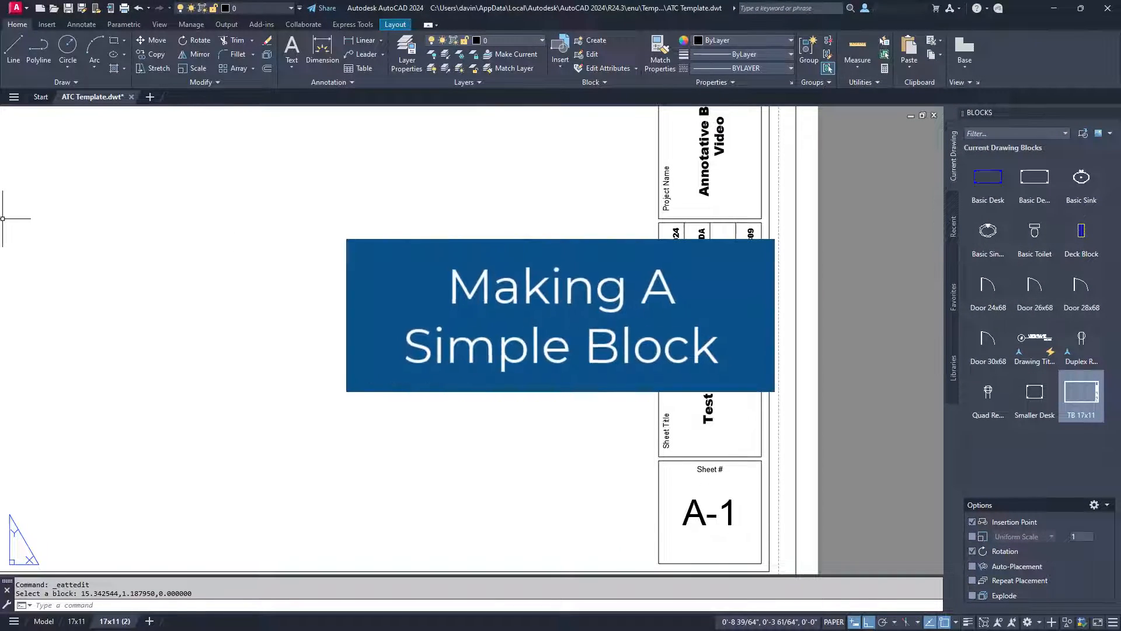
# Switch from the title block layout to the floor plan in model space.
pyautogui.click(44, 620)
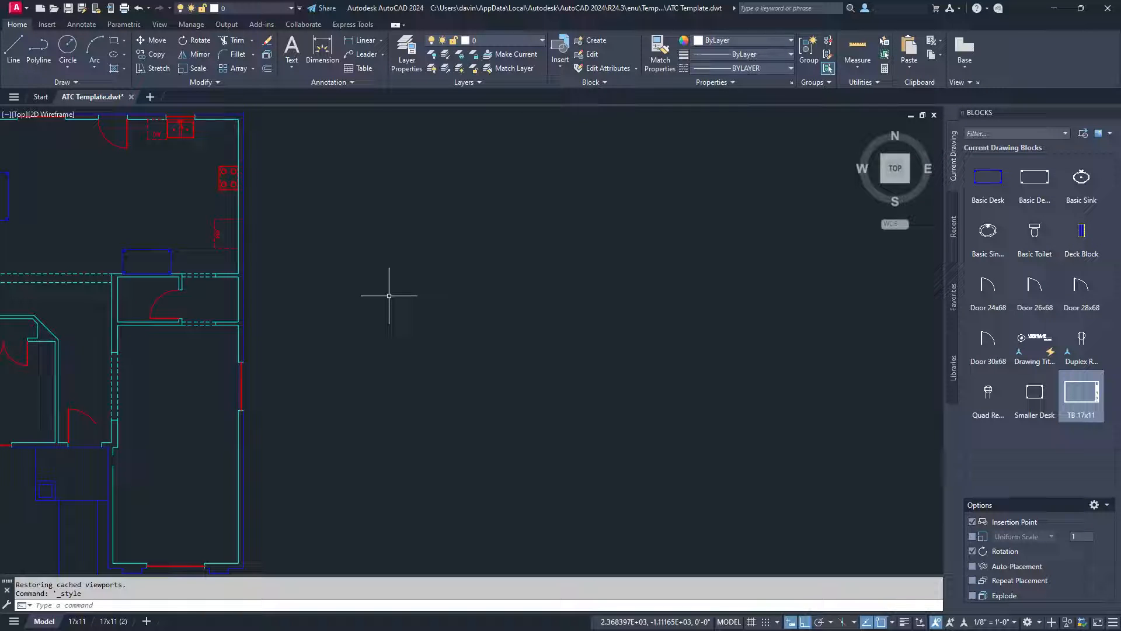
pyautogui.moveTo(399, 300)
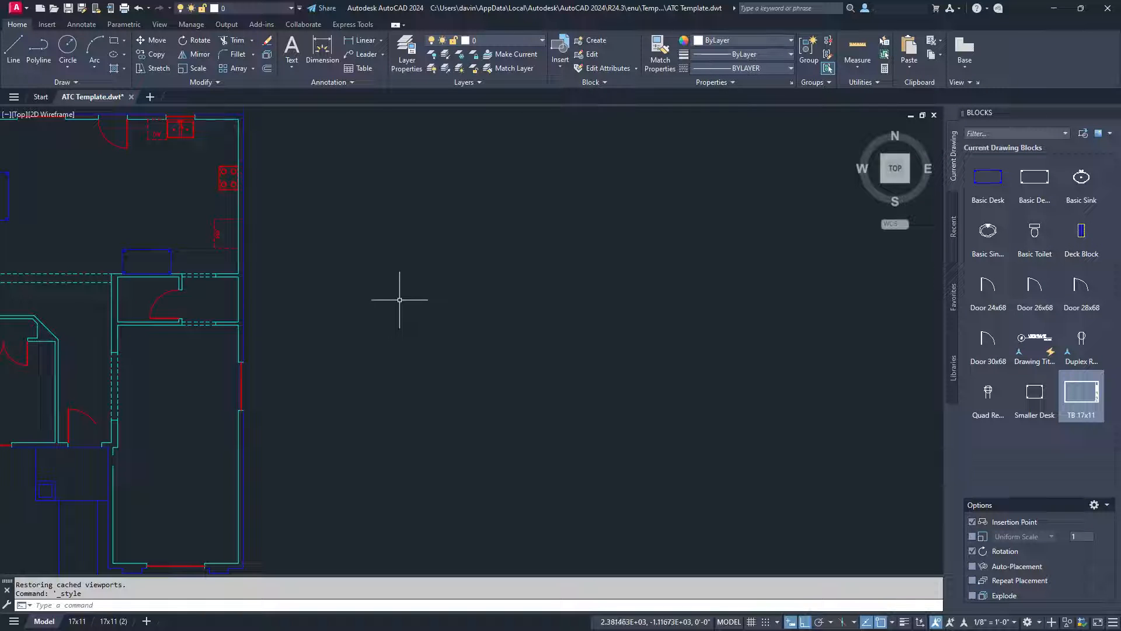
pyautogui.moveTo(395, 296)
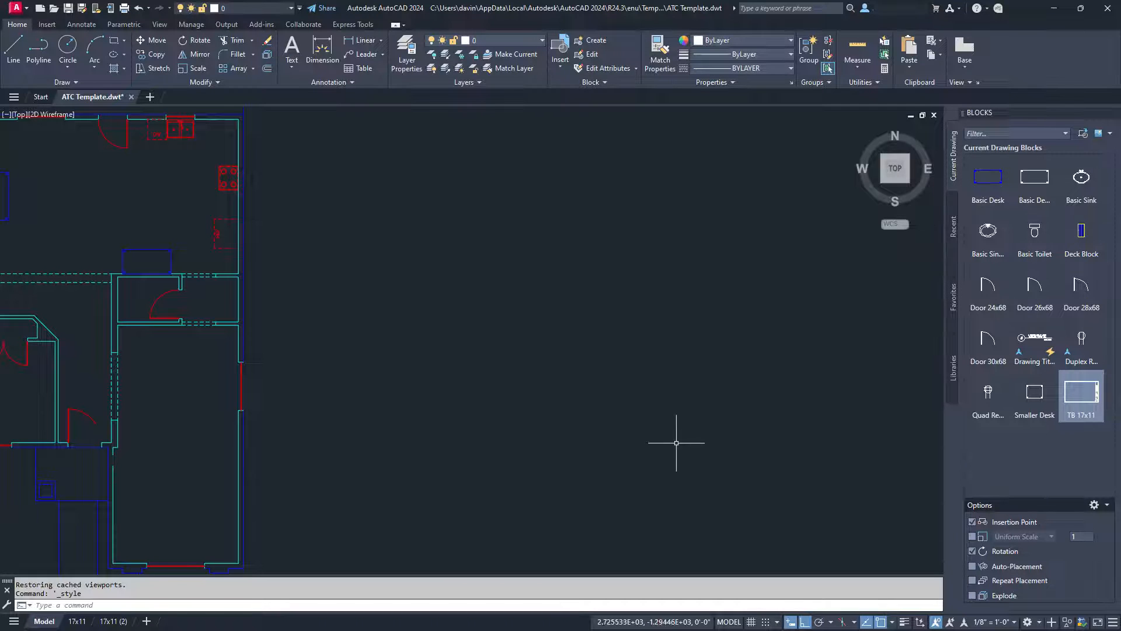
# Set the annotation scale to 1:1, make Keynotes current and show the Insert ribbon tools.
pyautogui.click(991, 621)
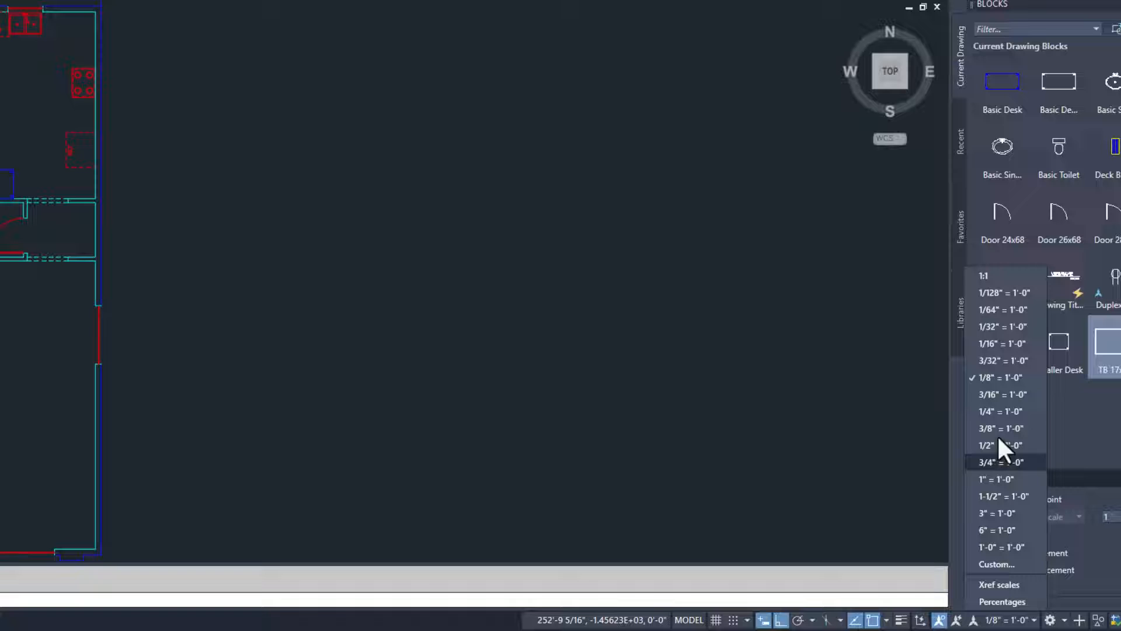
pyautogui.click(984, 275)
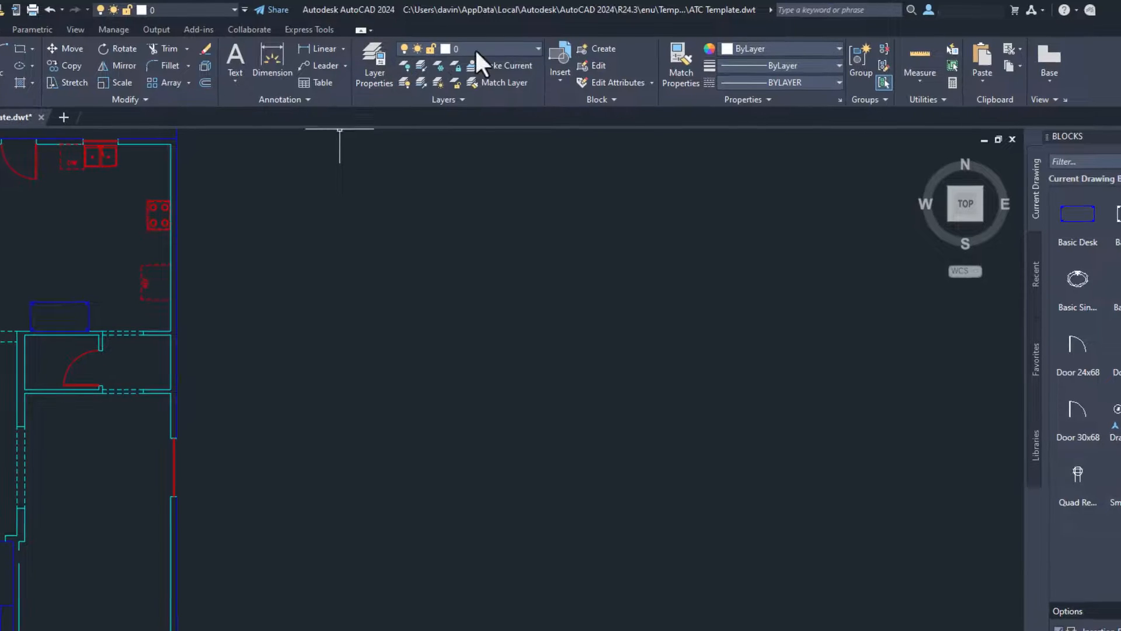
pyautogui.click(537, 49)
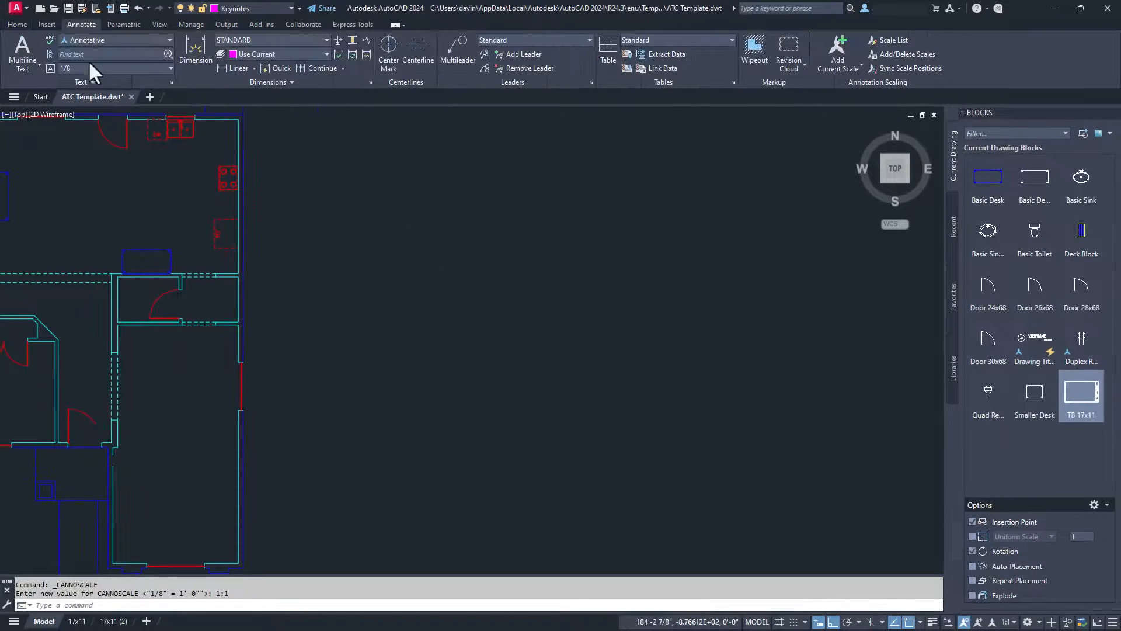
pyautogui.click(56, 25)
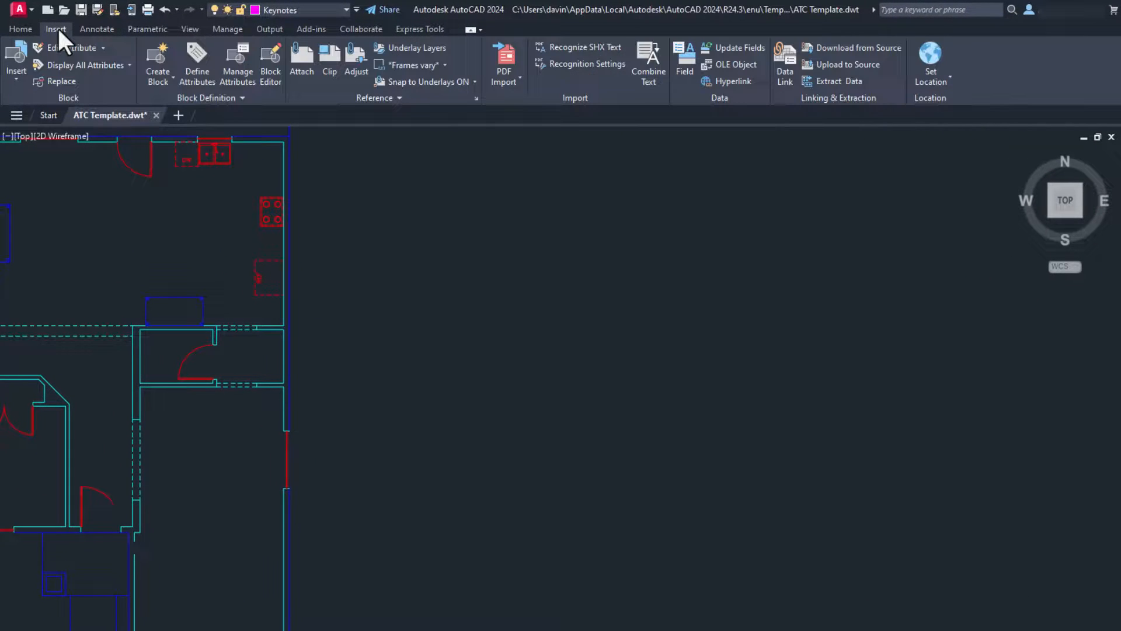
pyautogui.moveTo(114, 67)
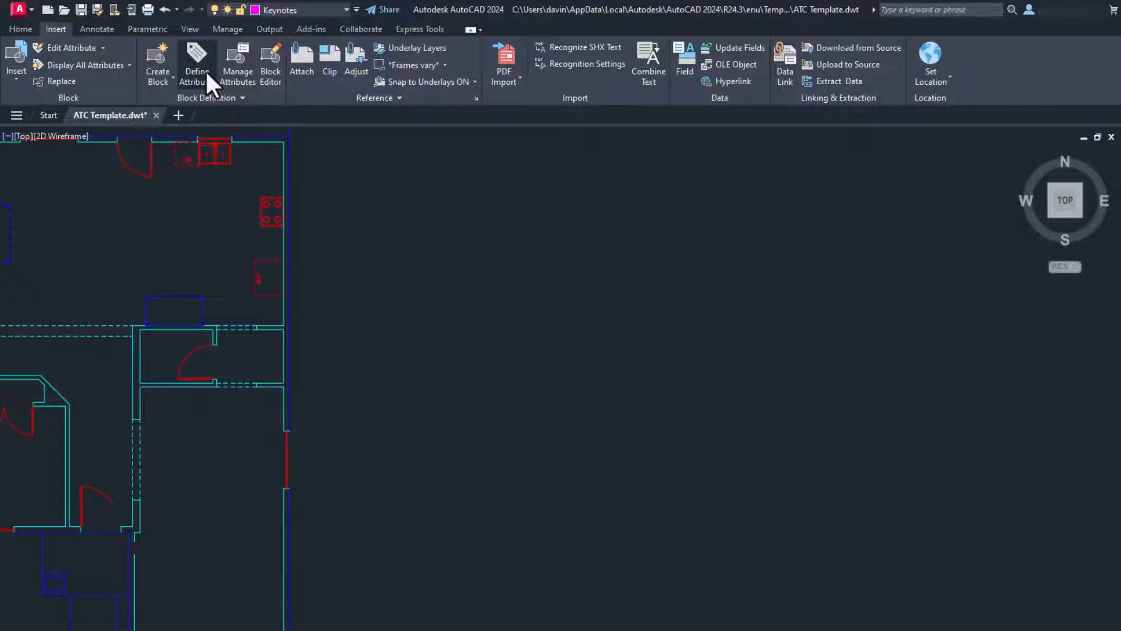
# Define attribute NOTE with prompt Insert Keynote and default value XX.
pyautogui.click(197, 64)
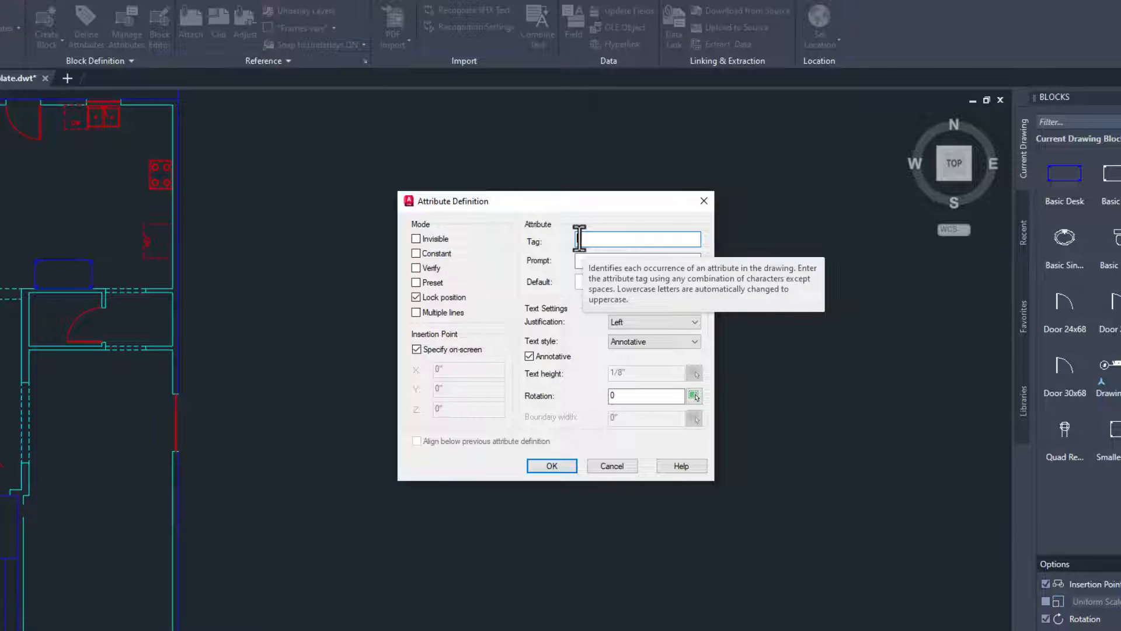
pyautogui.moveTo(525, 293)
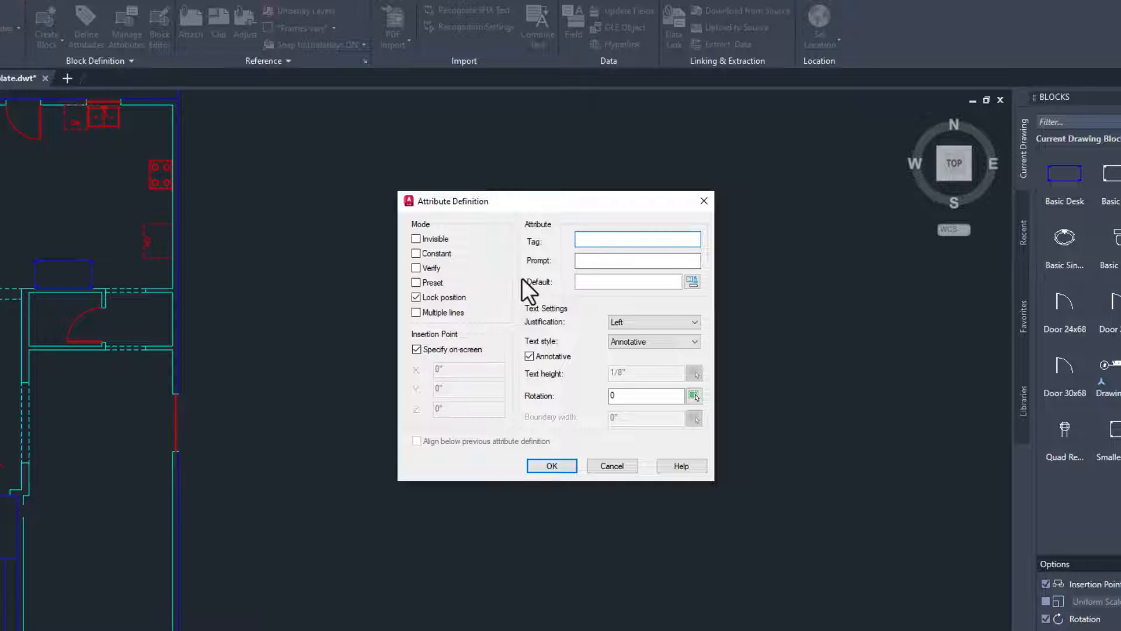
pyautogui.write('NOTE')
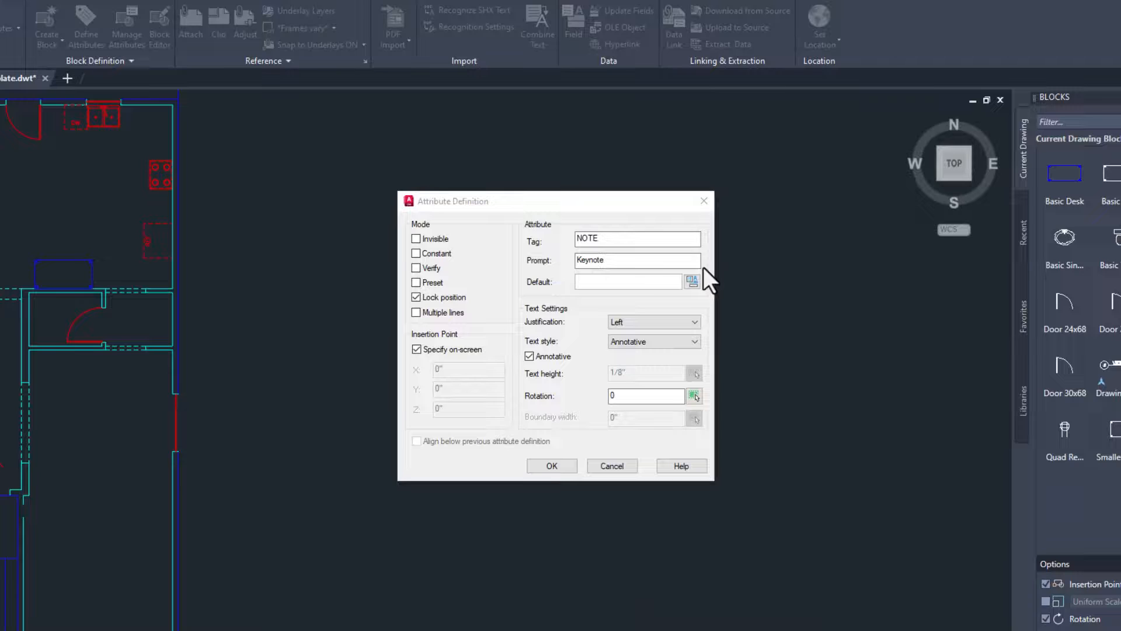
pyautogui.click(637, 260)
pyautogui.write('Insert ')
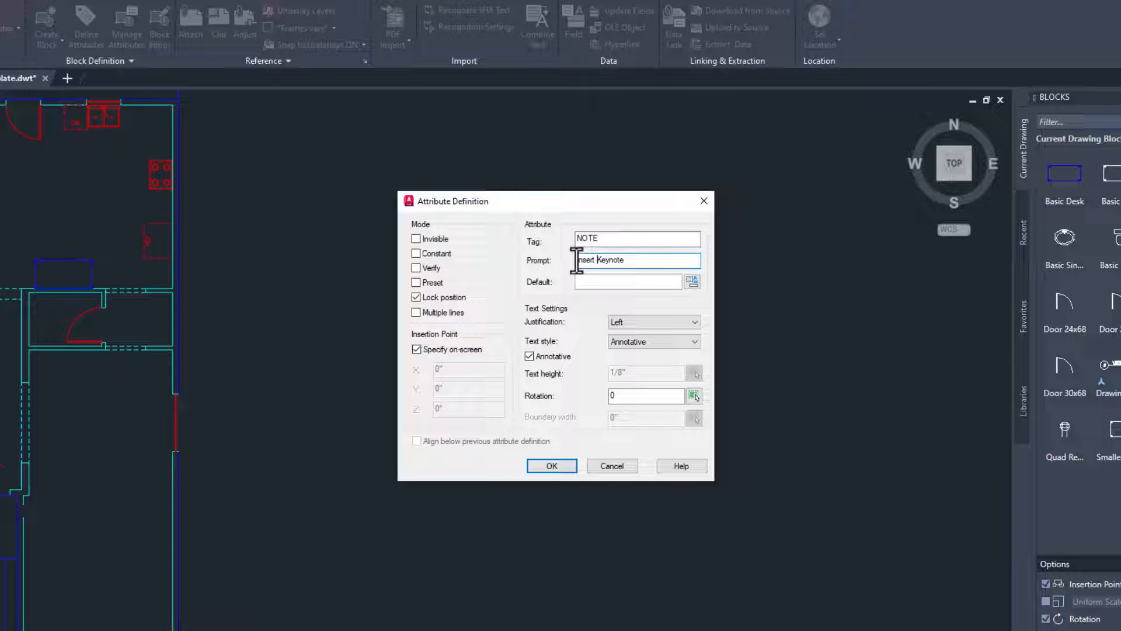
pyautogui.click(627, 281)
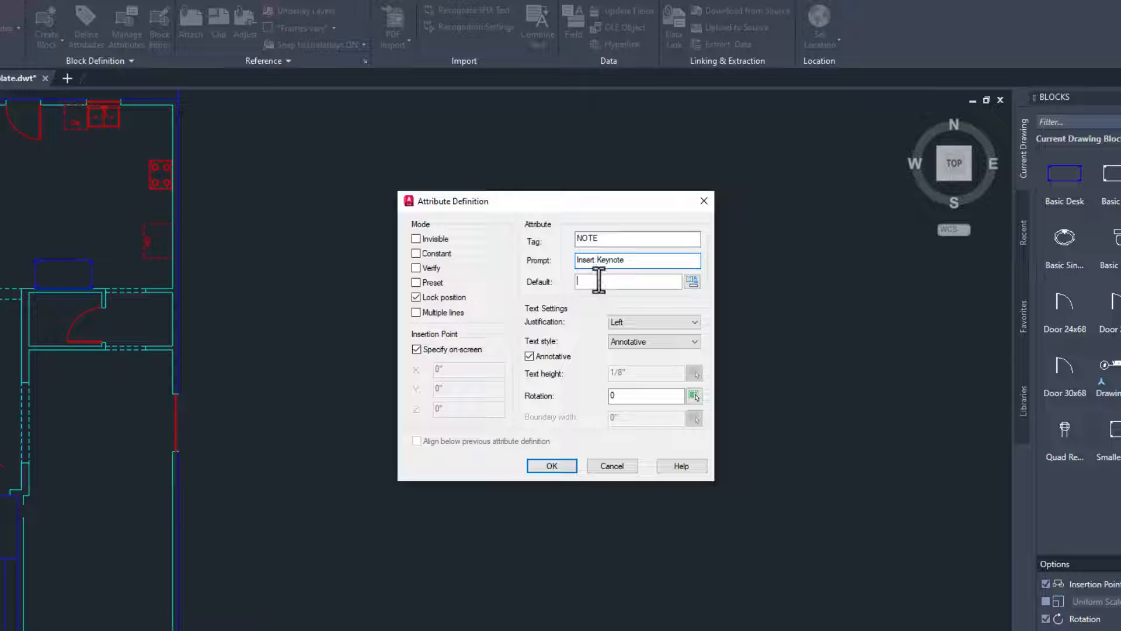
pyautogui.write('XX')
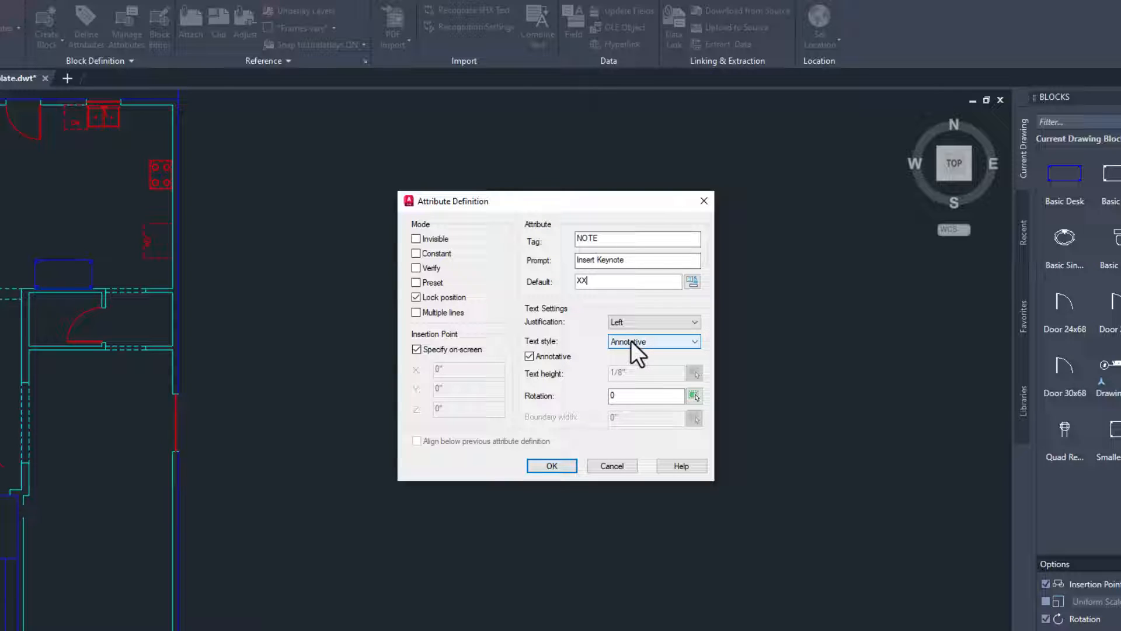
pyautogui.moveTo(630, 342)
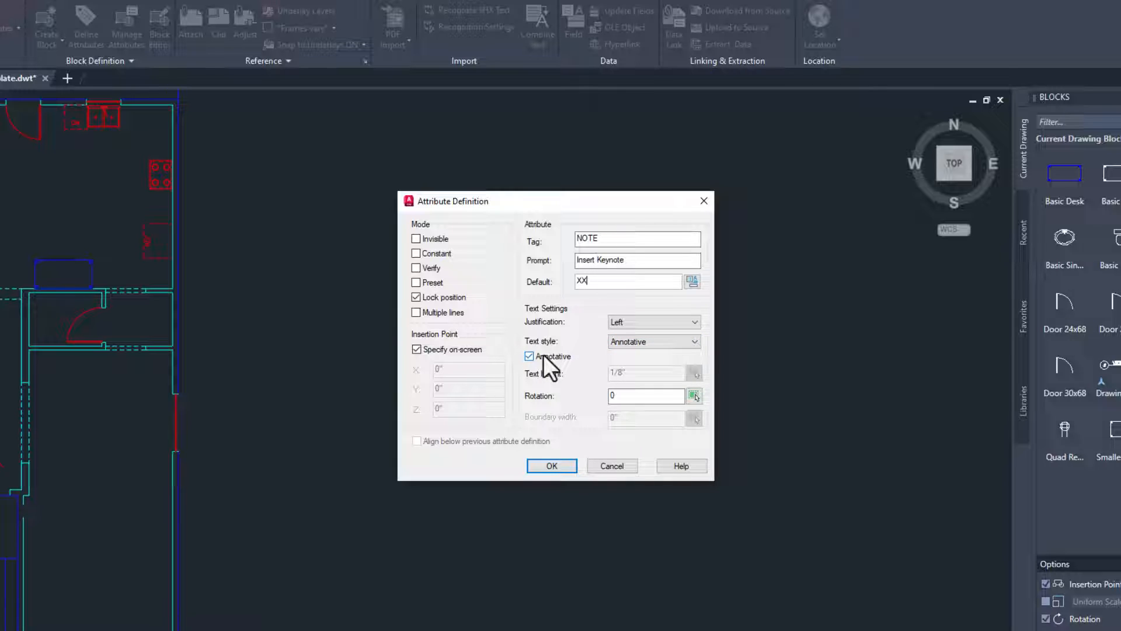
# Make the attribute text annotative, justified middle center, and confirm the definition.
pyautogui.click(529, 356)
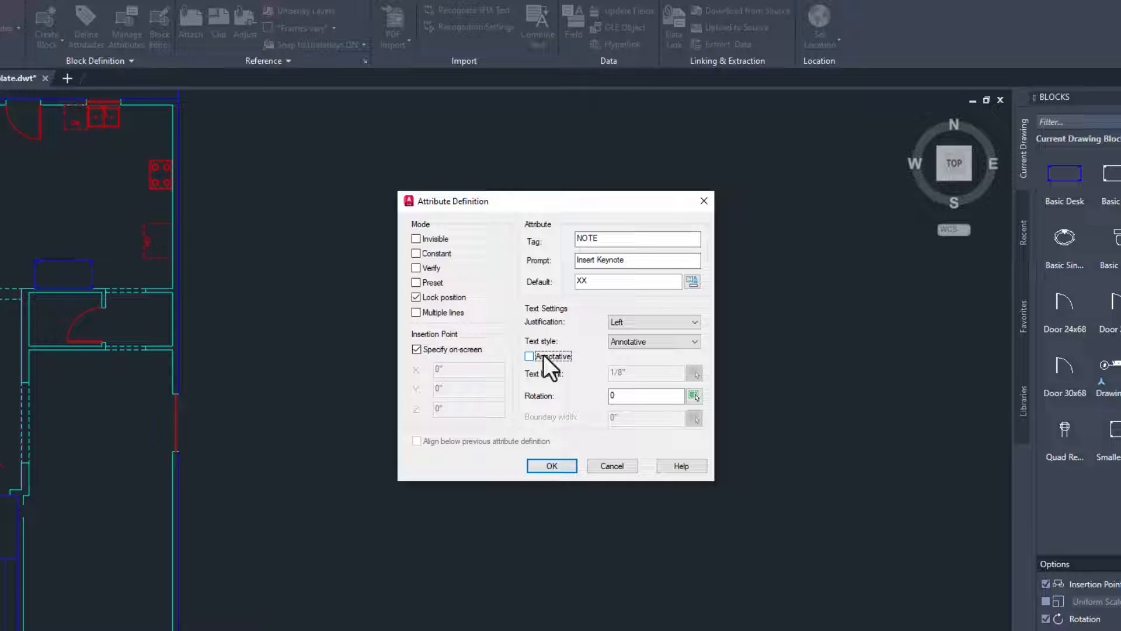
pyautogui.moveTo(549, 356)
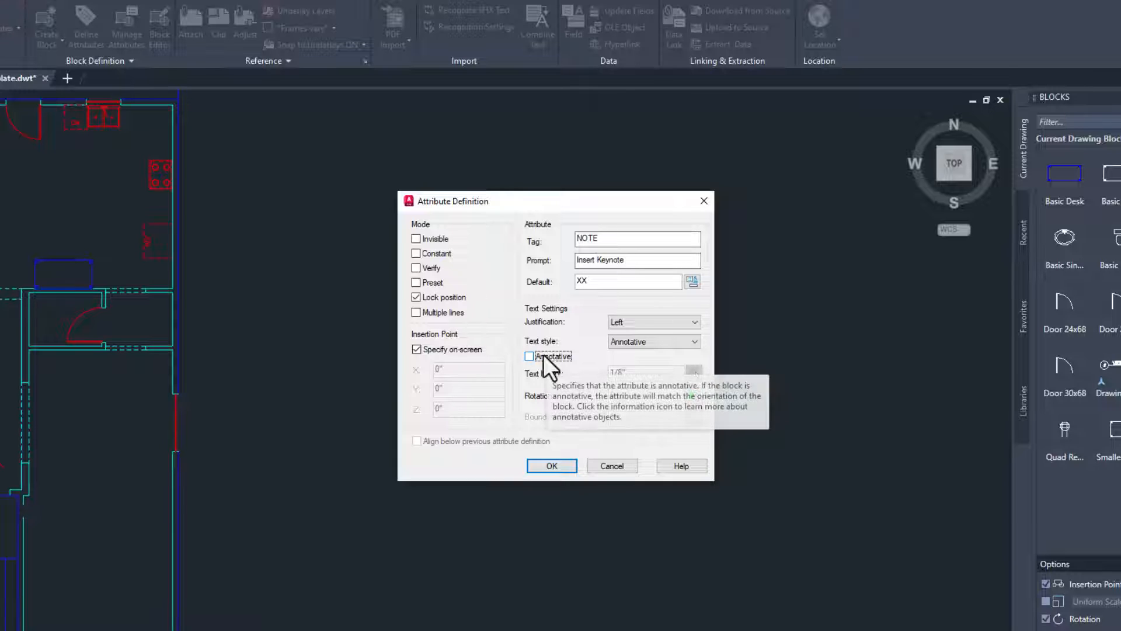
pyautogui.moveTo(464, 318)
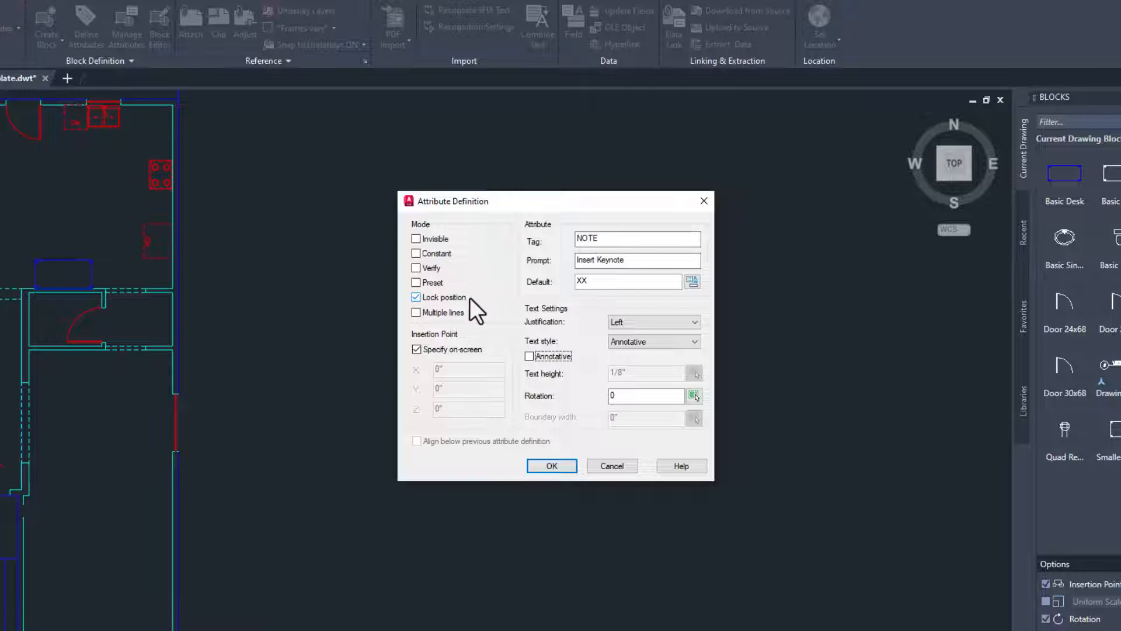
pyautogui.moveTo(651, 321)
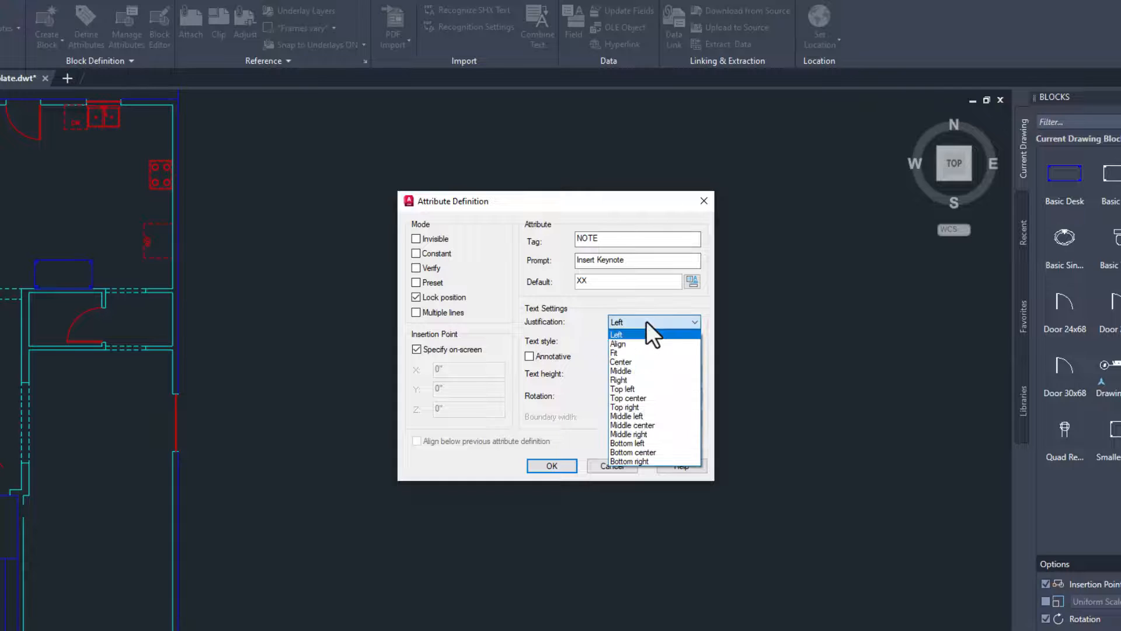
pyautogui.moveTo(650, 361)
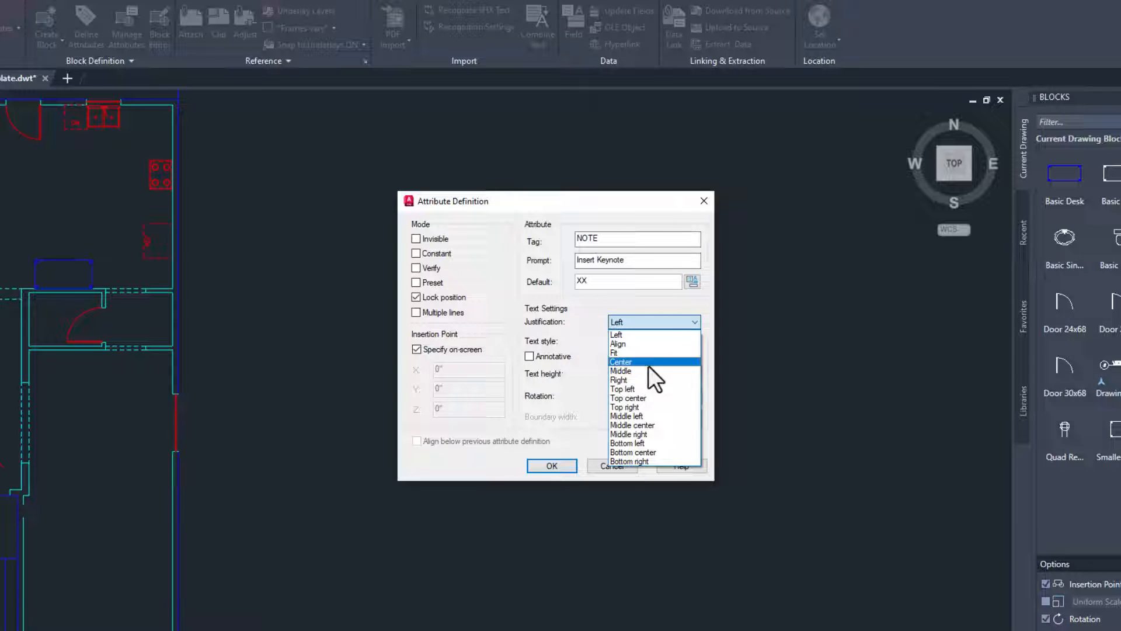
pyautogui.click(632, 425)
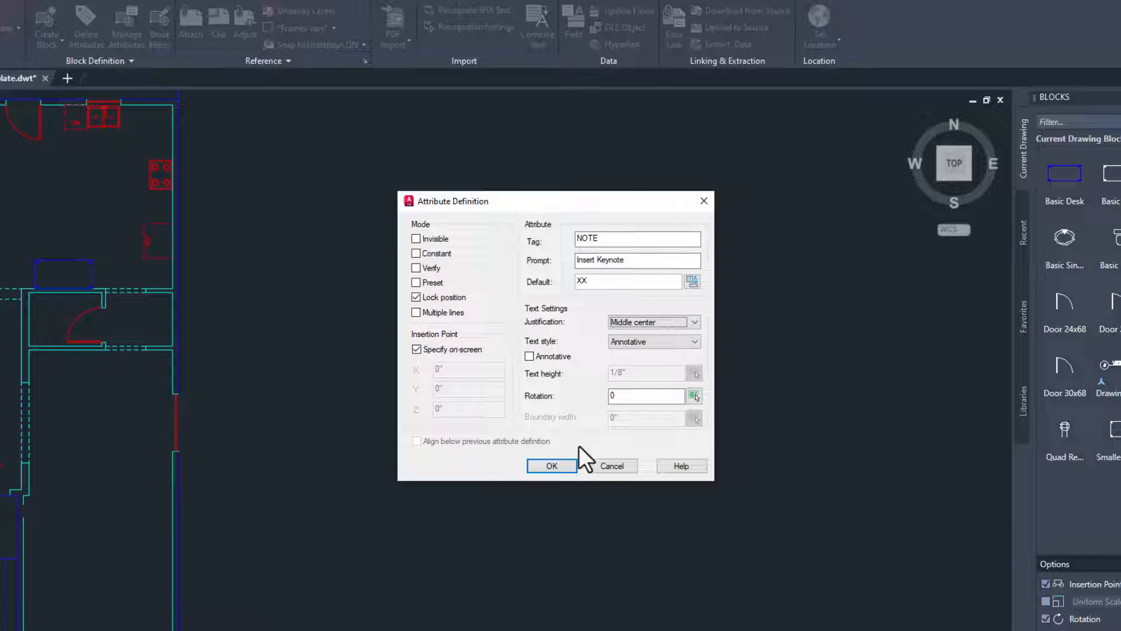
pyautogui.moveTo(552, 465)
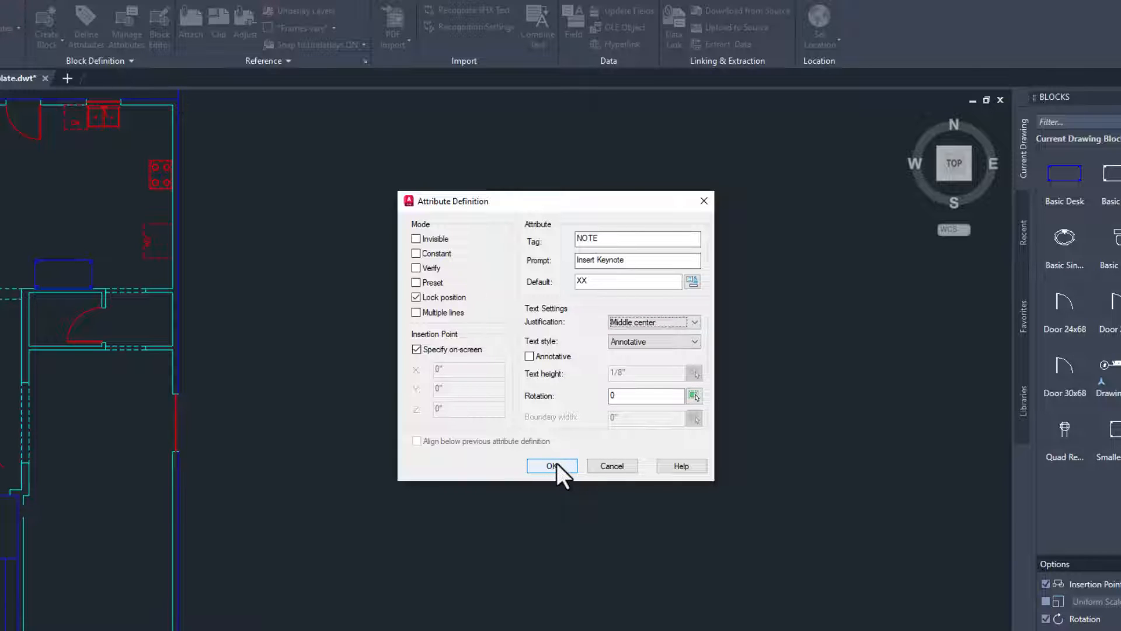
pyautogui.click(551, 465)
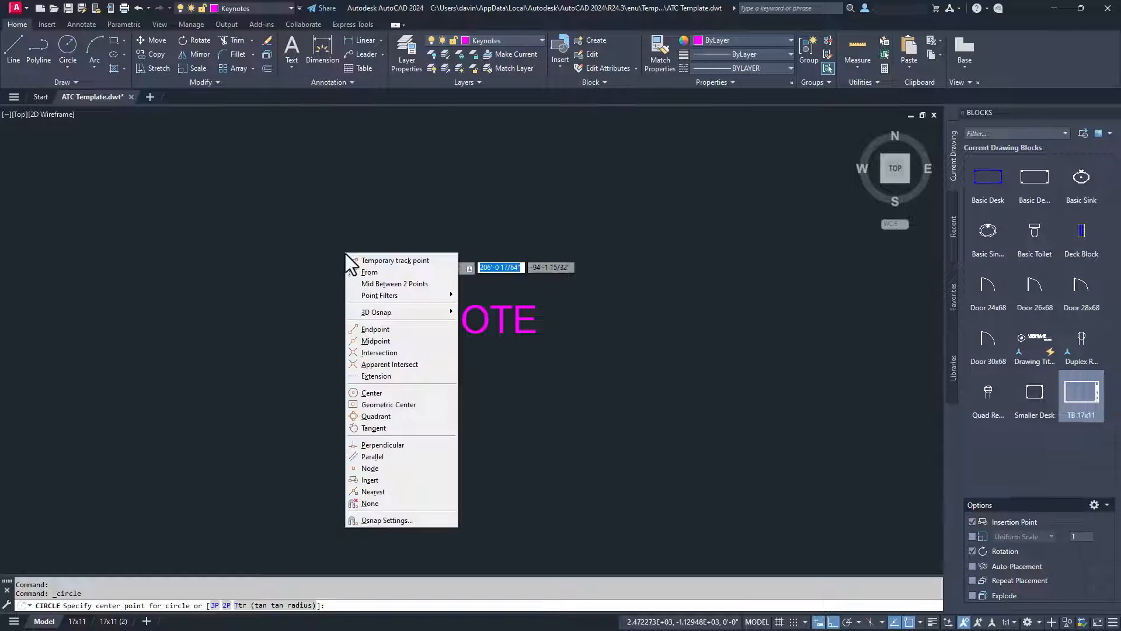
pyautogui.moveTo(404, 422)
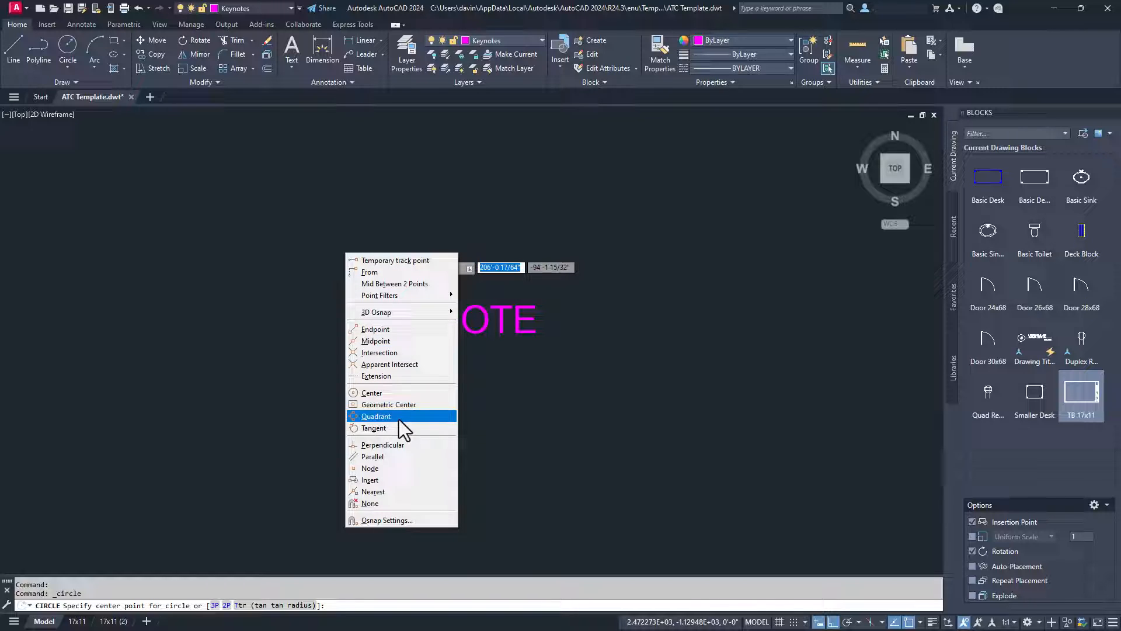
# Draw a circle around the NOTE attribute text using a quadrant snap.
pyautogui.click(369, 480)
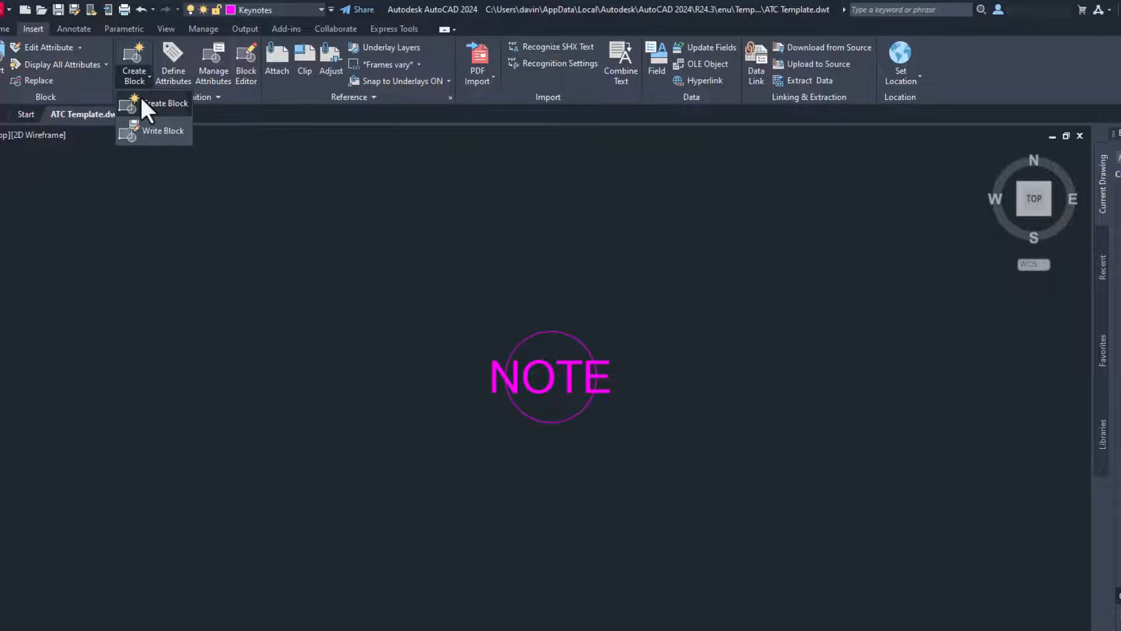
# Create an annotative block Keynote from the circle and NOTE text, accepting value XX.
pyautogui.click(164, 103)
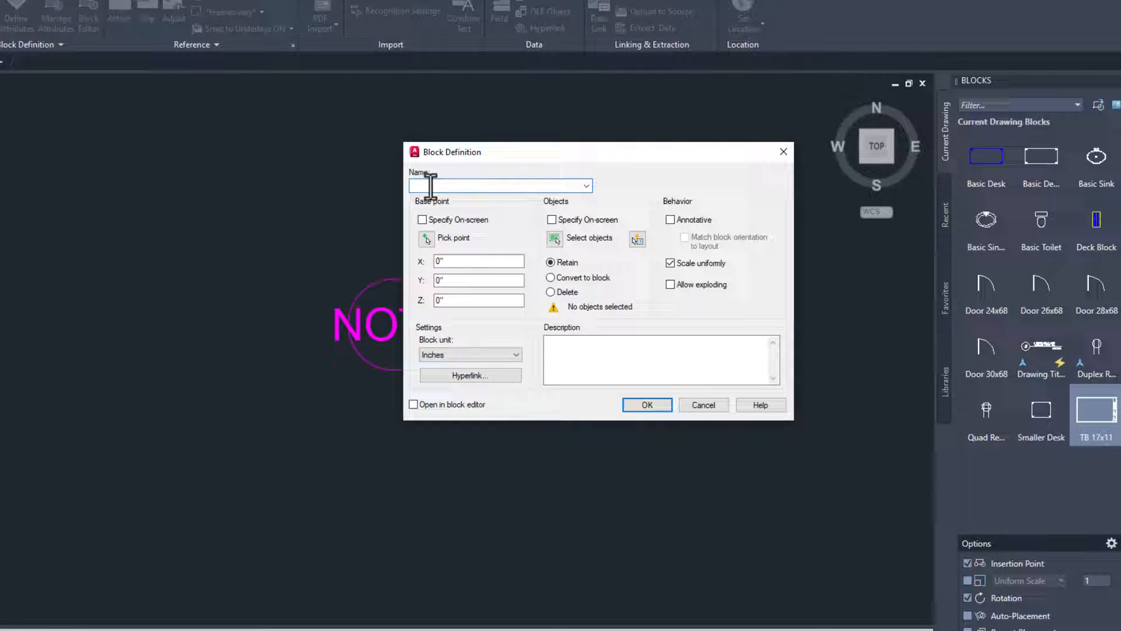
pyautogui.write('Keynote')
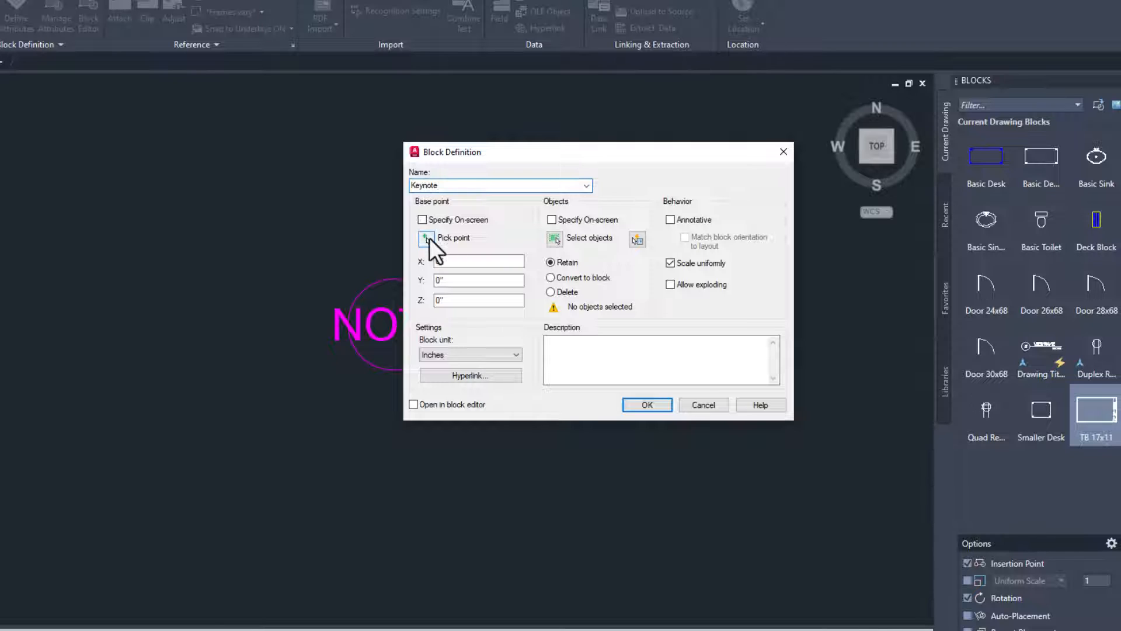
pyautogui.click(426, 237)
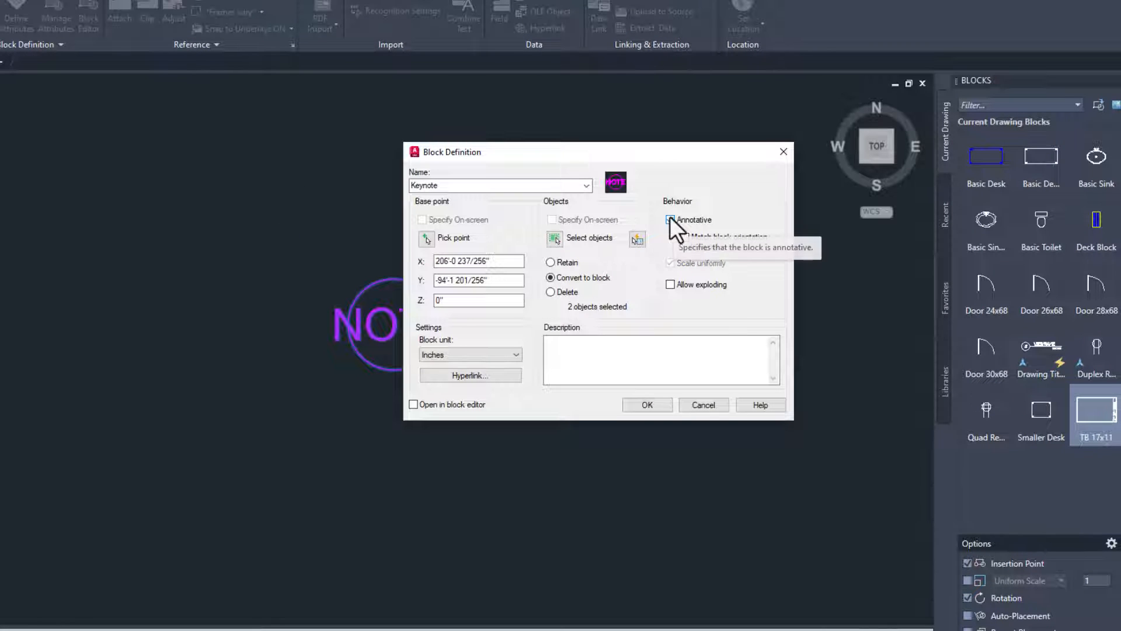
pyautogui.click(670, 220)
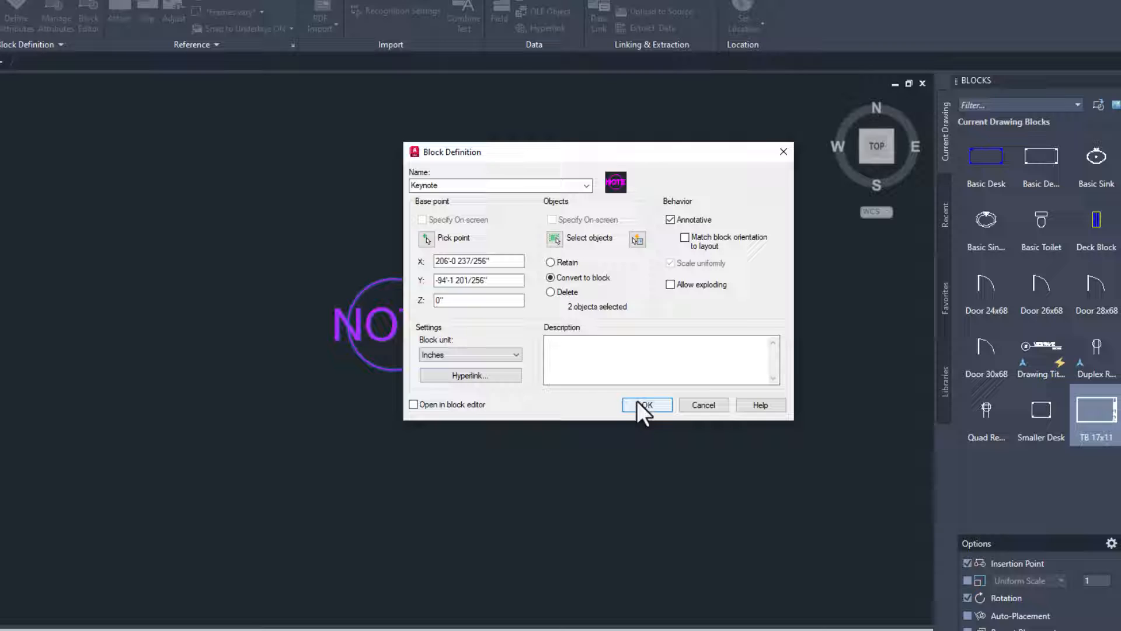
pyautogui.click(646, 405)
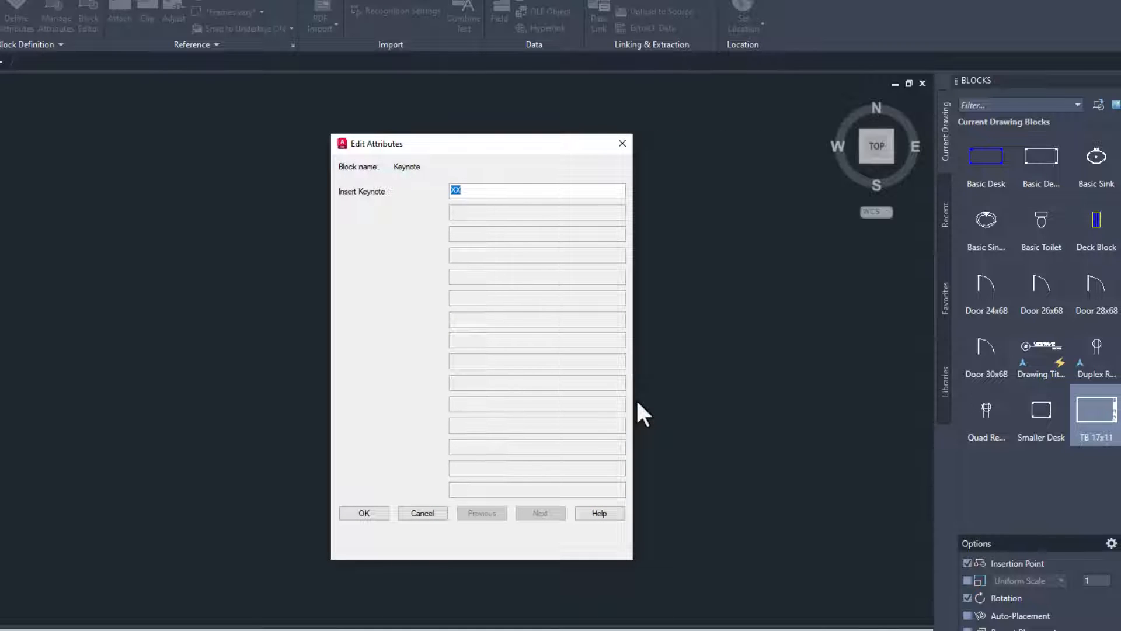
pyautogui.click(364, 512)
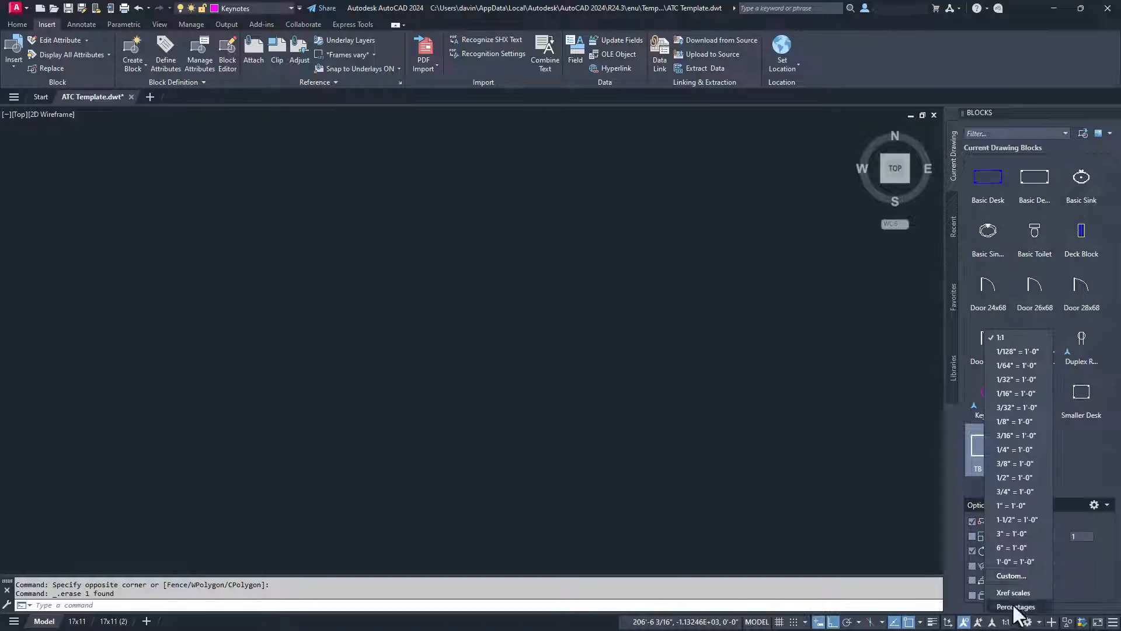
# Place a Keynote bubble on the 17x11 layout between the floor plan and bathroom views.
pyautogui.click(1013, 449)
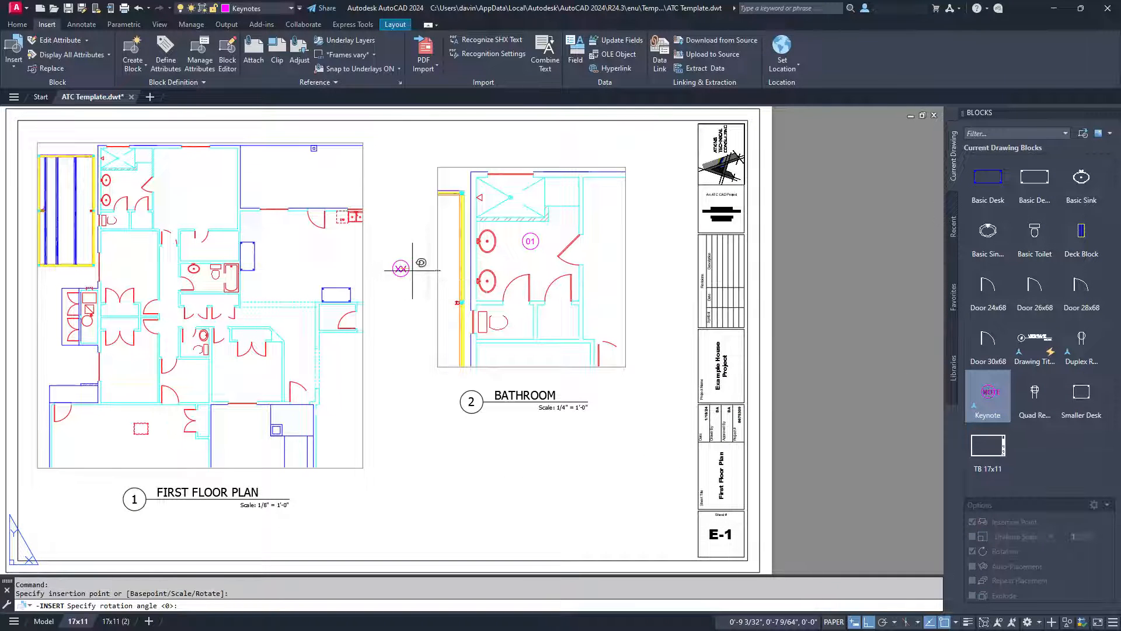
pyautogui.click(401, 268)
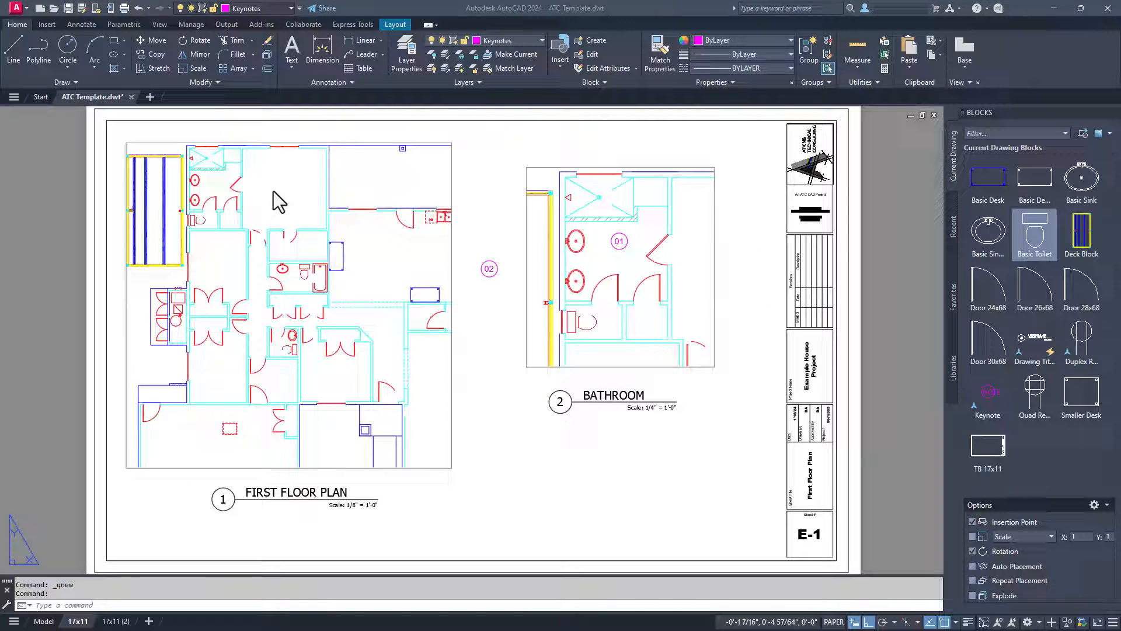
pyautogui.moveTo(225, 156)
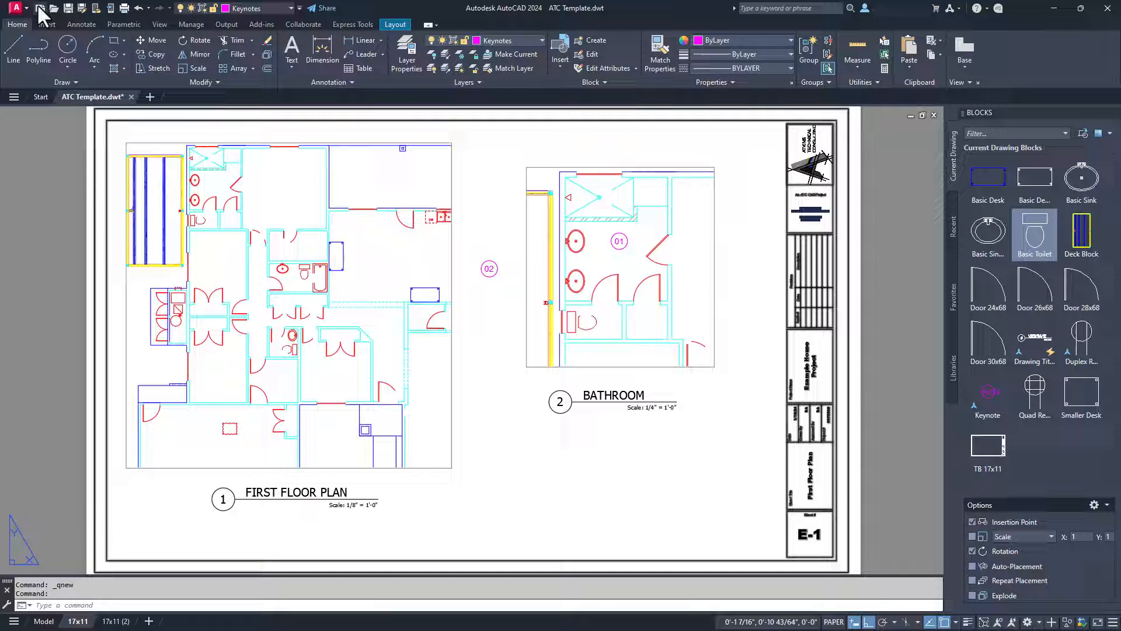
# Start a new drawing from the Tutorial-iArch.dwt template and zoom toward its title block.
pyautogui.click(67, 8)
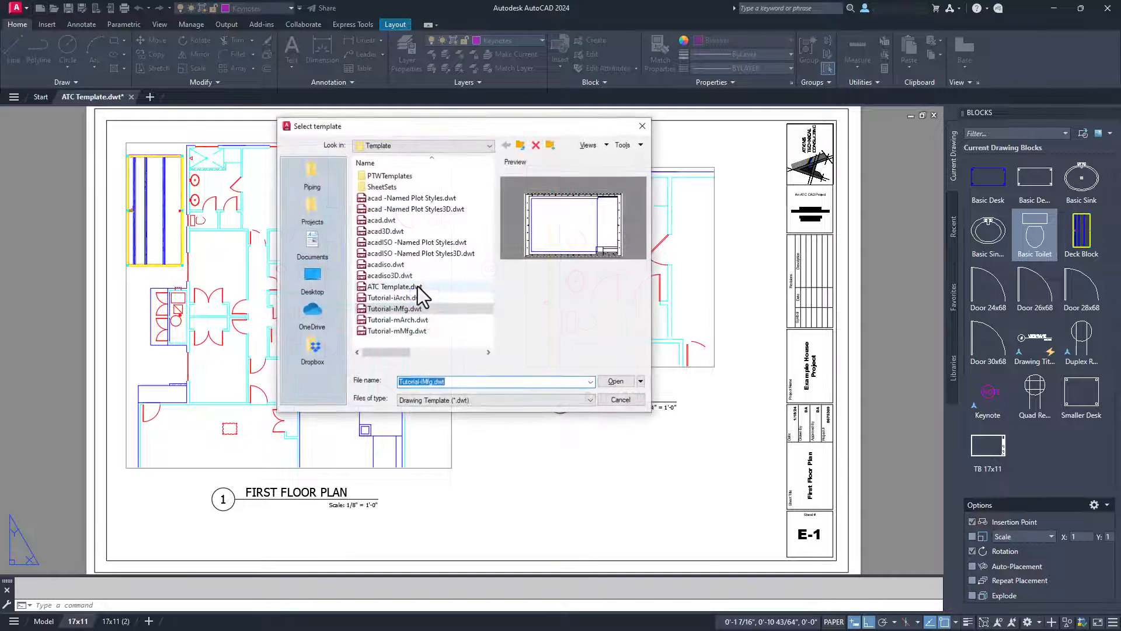
pyautogui.click(392, 309)
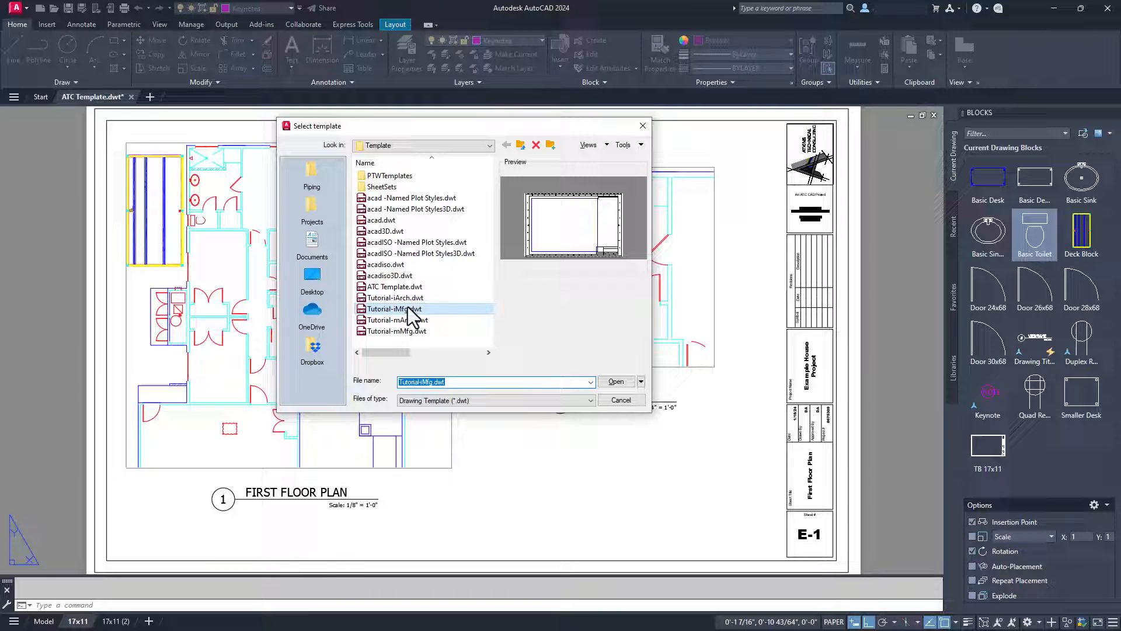
pyautogui.click(393, 297)
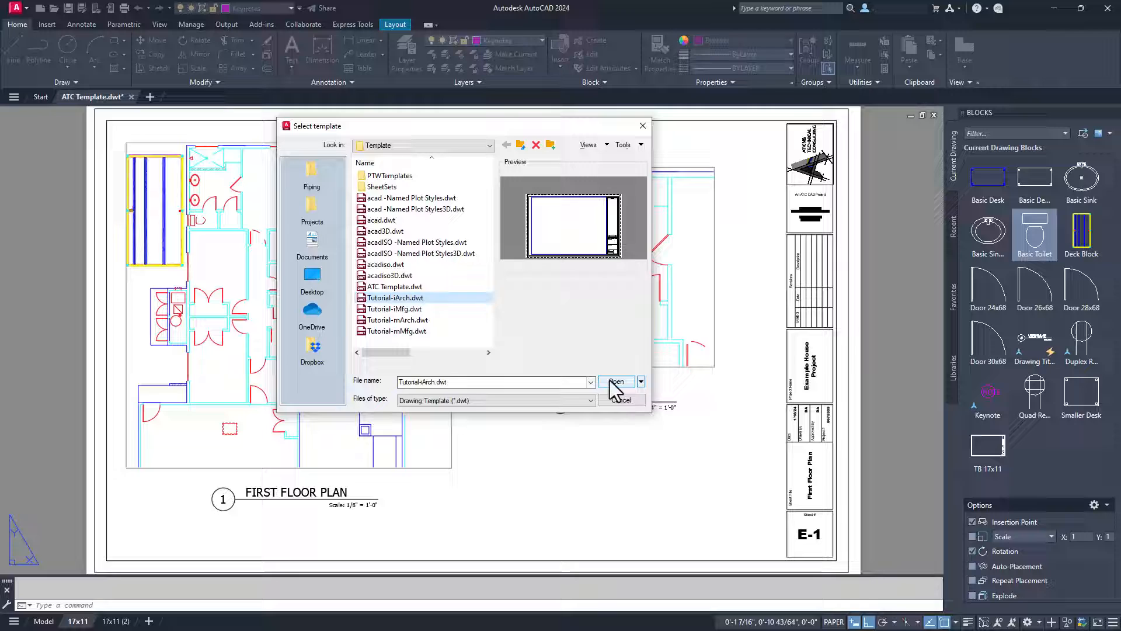
pyautogui.click(615, 381)
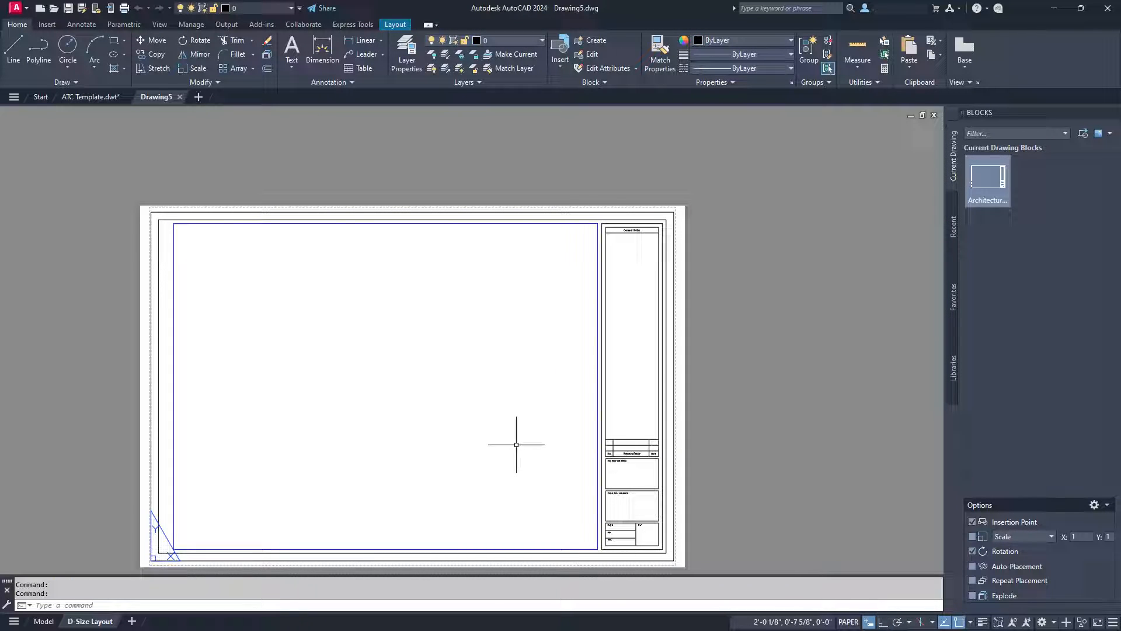
pyautogui.scroll(3)
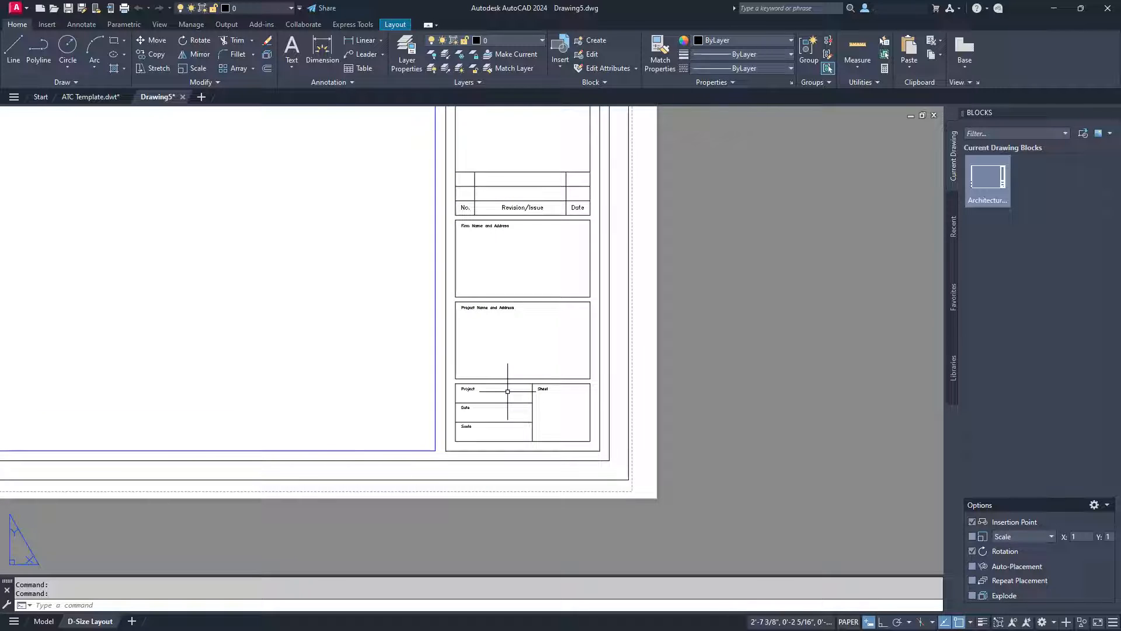
pyautogui.moveTo(507, 379)
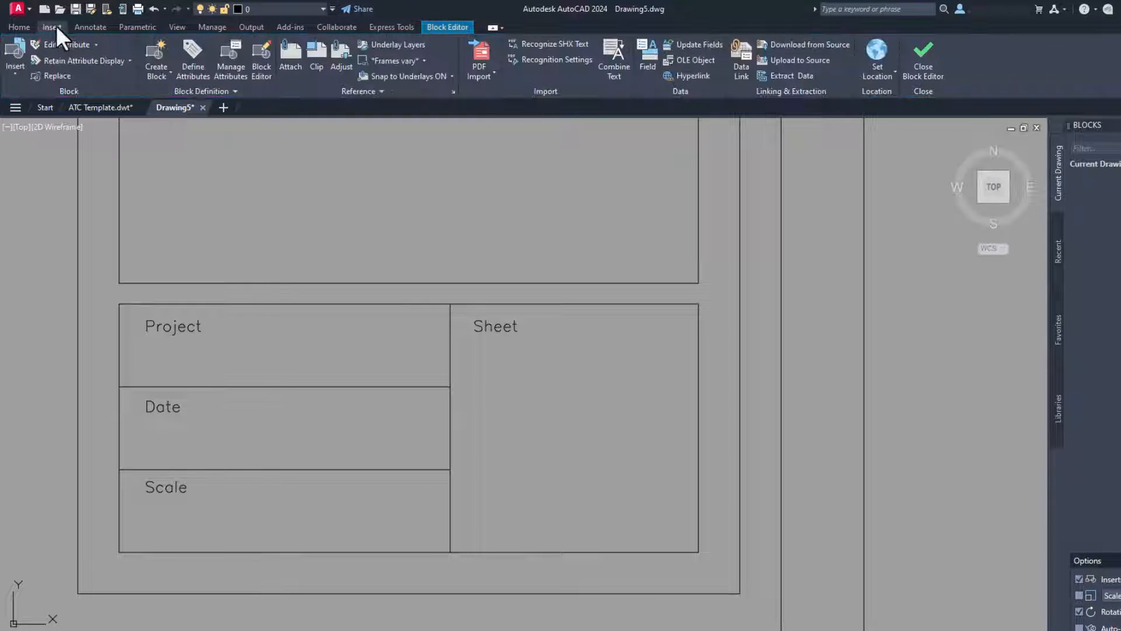
pyautogui.moveTo(191, 56)
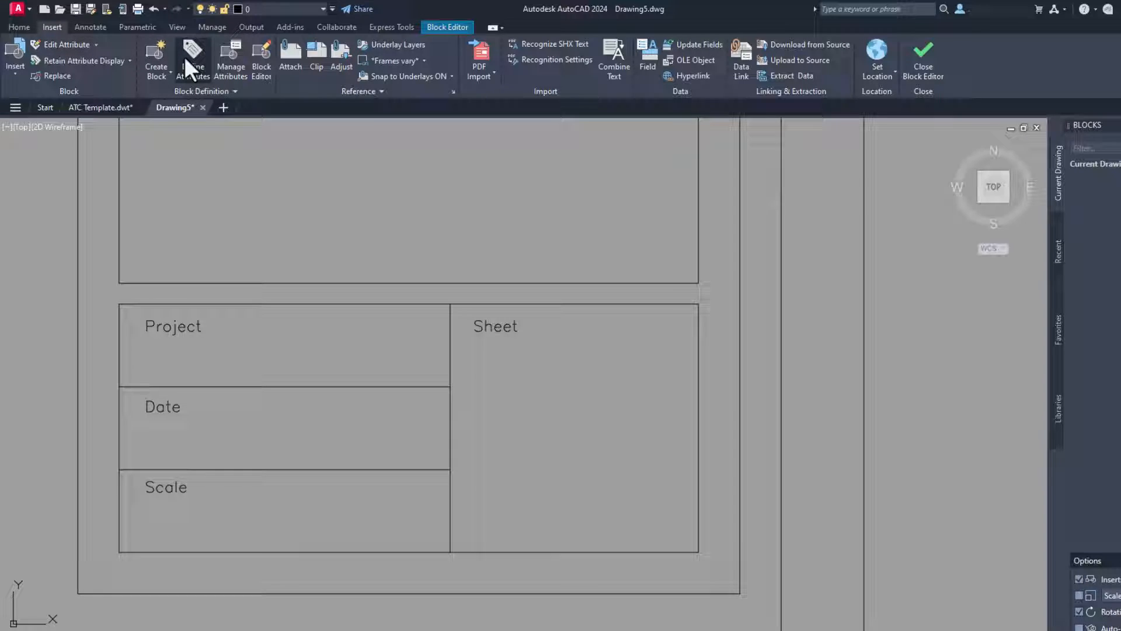
# Define a new attribute with tag SHEETNO, prompt Sheet Number and default A1.
pyautogui.click(192, 60)
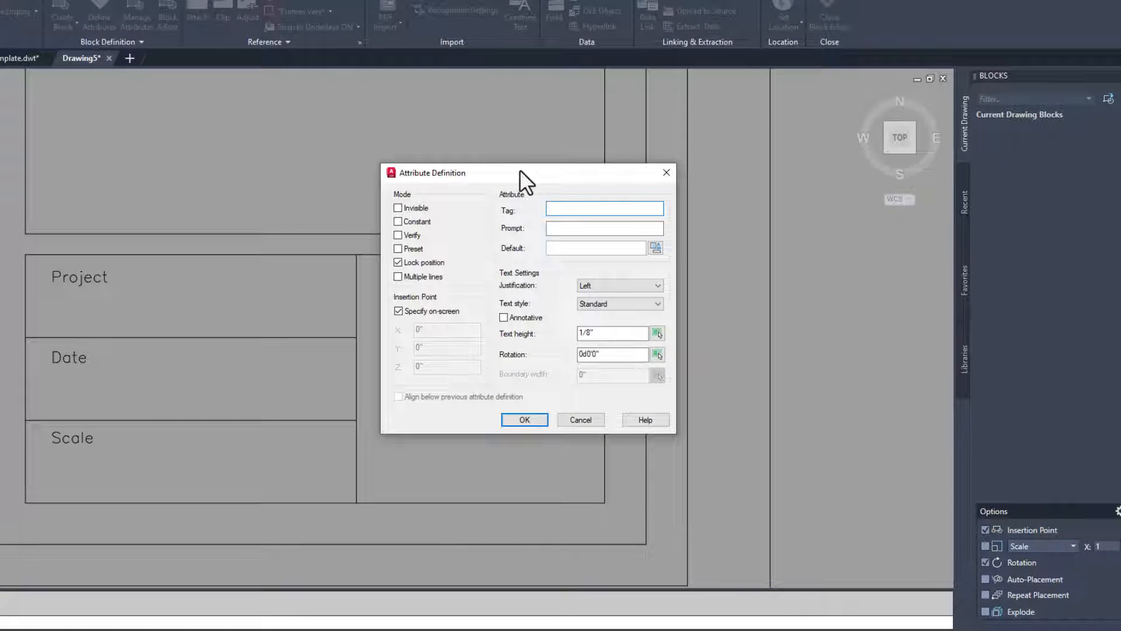
pyautogui.write('sheetno')
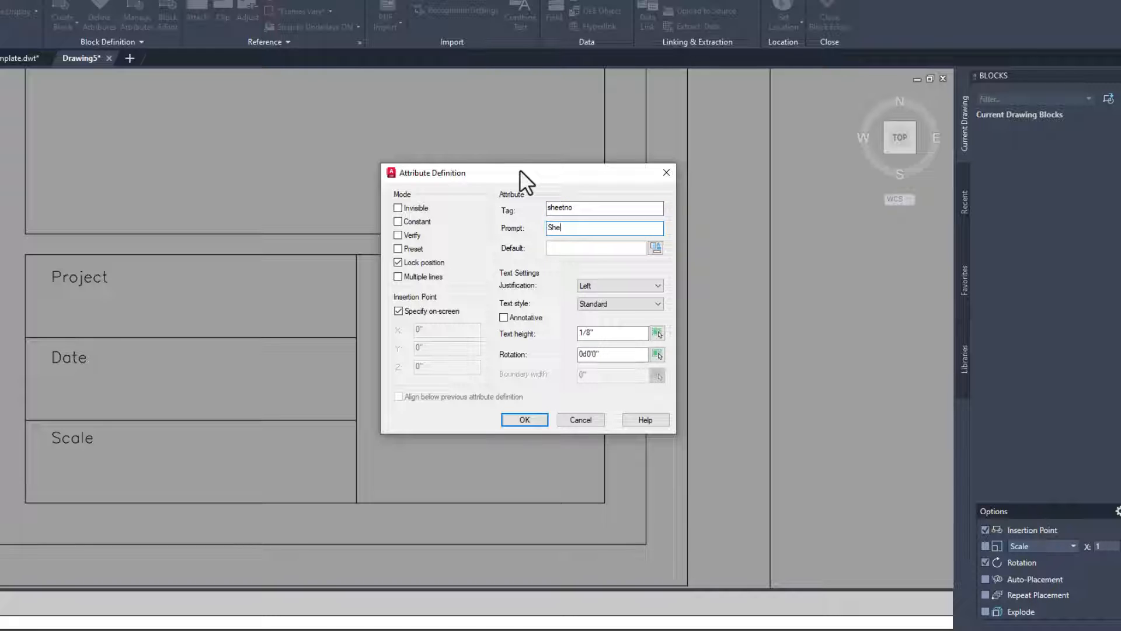
pyautogui.write('Sheet Number')
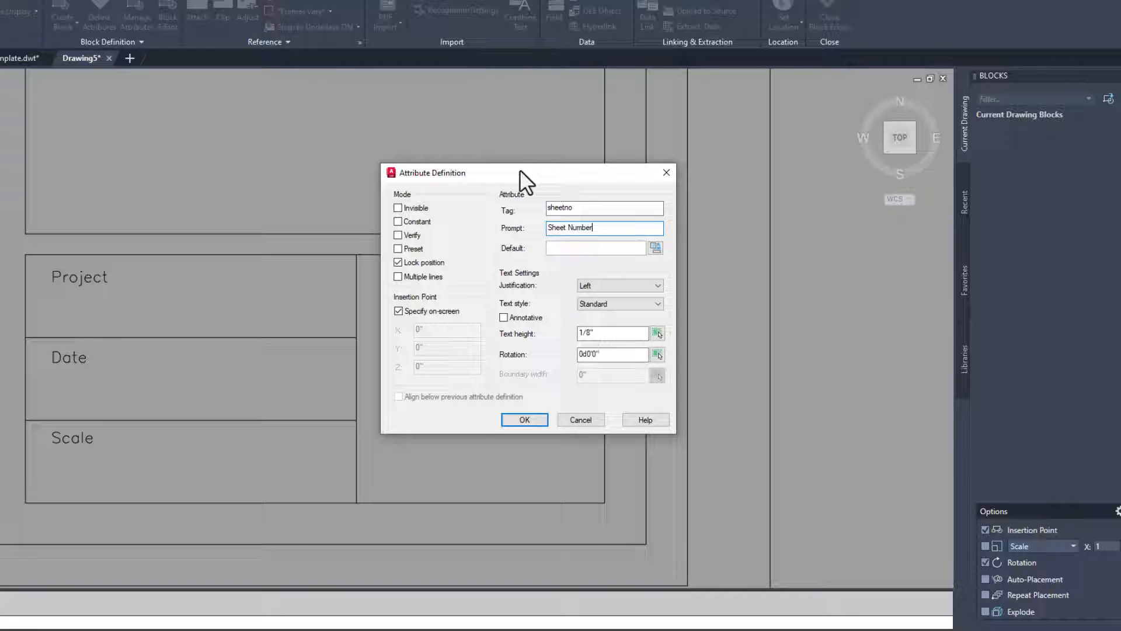
pyautogui.click(593, 248)
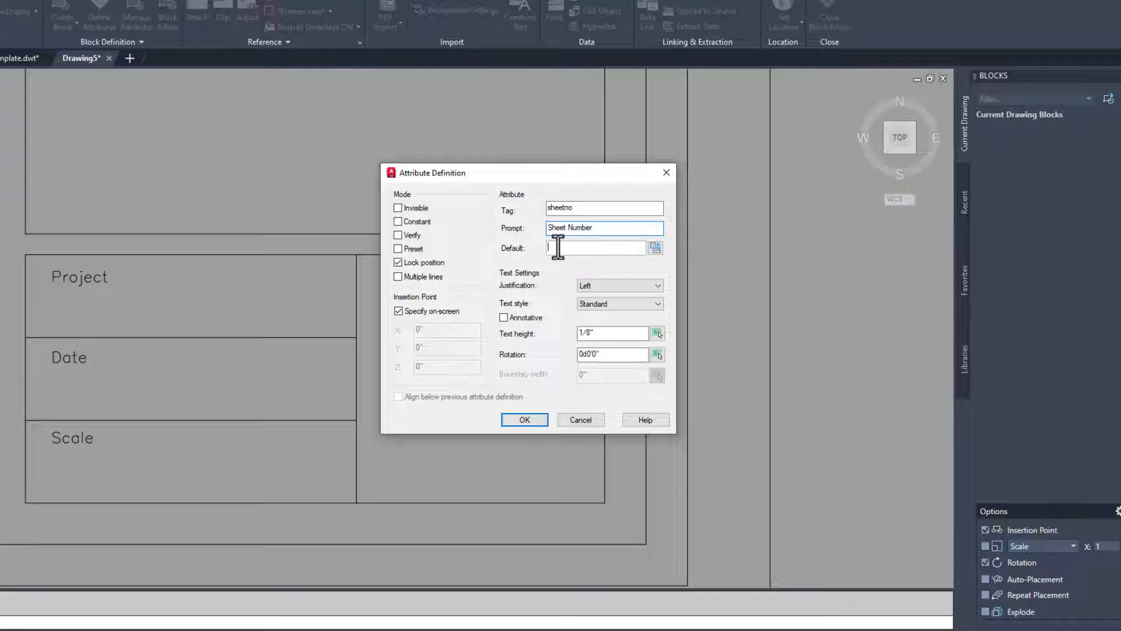
pyautogui.write('a')
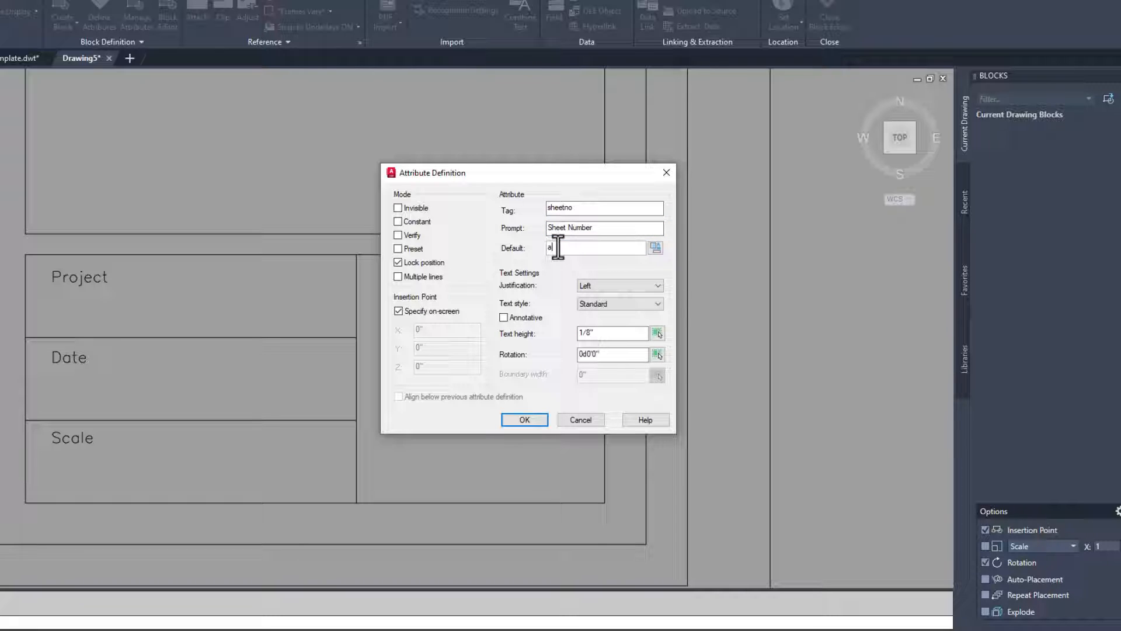
pyautogui.write('A1')
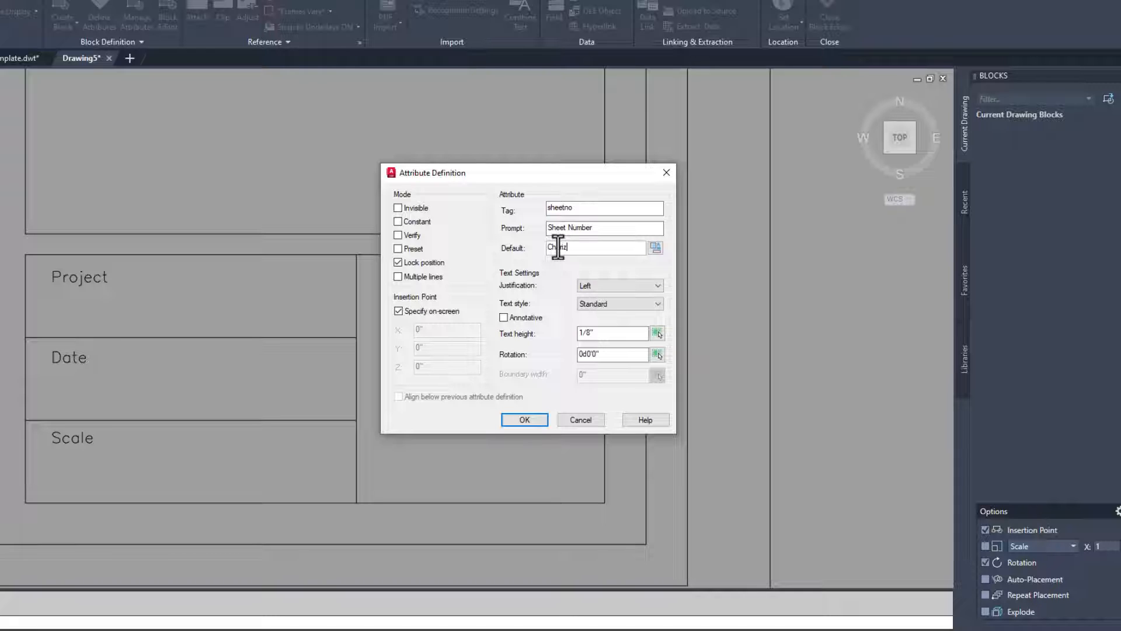
pyautogui.write('a')
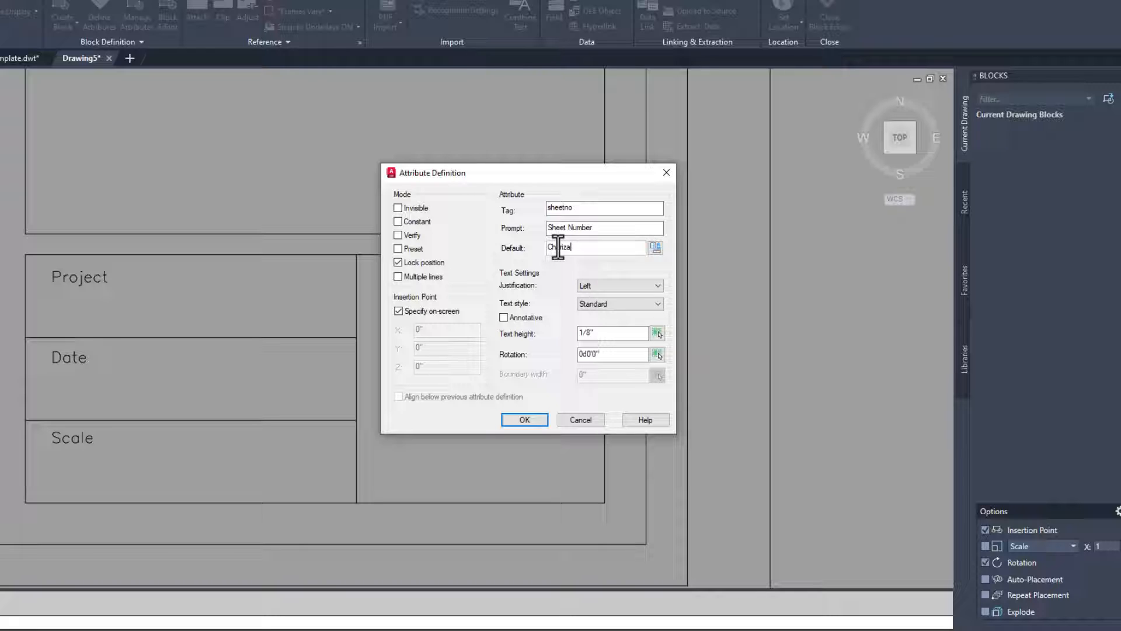
pyautogui.press('ctrl+a')
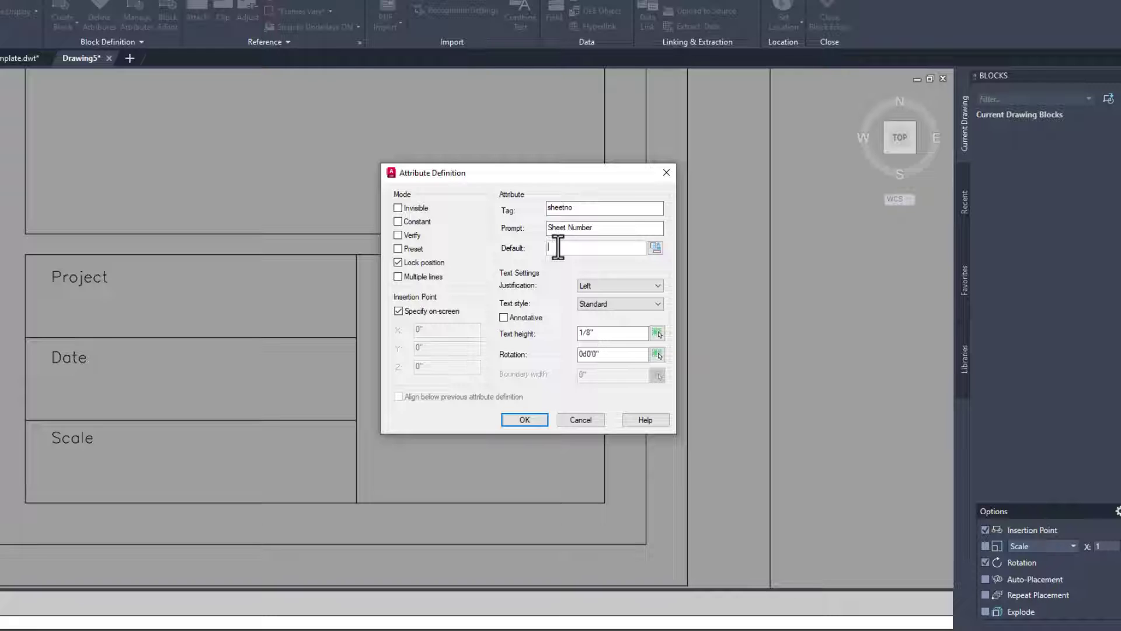
pyautogui.write('A1')
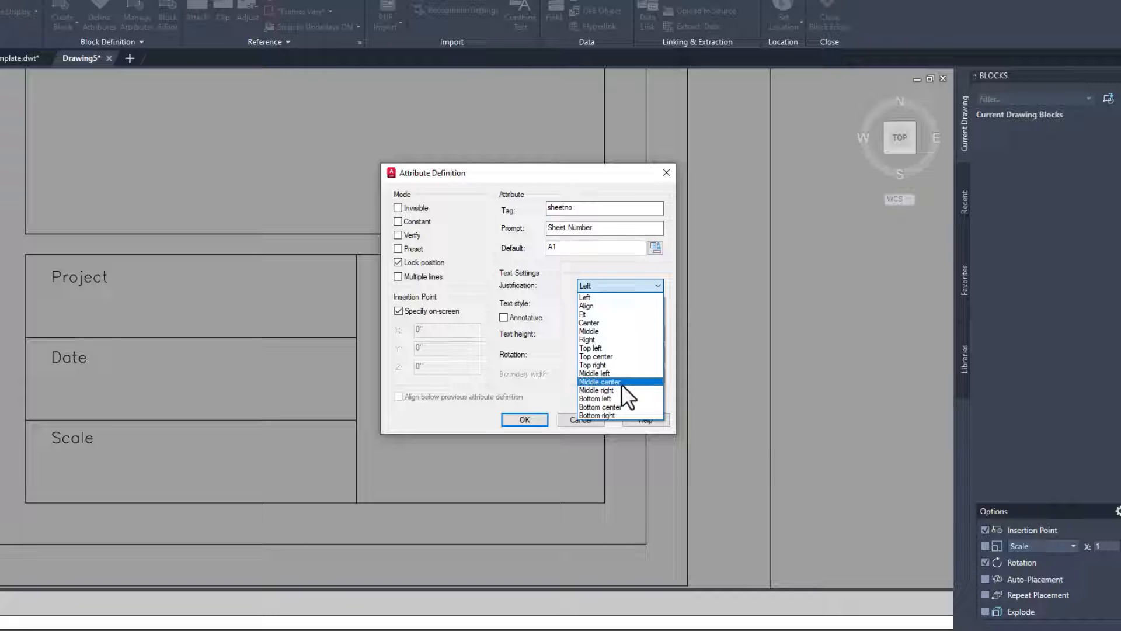
# Justify it Middle center and place the SHEETNO attribute in the title block's Sheet cell.
pyautogui.click(601, 382)
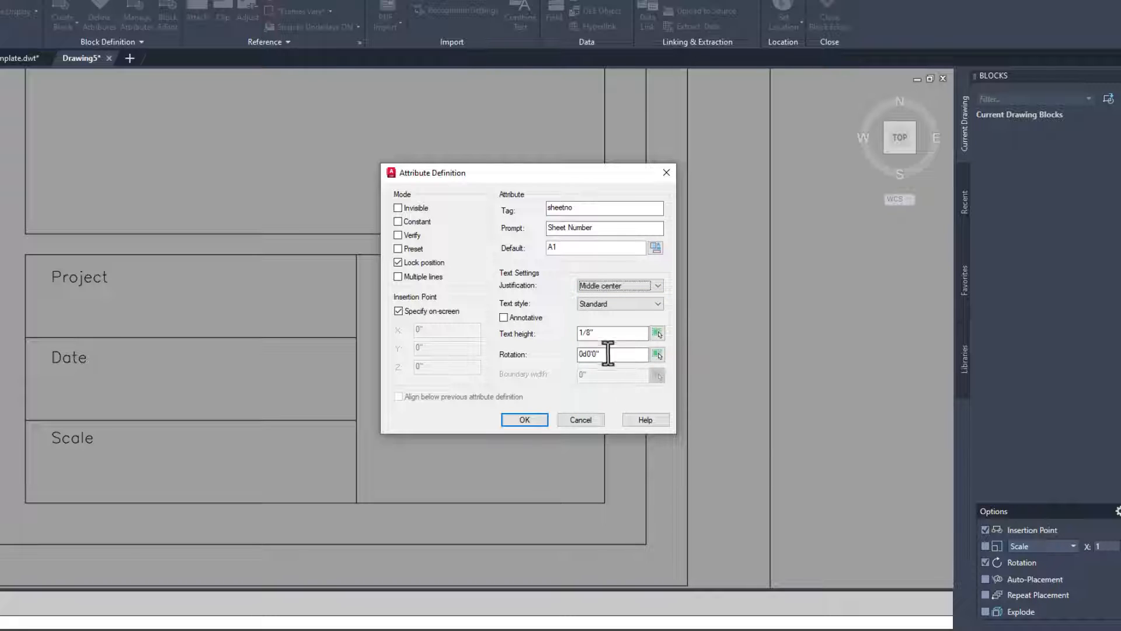
pyautogui.moveTo(497, 379)
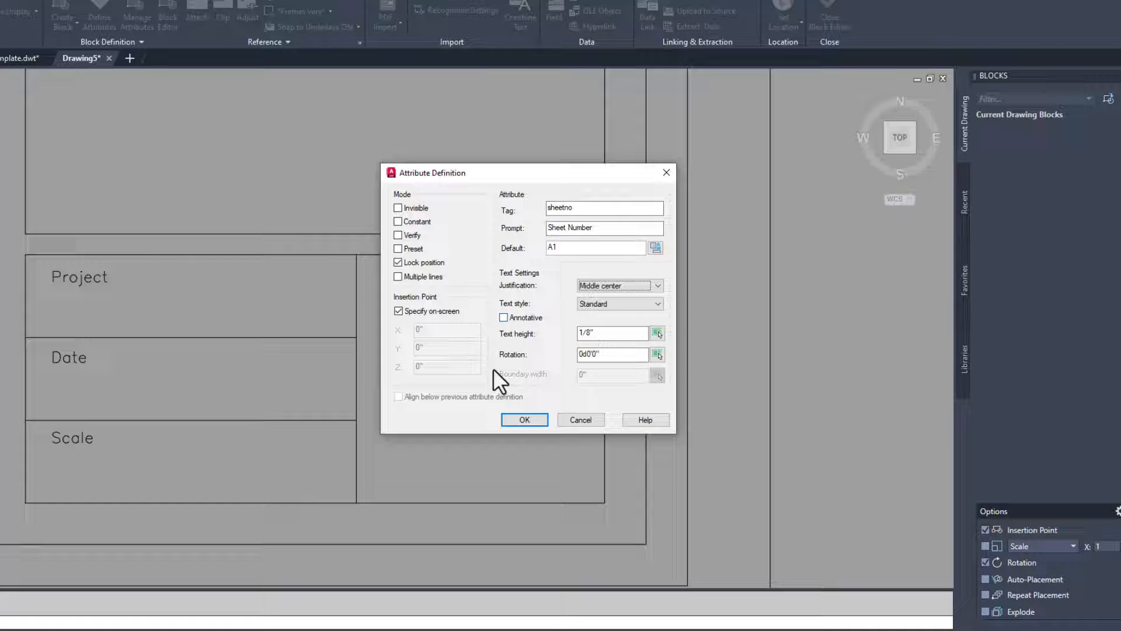
pyautogui.click(525, 420)
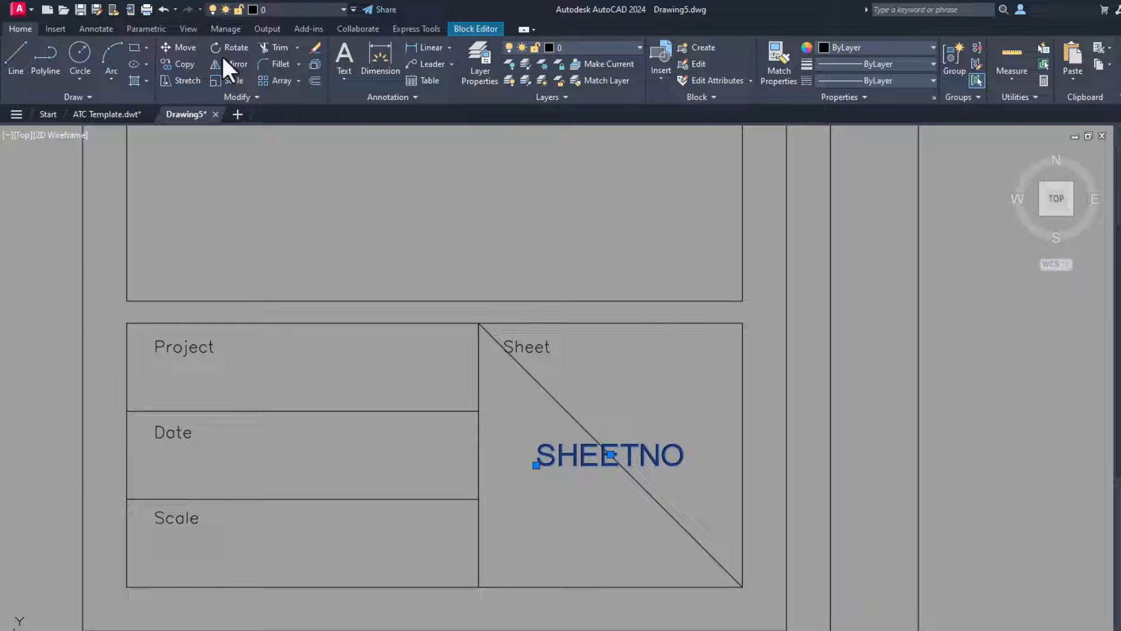
pyautogui.click(234, 80)
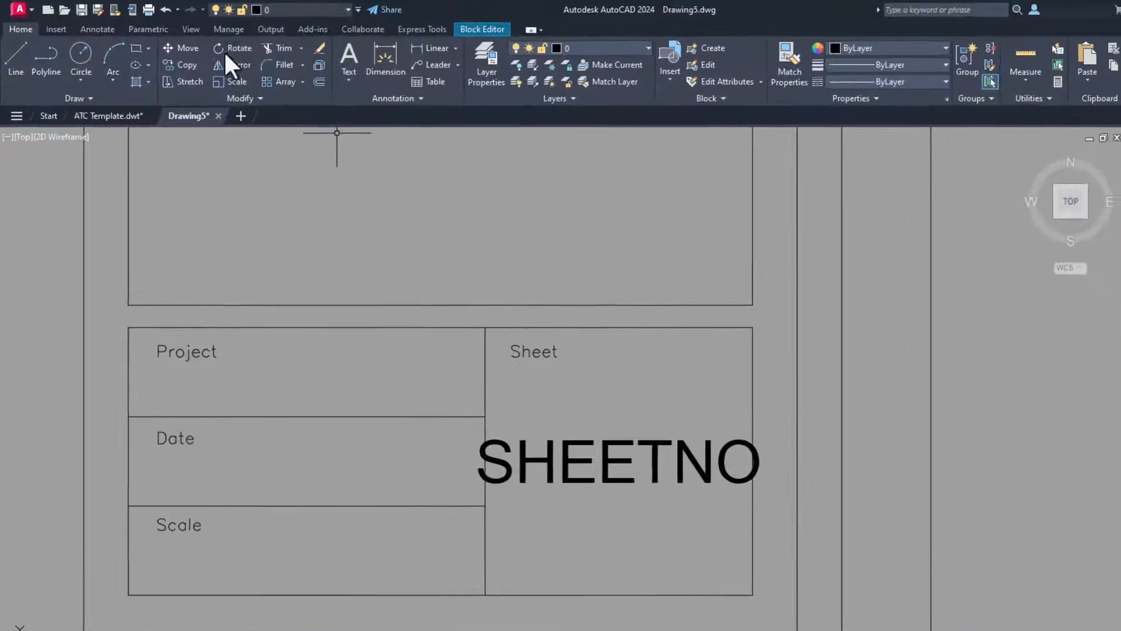
pyautogui.click(141, 36)
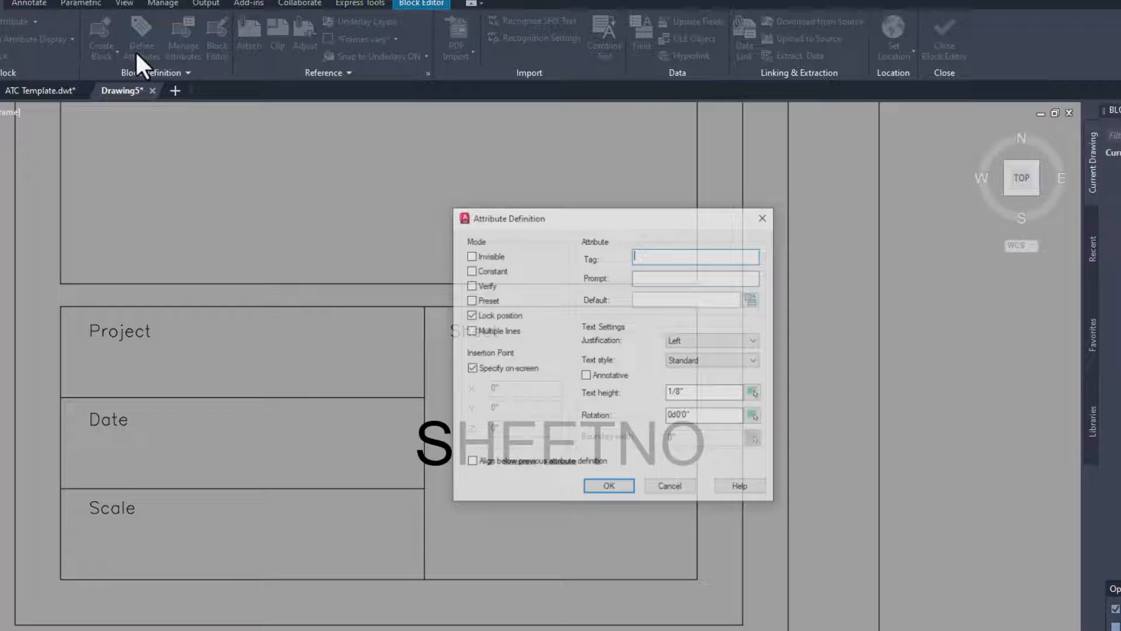
# Define a right-justified PROJECTNO attribute, prompt Project Number, default 12345, for the Project cell.
pyautogui.write('projectno')
pyautogui.click(695, 278)
pyautogui.write('Project Number')
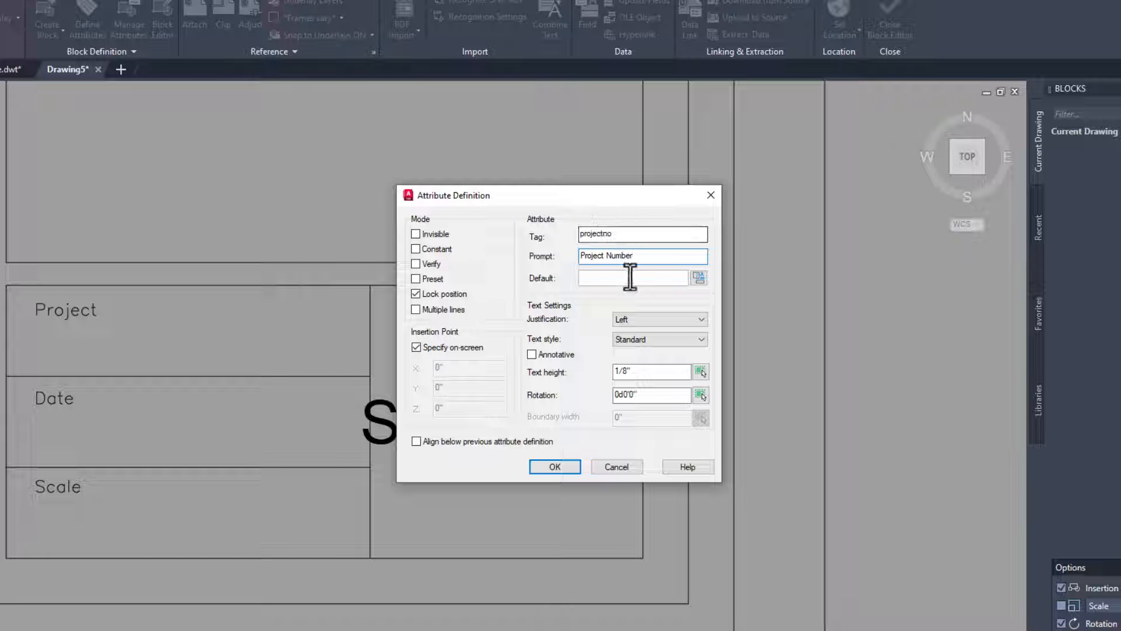
pyautogui.write('12345')
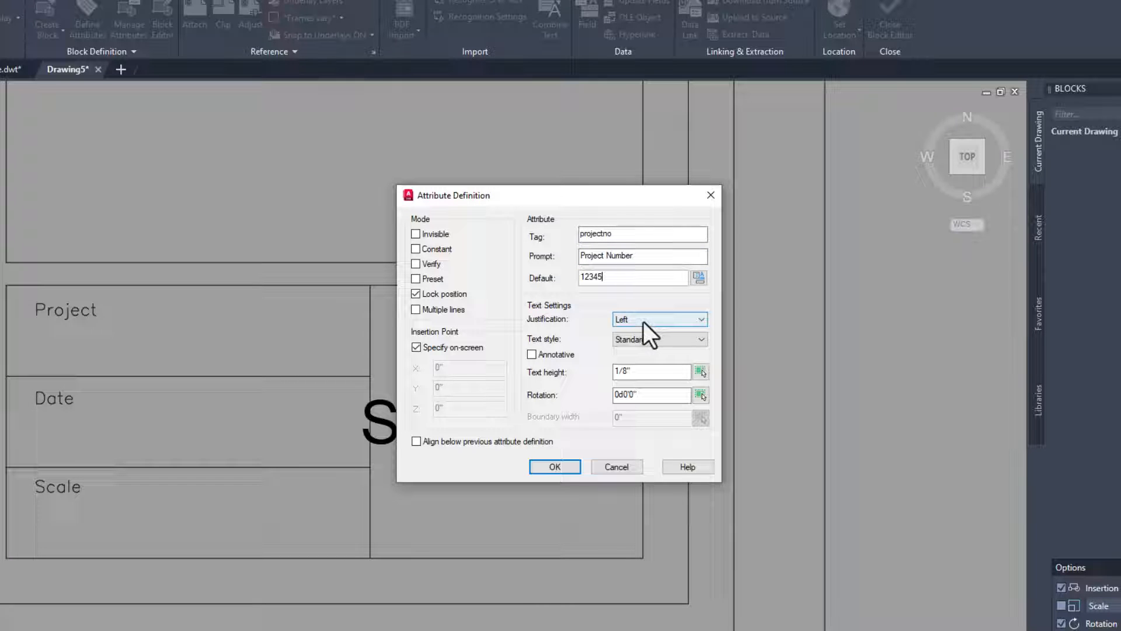
pyautogui.click(658, 319)
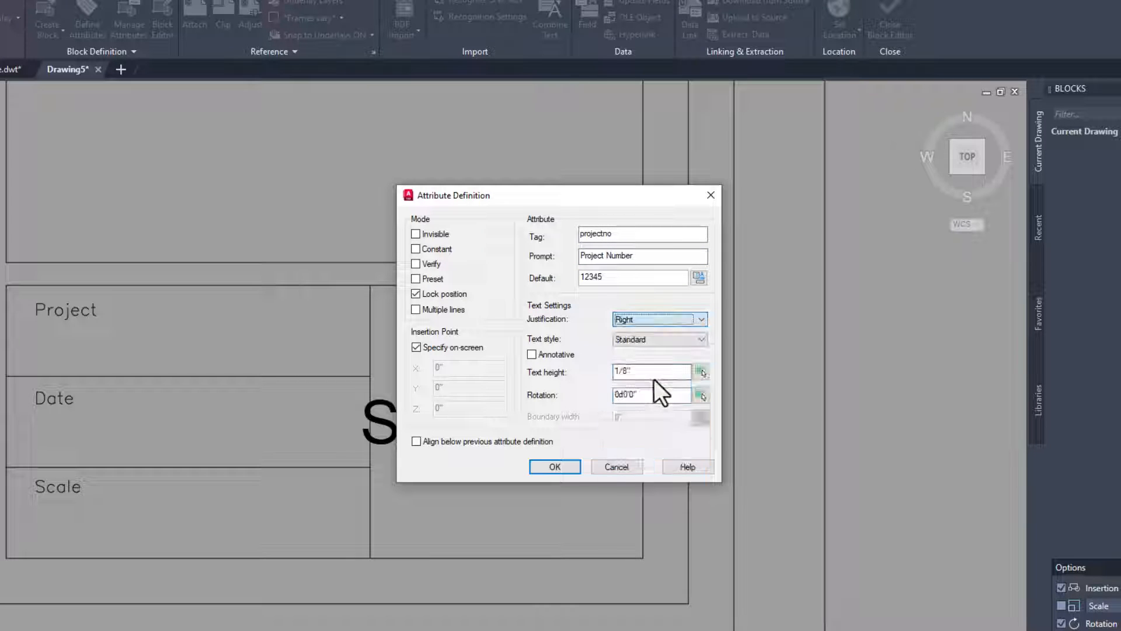
pyautogui.click(555, 466)
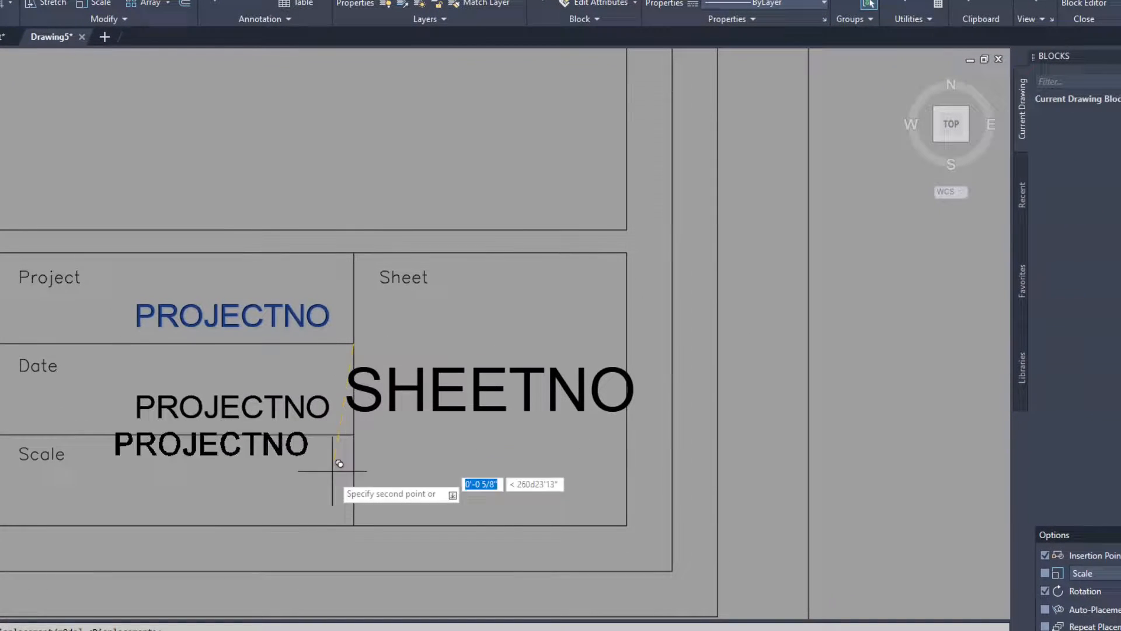
# Edit the copied attributes into DATE (MM/DD/YYYY) and SCALE, prompt Drawing Scale, default 1/4" = 1'-0".
pyautogui.click(340, 463)
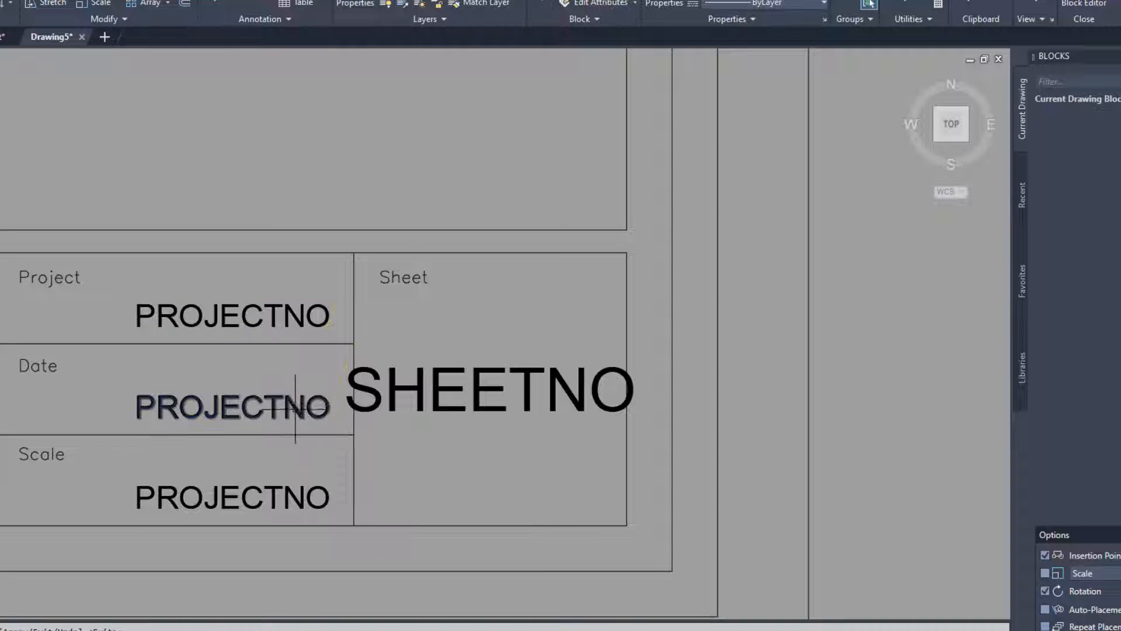
pyautogui.doubleClick(232, 407)
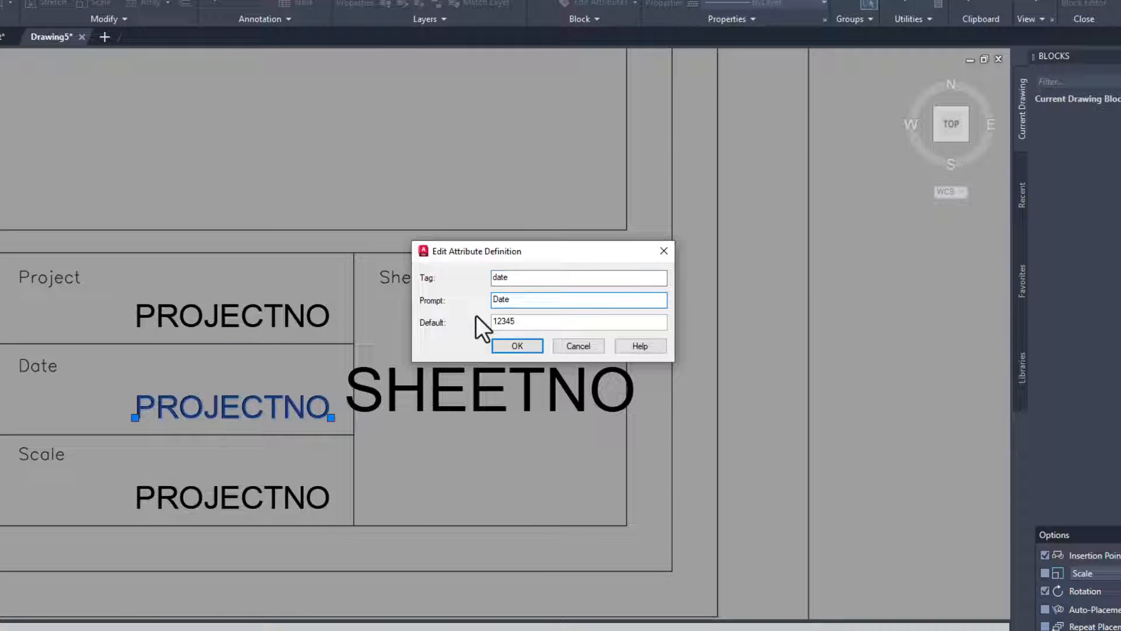
pyautogui.write('MM/DD/')
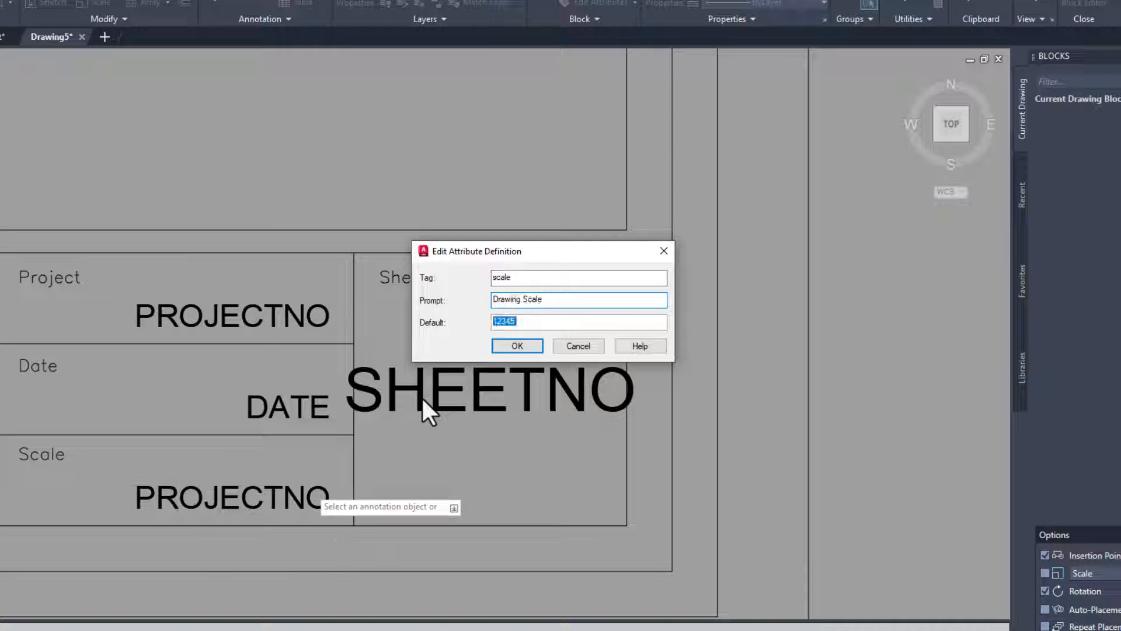
pyautogui.write('1/4" = 1\'-0"')
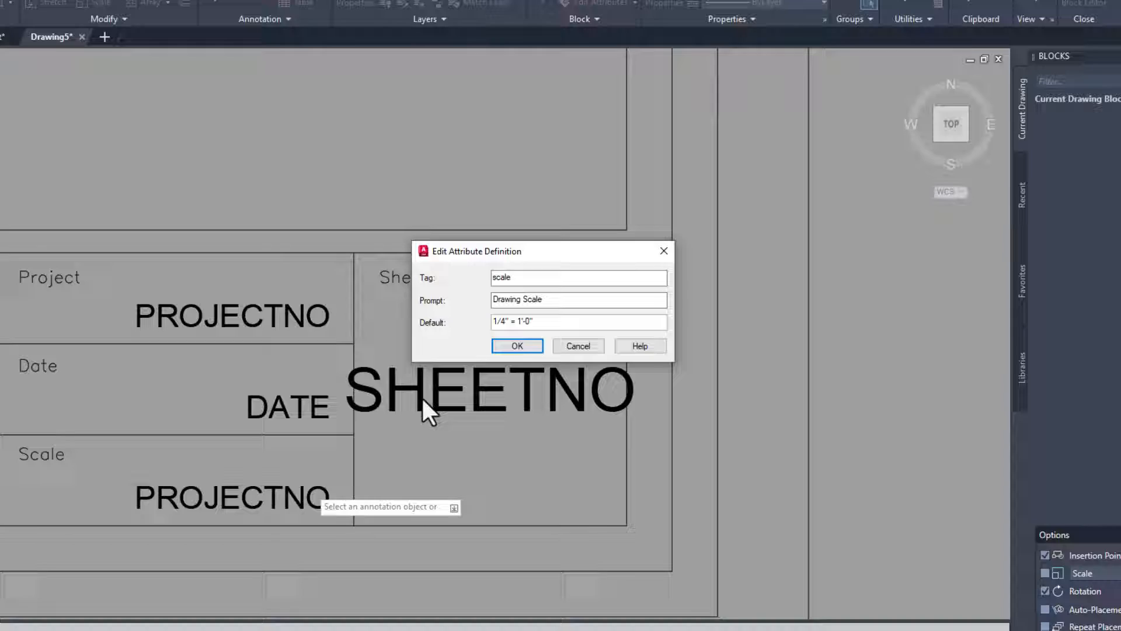
pyautogui.click(517, 345)
pyautogui.write('Sheet Title')
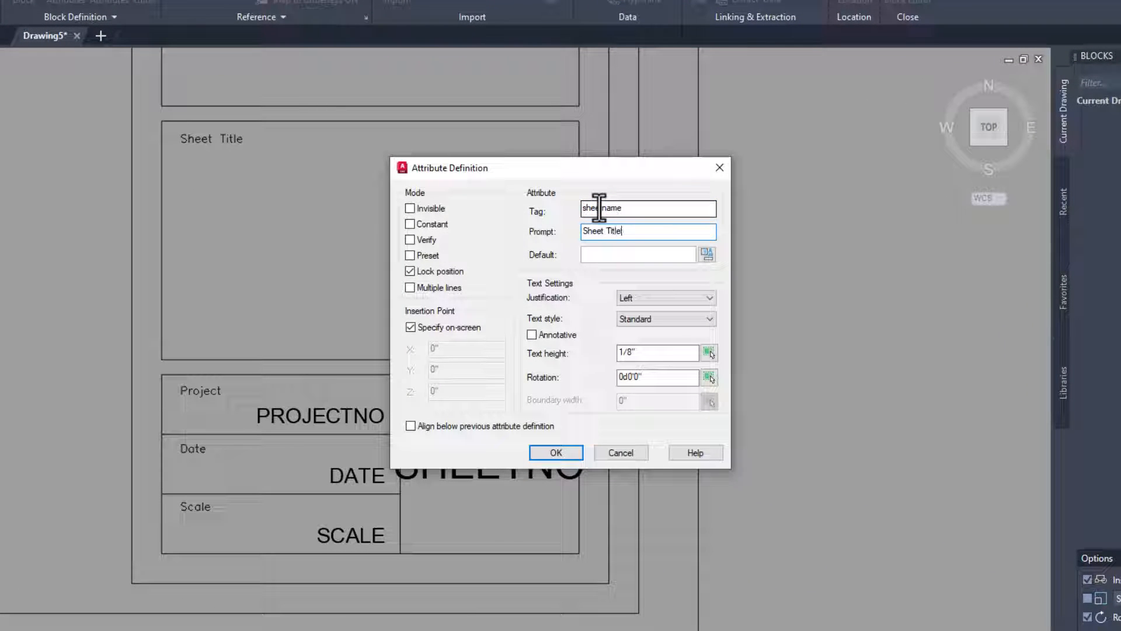
# Make the SHEETNAME attribute multiline and middle-centred and confirm its definition.
pyautogui.click(411, 287)
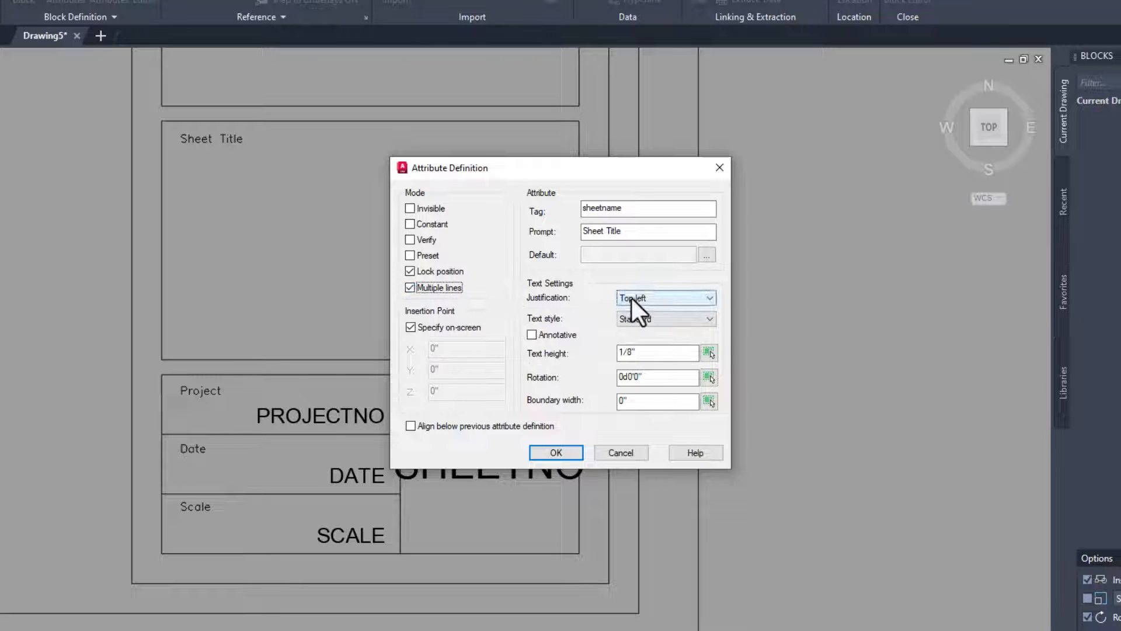
pyautogui.click(661, 297)
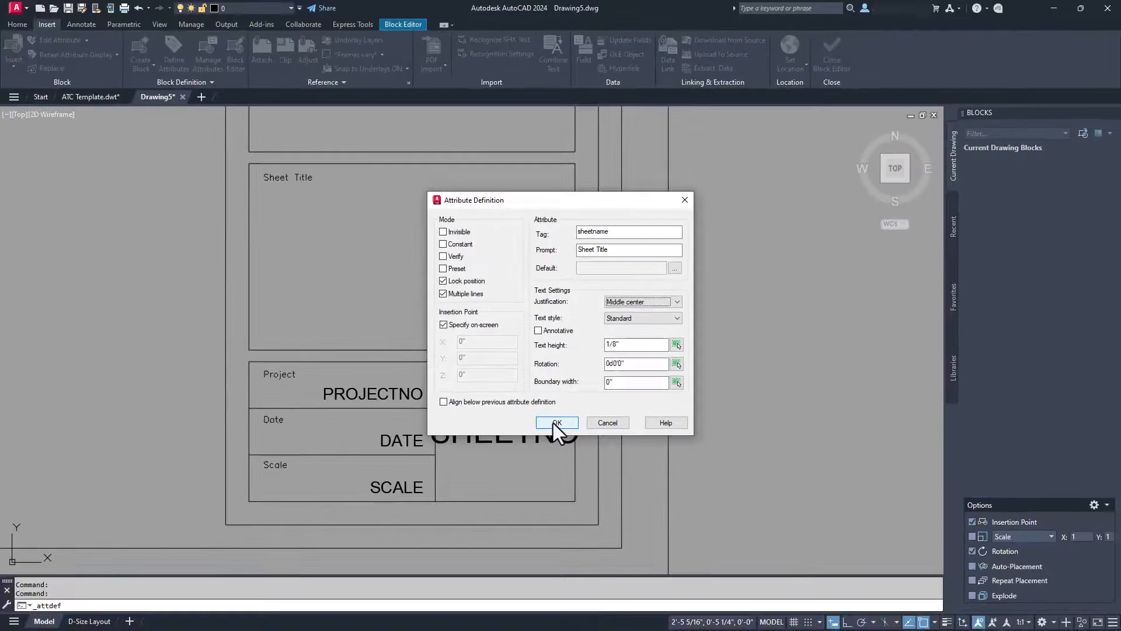
pyautogui.click(556, 423)
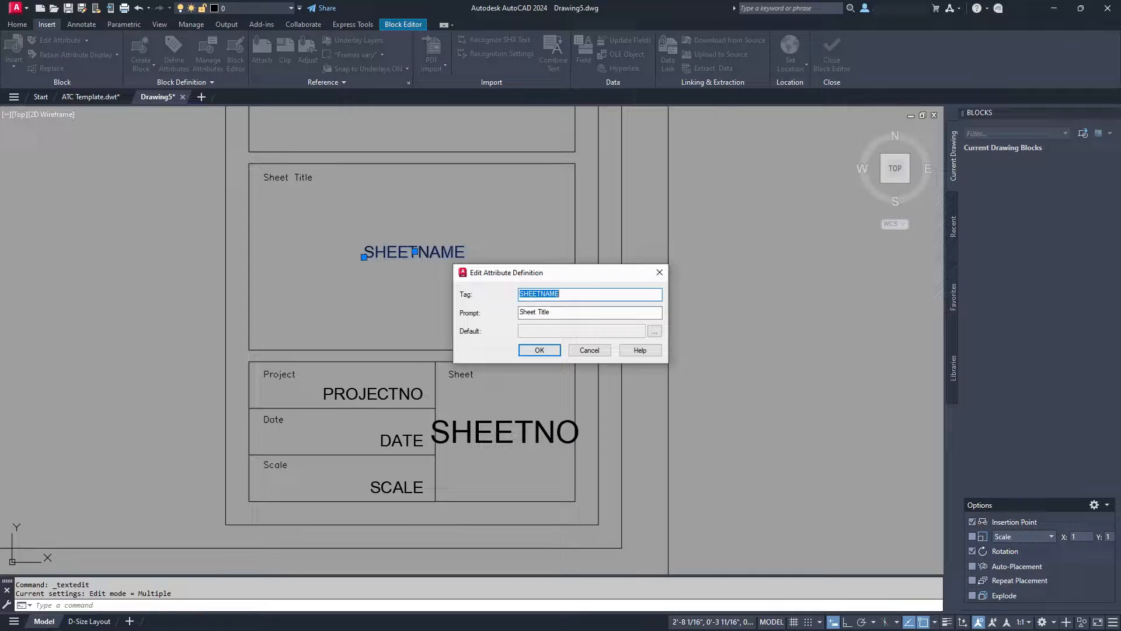
# Test the multiline default text editor with SHEET and close it, leaving the attribute in the Sheet Title box.
pyautogui.click(539, 350)
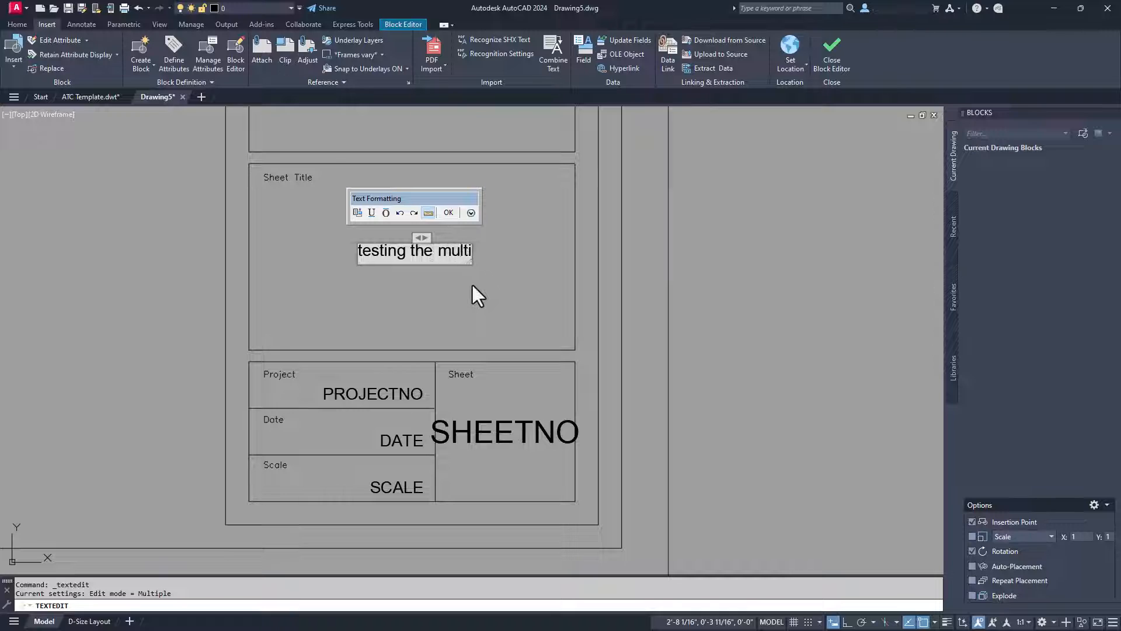
pyautogui.write('line text field')
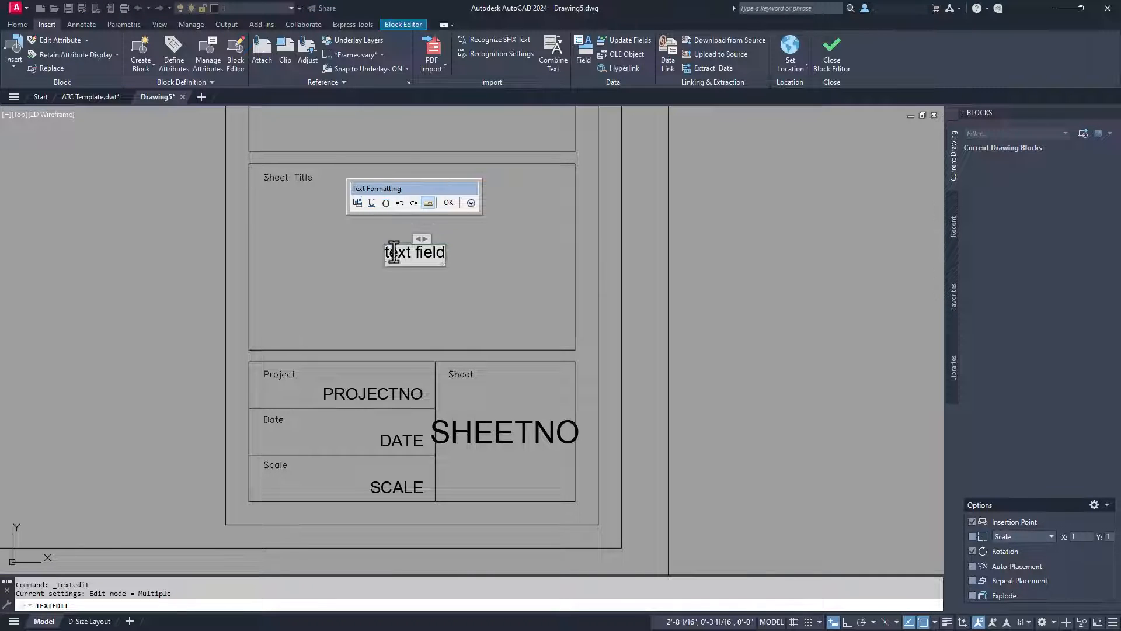
pyautogui.write('SHEET')
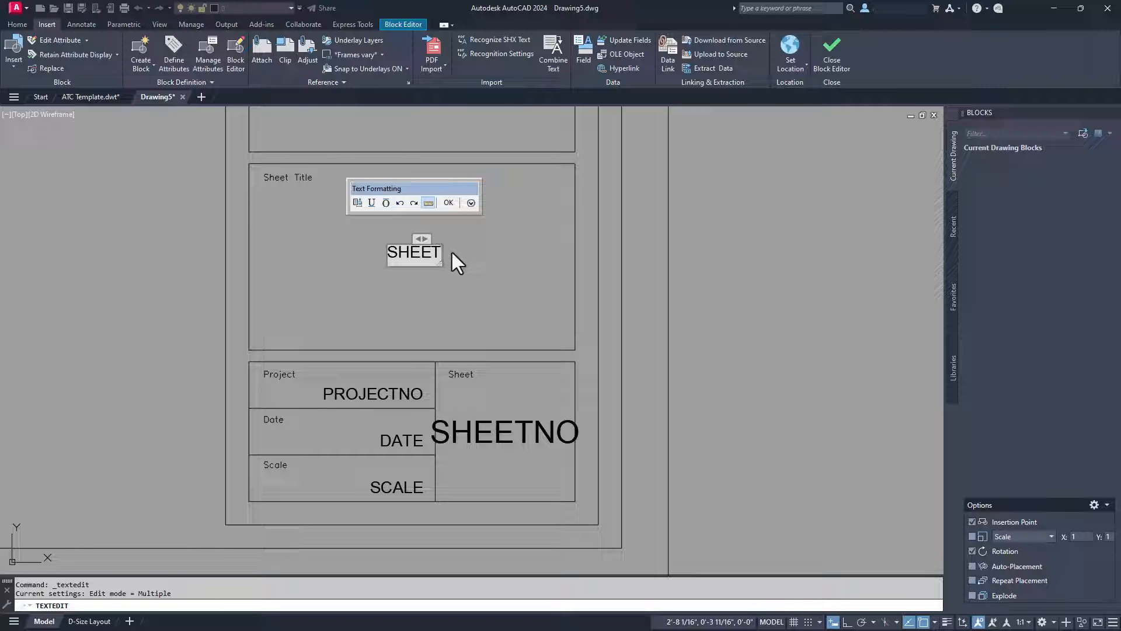
pyautogui.click(448, 202)
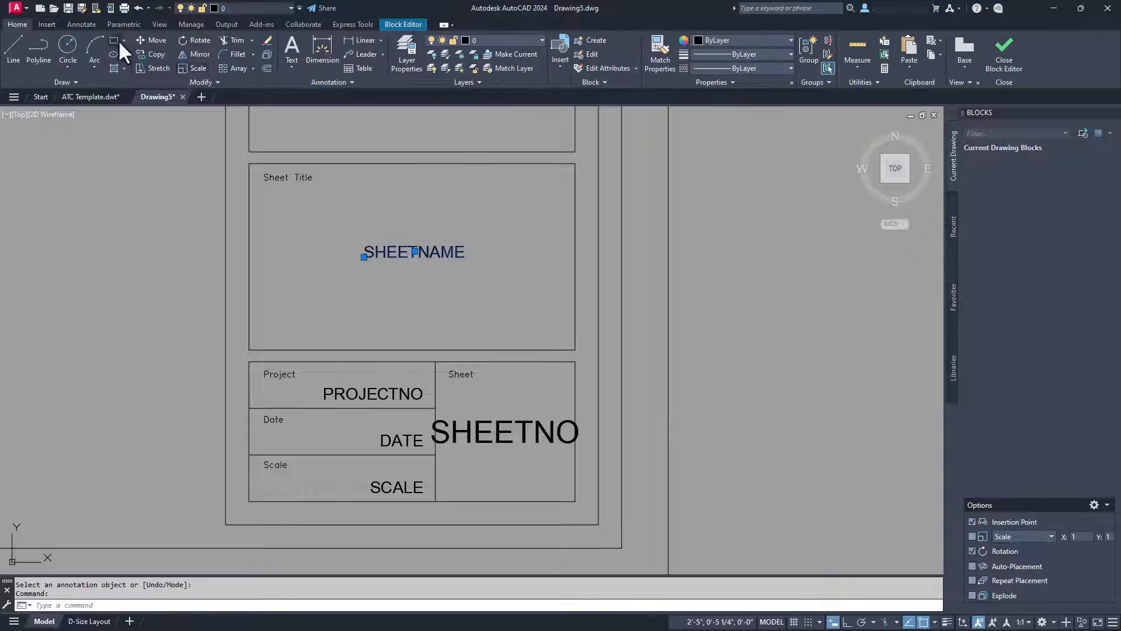
# Create REV1TAG, REV1DESC, REV1DATE in the revision row and rename the copied row to REV2.
pyautogui.click(47, 23)
pyautogui.write('Revision 1 Description')
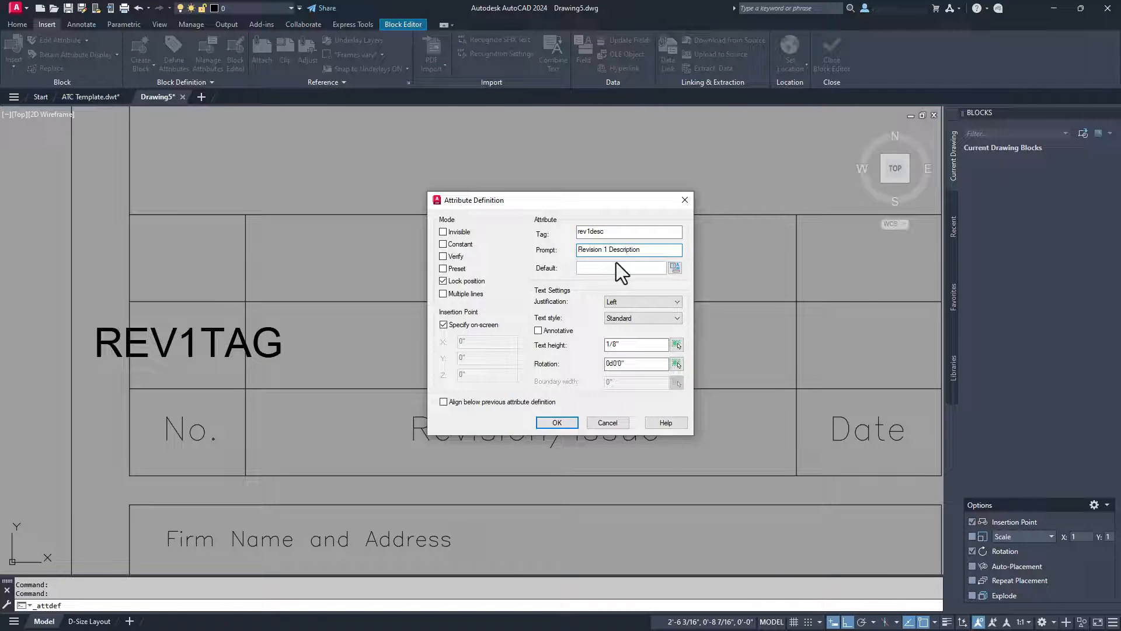
pyautogui.click(673, 302)
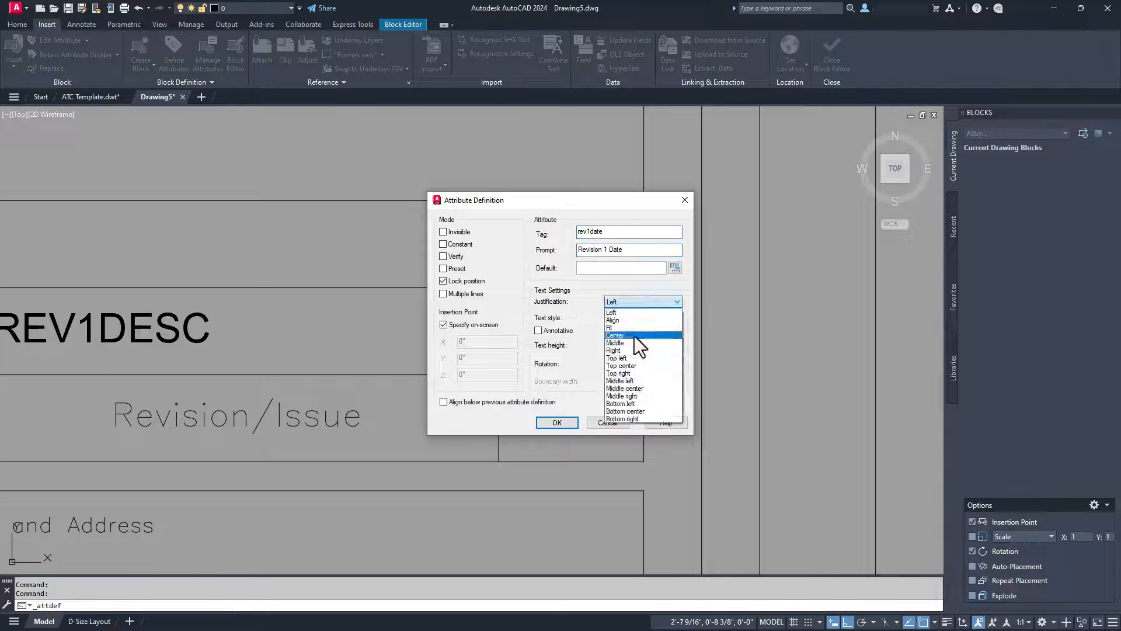
pyautogui.click(557, 423)
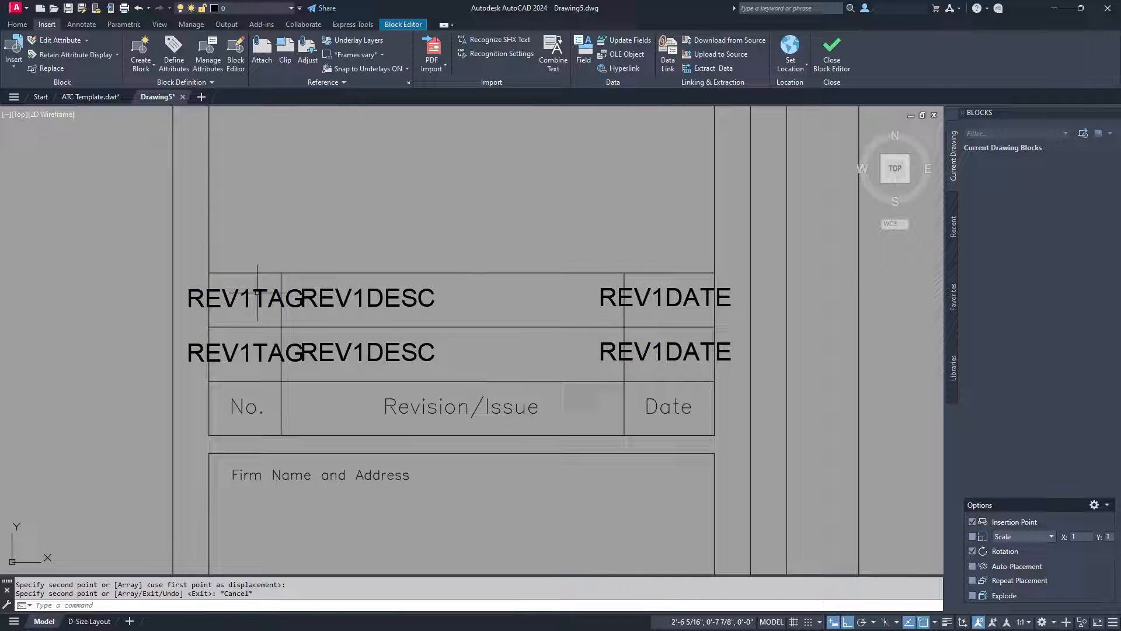
pyautogui.doubleClick(665, 297)
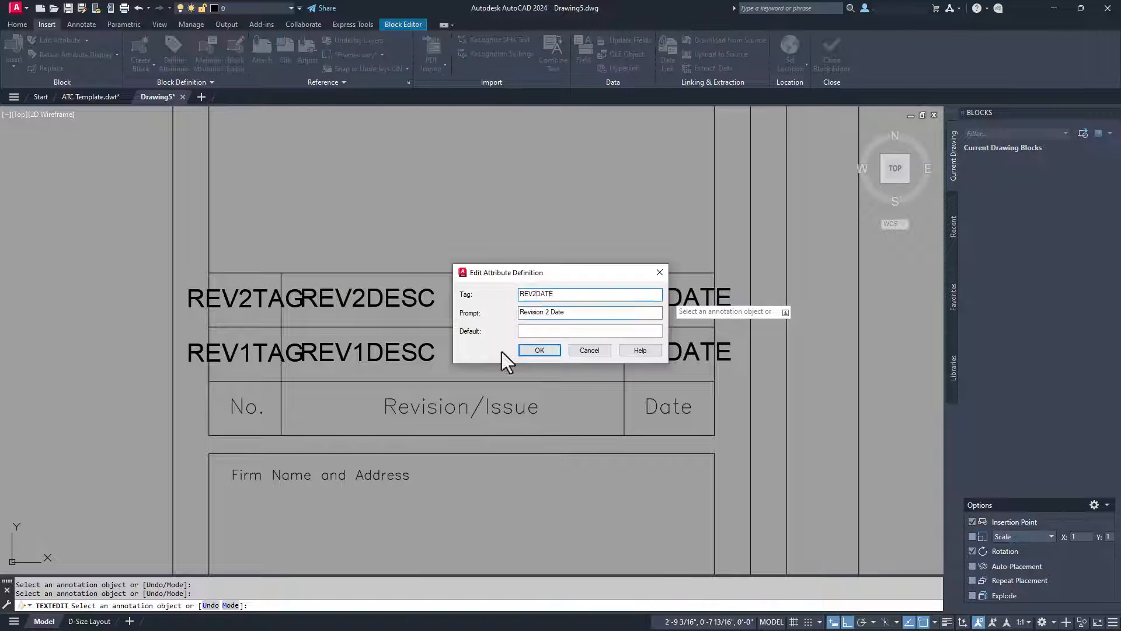
pyautogui.click(539, 350)
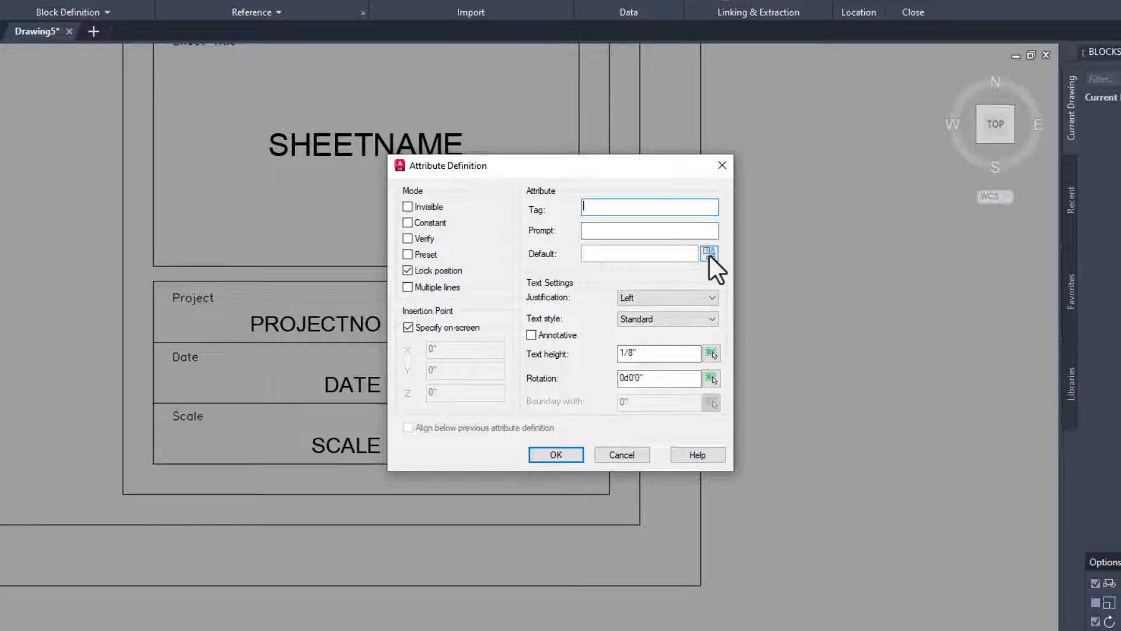
# Insert the Date field as the attribute's default value.
pyautogui.click(710, 254)
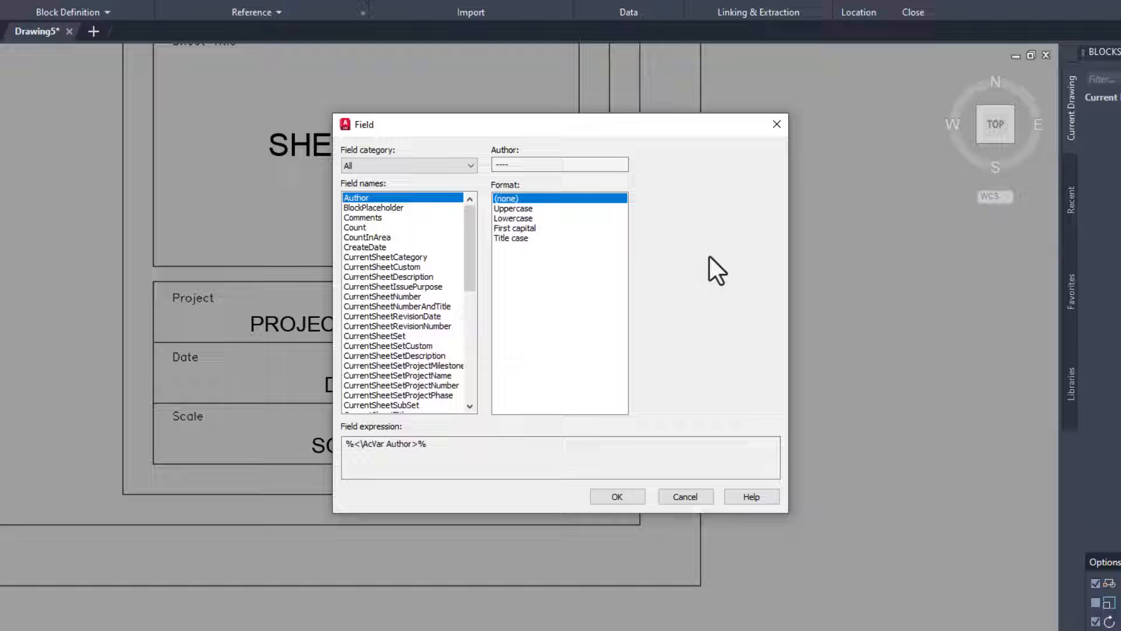
pyautogui.scroll(-3)
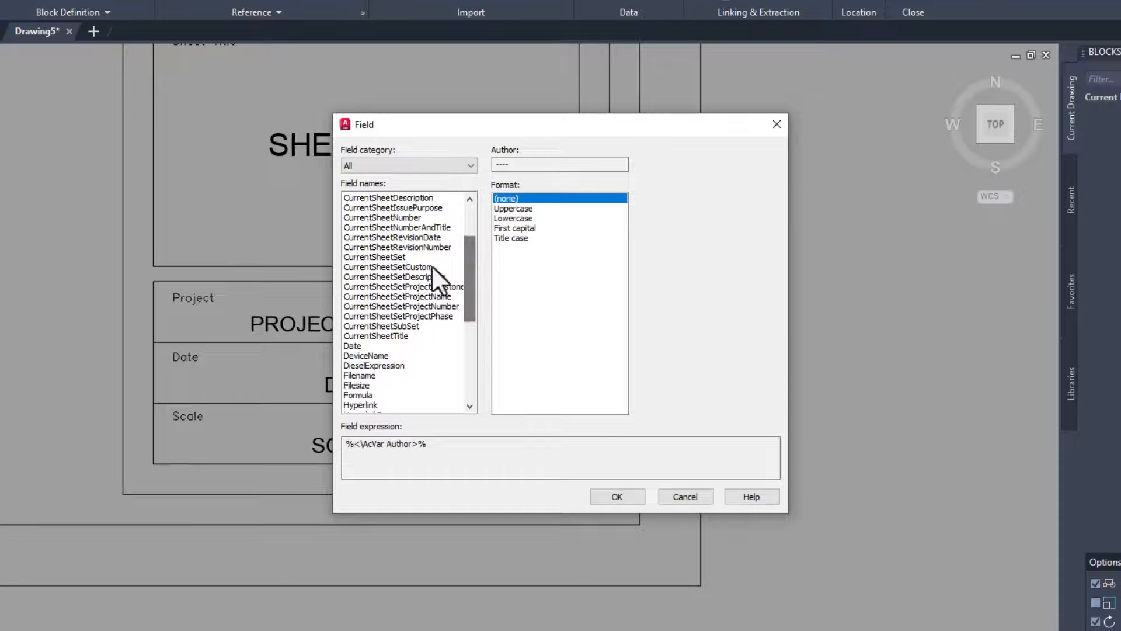
pyautogui.click(352, 346)
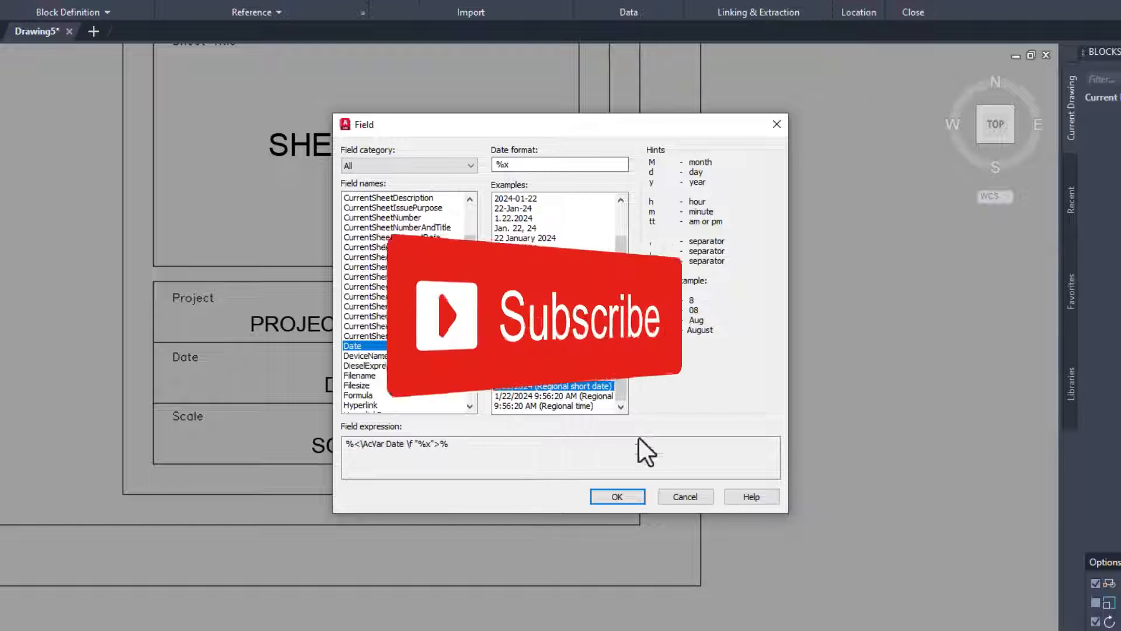
pyautogui.click(617, 496)
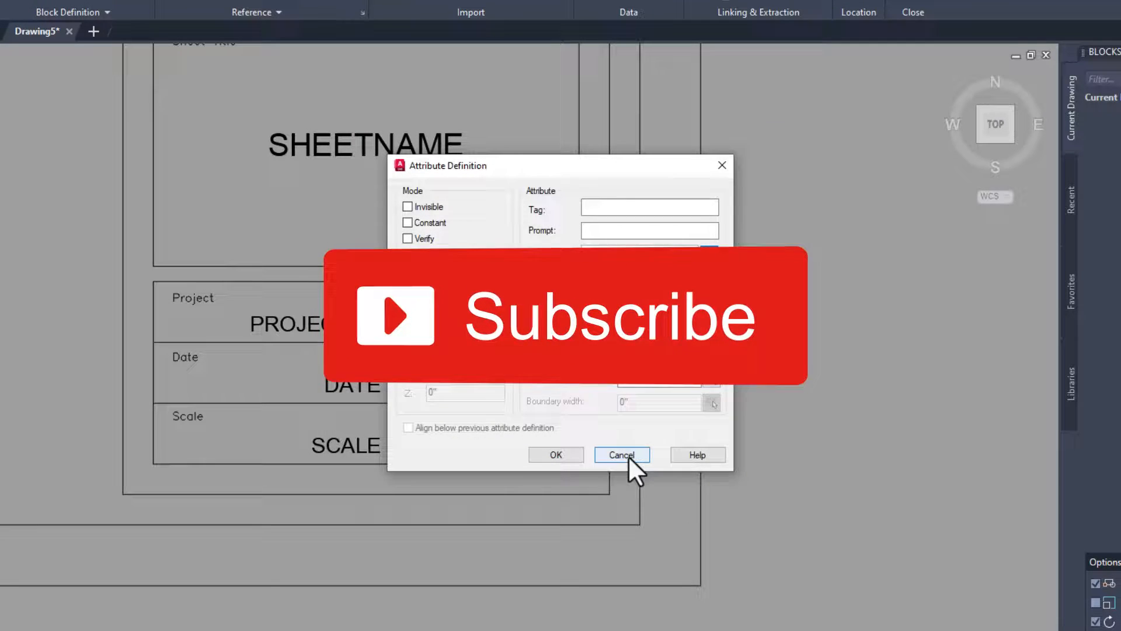
# Cancel the attribute definition, close the Block Editor and save the Architectural Title Block changes.
pyautogui.click(621, 455)
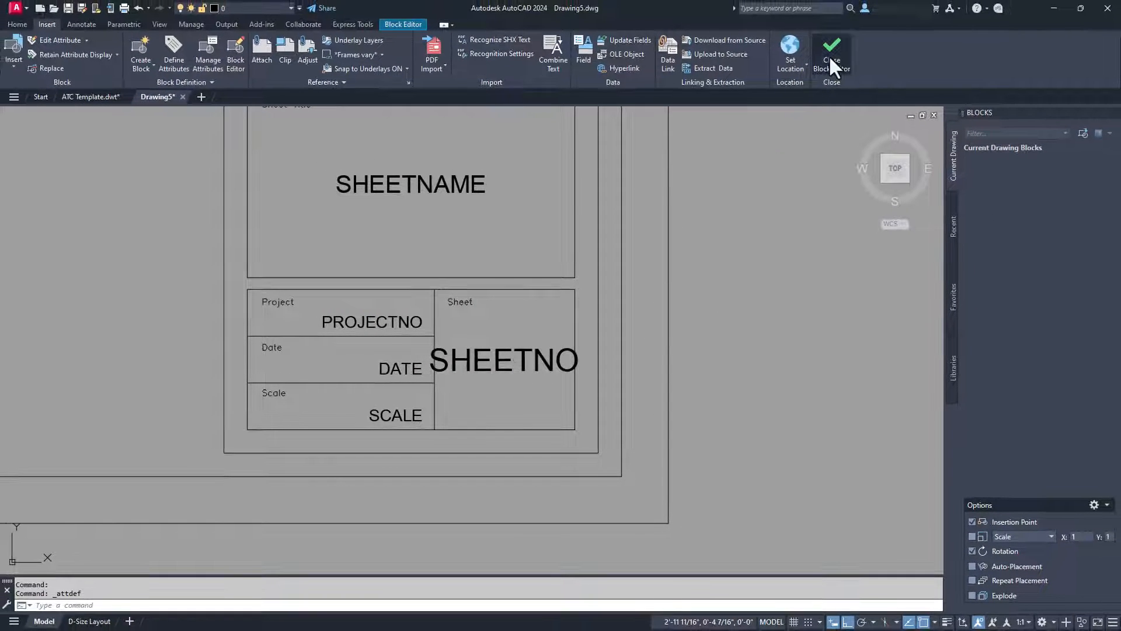
pyautogui.click(831, 54)
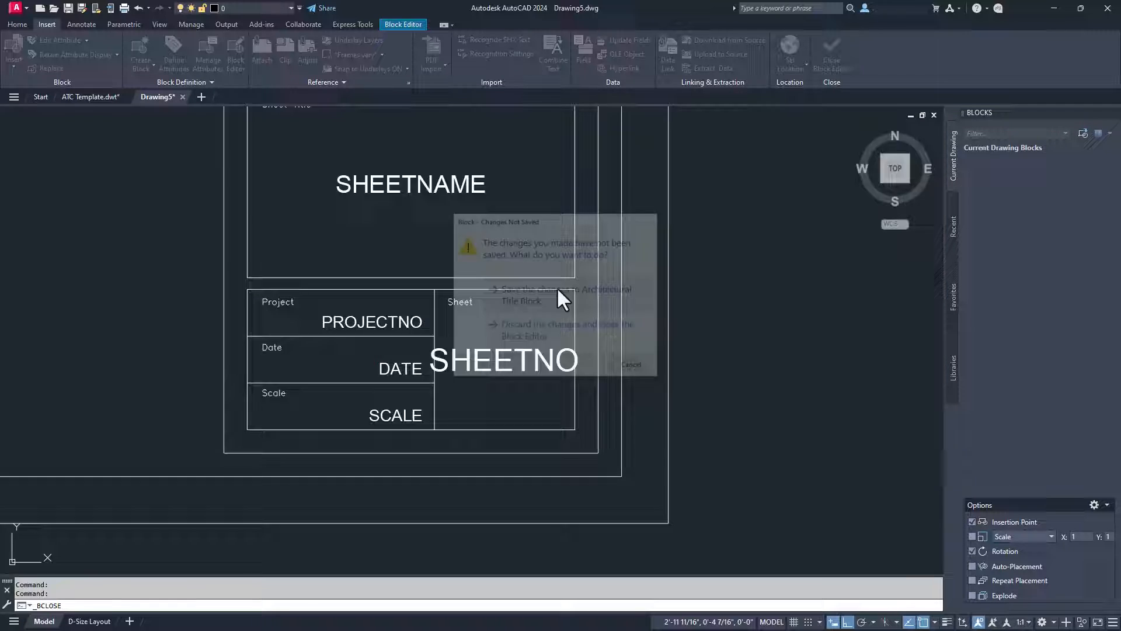
pyautogui.click(564, 330)
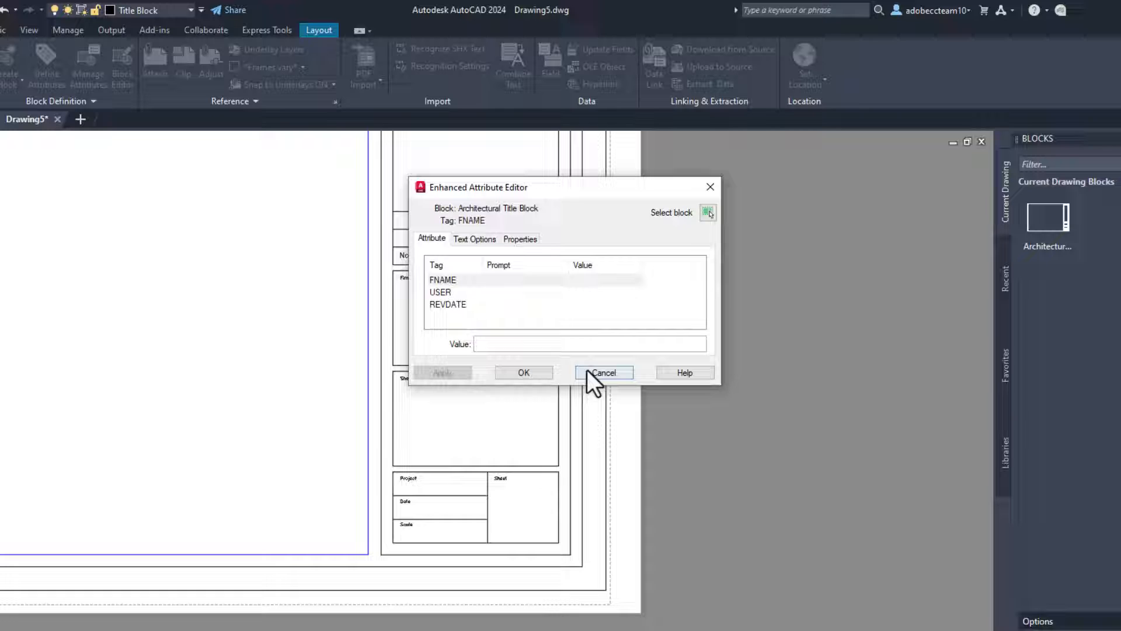
# Cancel the Enhanced Attribute Editor and synchronize the placed Architectural Title Block's attributes.
pyautogui.click(603, 372)
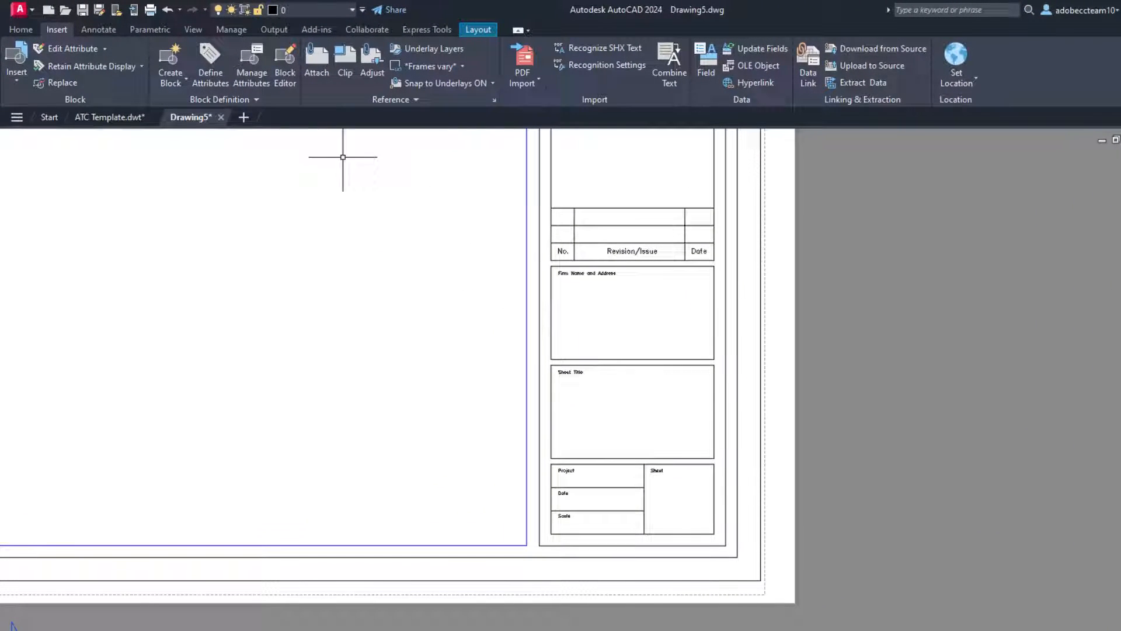
pyautogui.click(255, 100)
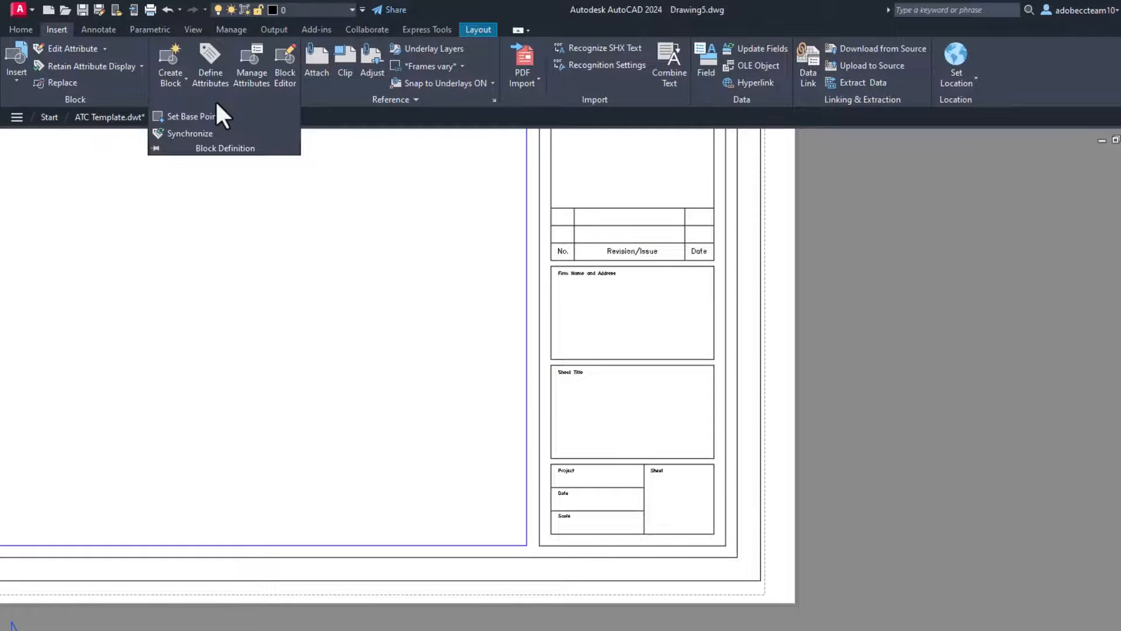
pyautogui.moveTo(200, 143)
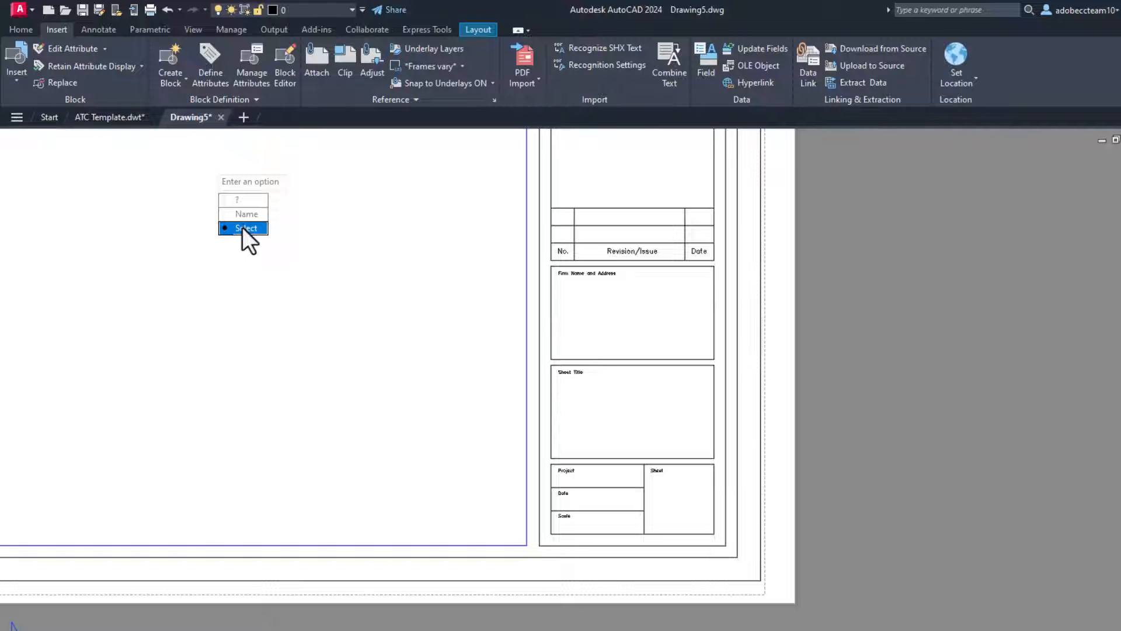
pyautogui.click(245, 227)
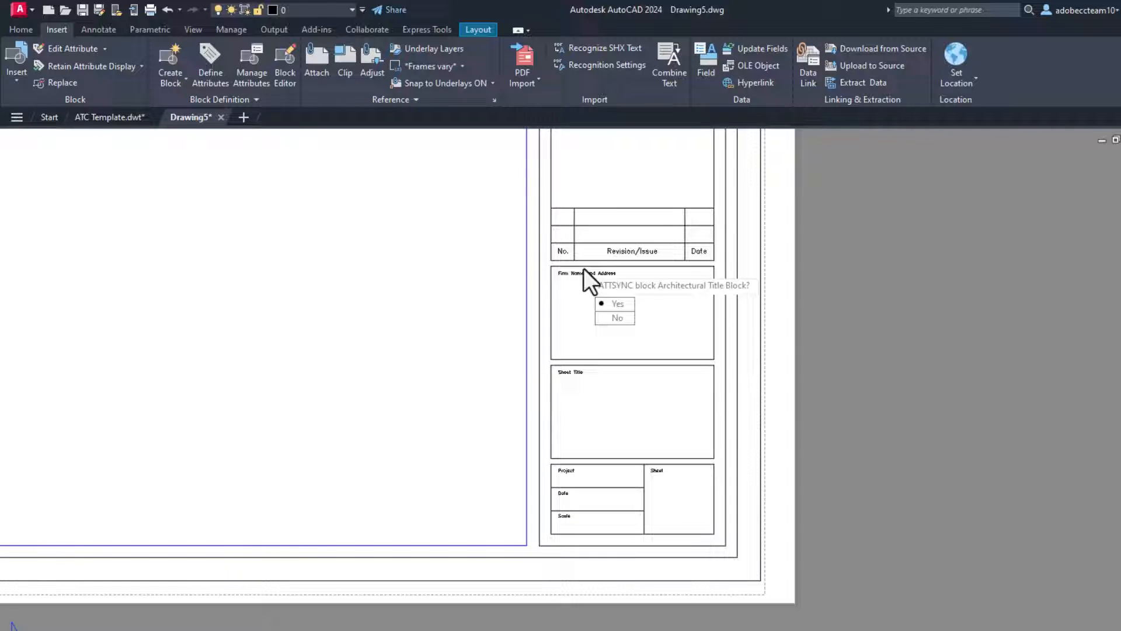
pyautogui.click(617, 303)
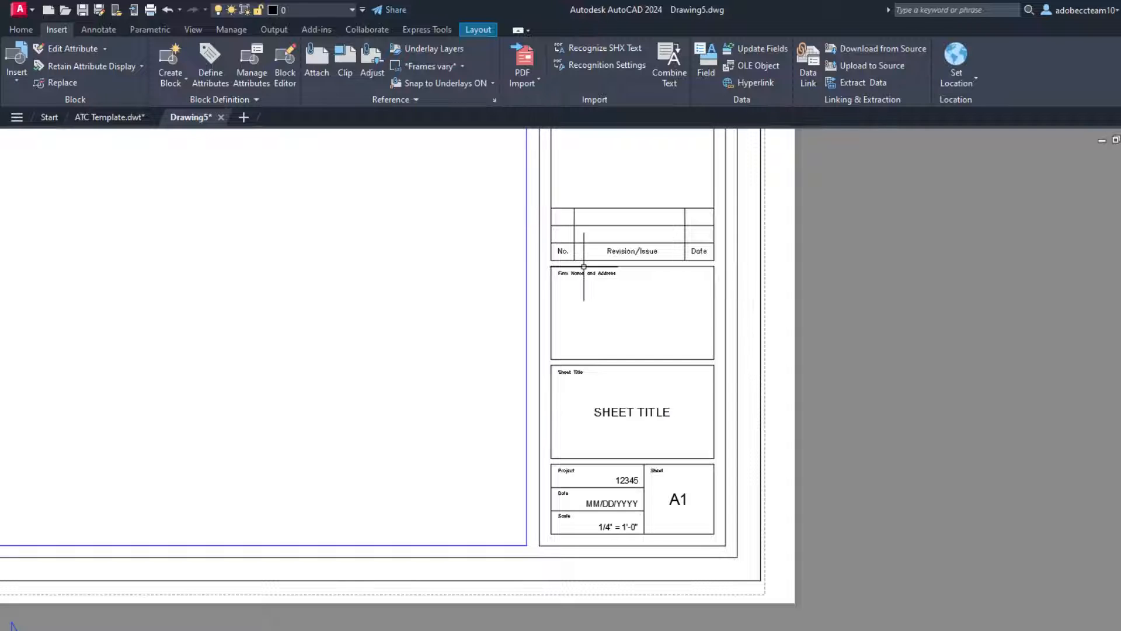
pyautogui.moveTo(613, 366)
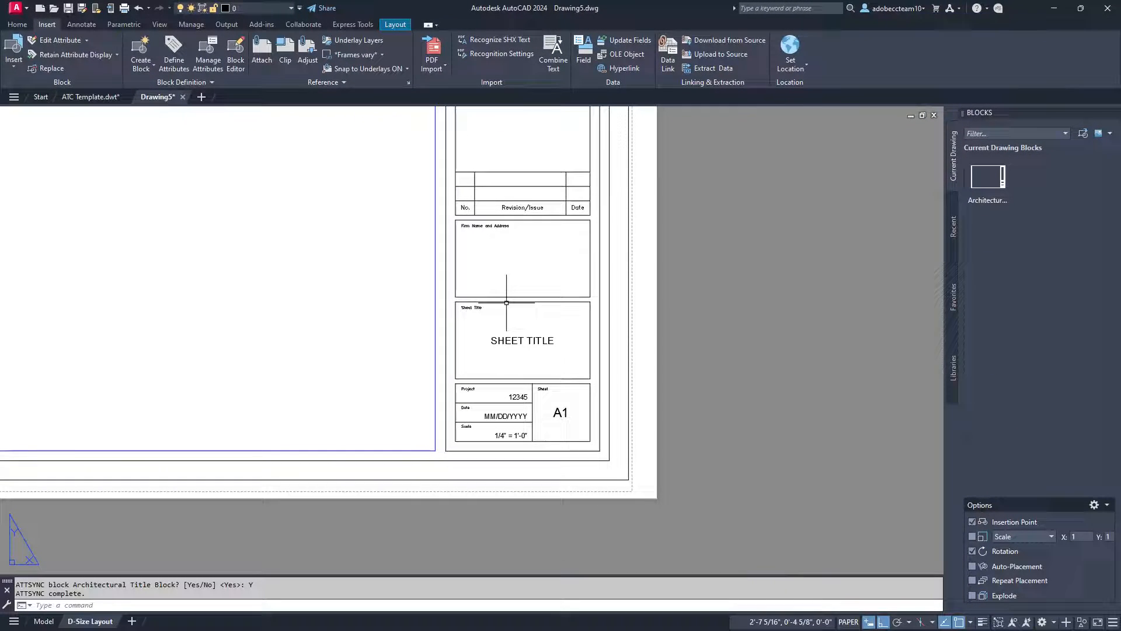
pyautogui.moveTo(510, 330)
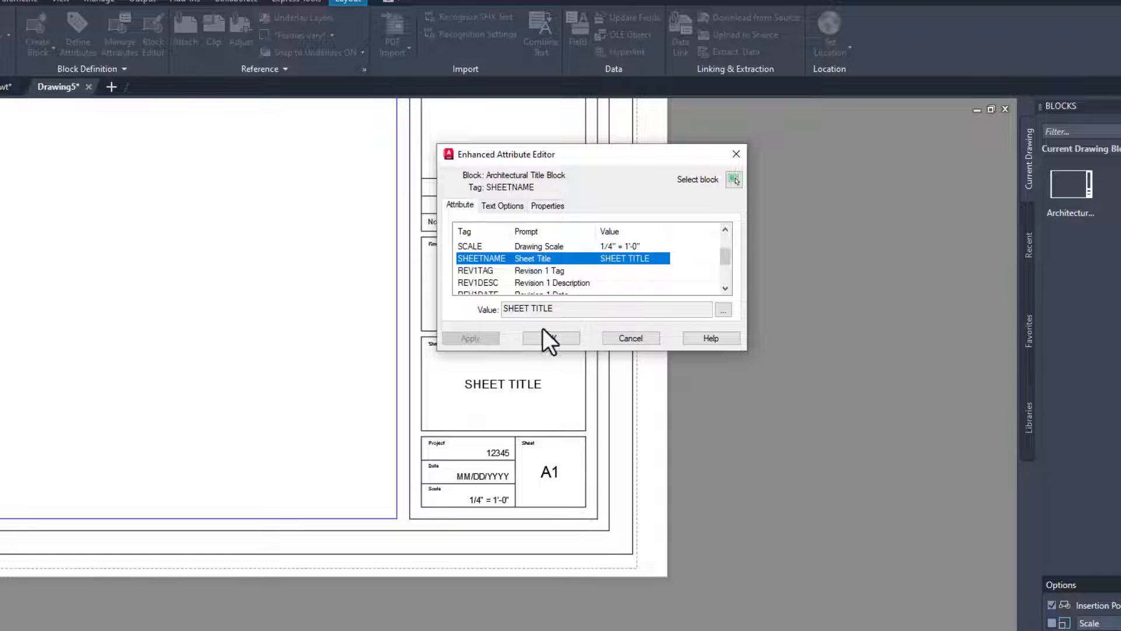
pyautogui.click(551, 338)
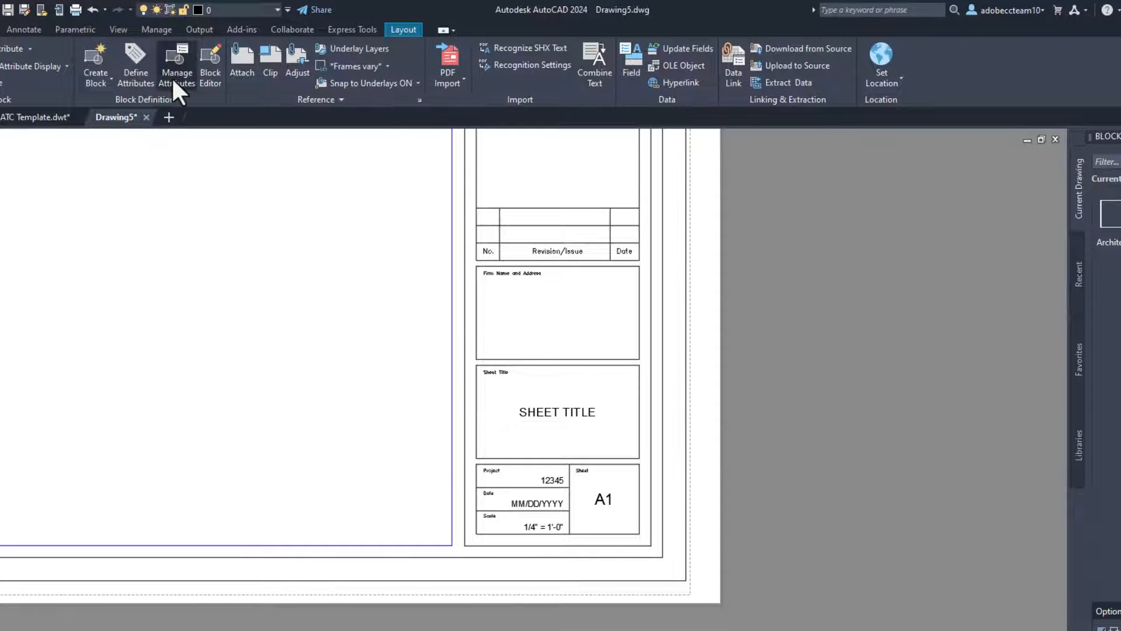
# Reorder the attributes to SHEETNO, SHEETNAME, DATE, SCALE, PROJECTNO in Manage Attributes and apply.
pyautogui.click(176, 71)
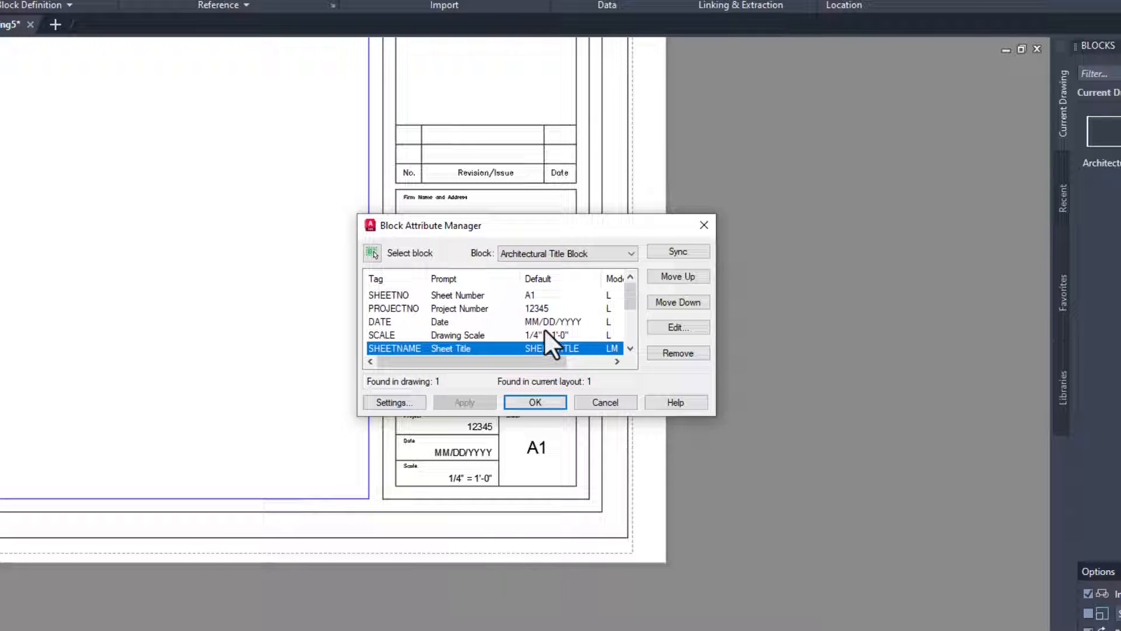
pyautogui.click(678, 276)
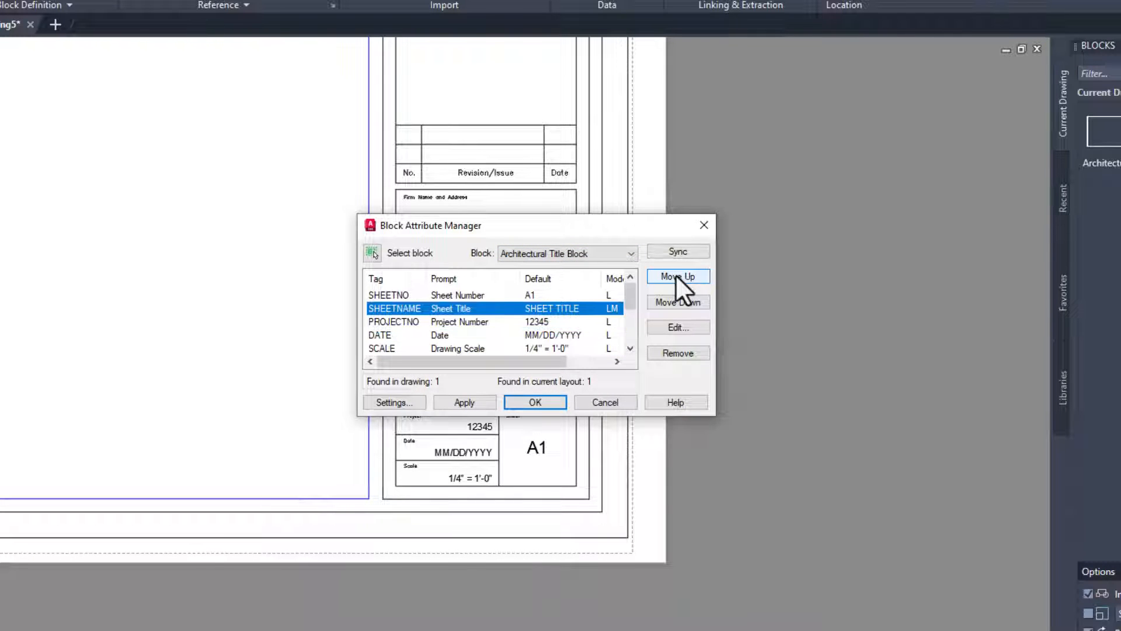
pyautogui.moveTo(415, 337)
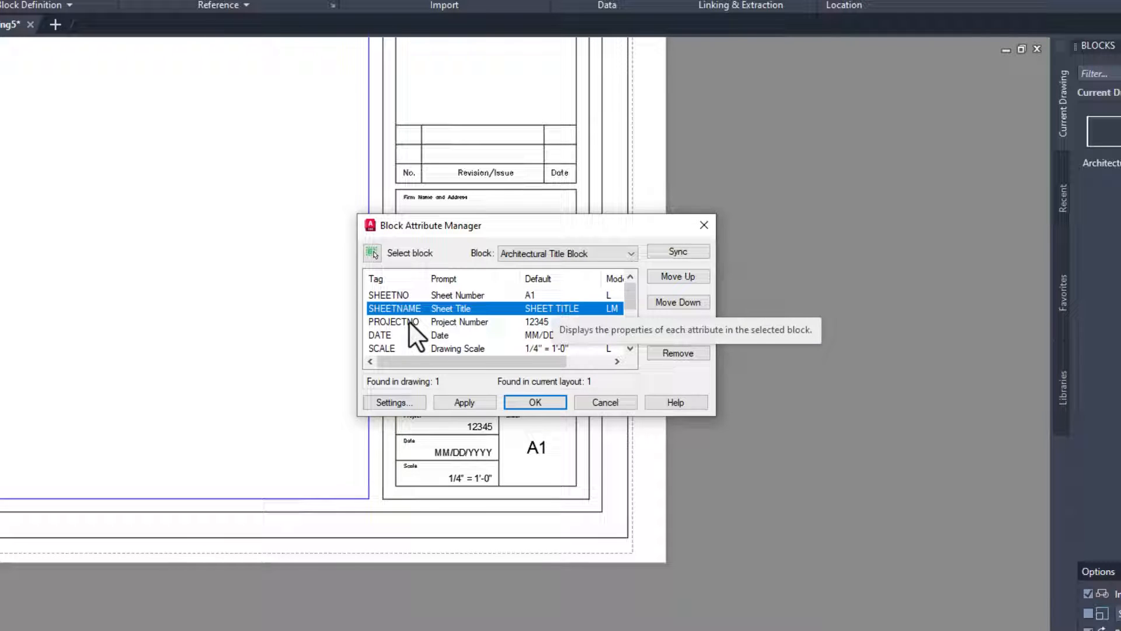
pyautogui.click(676, 302)
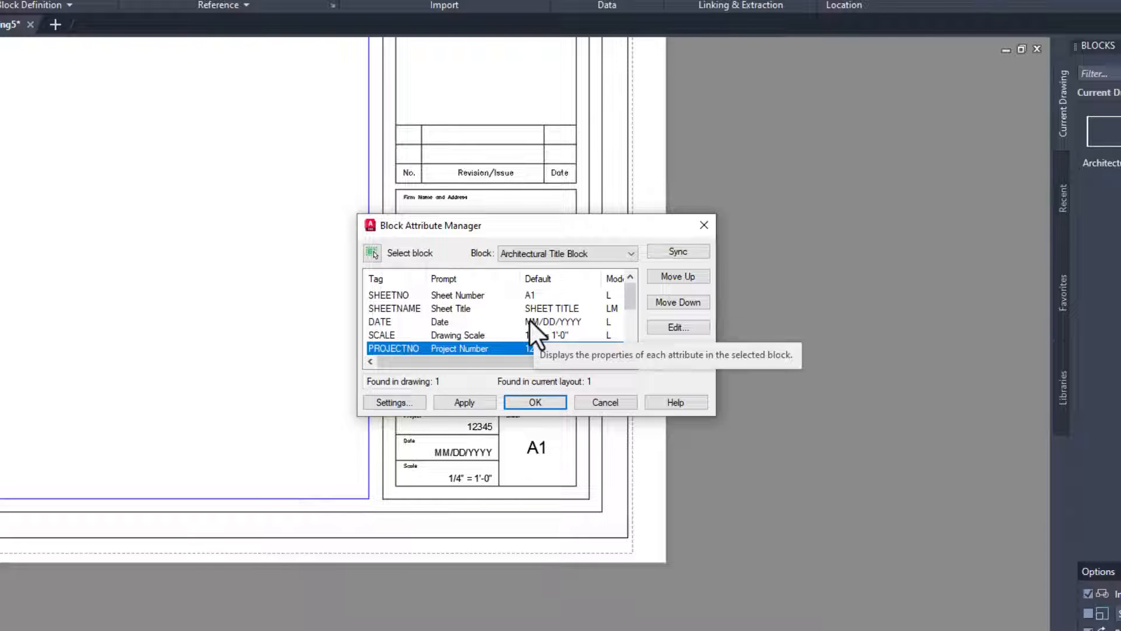
pyautogui.click(464, 402)
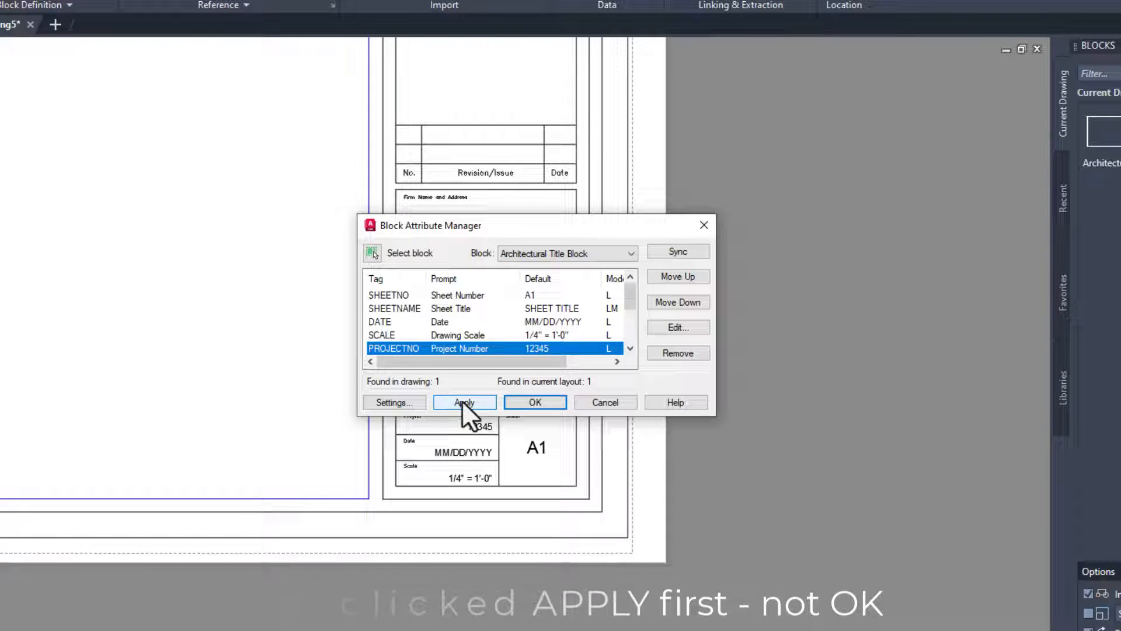
pyautogui.click(463, 402)
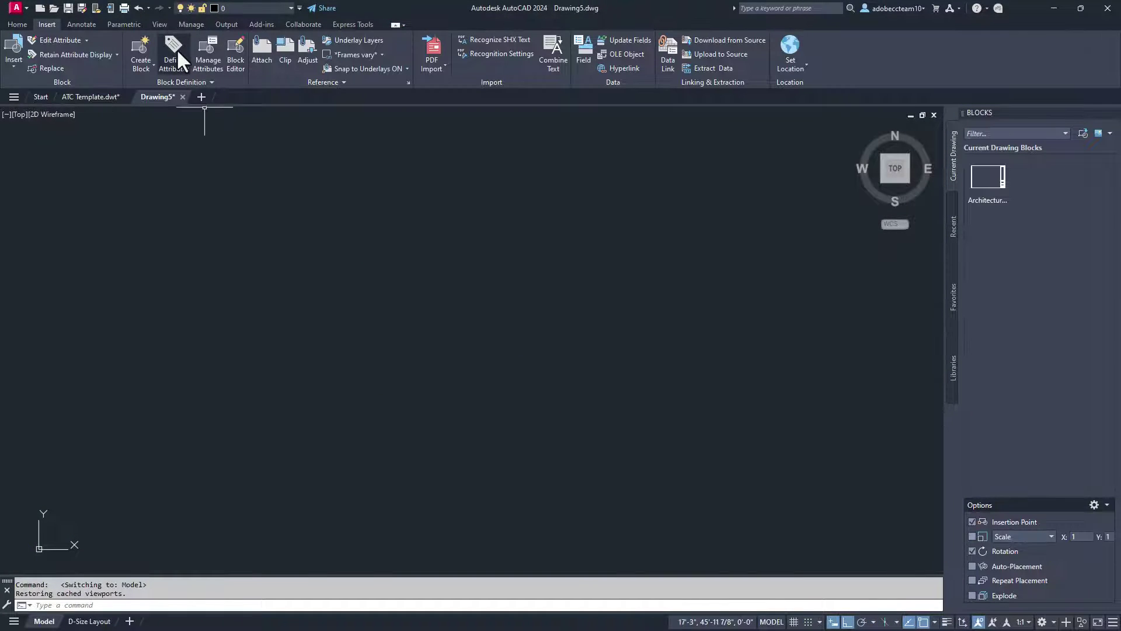
# Define an invisible attribute with tag SKU and prompt SKU - (For DE).
pyautogui.click(171, 54)
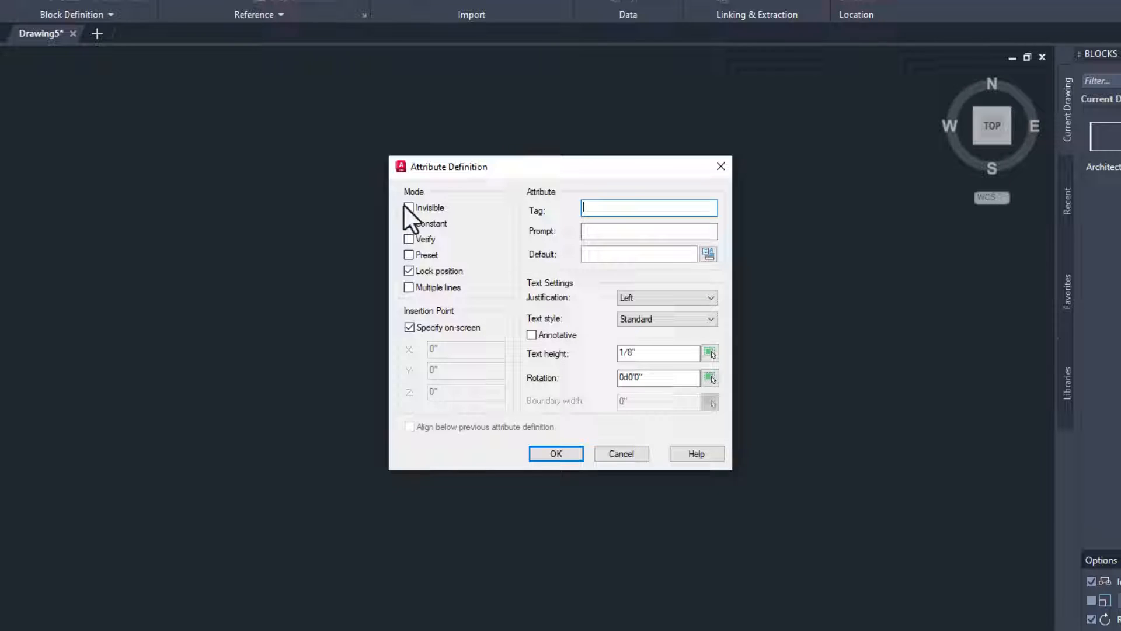
pyautogui.click(409, 207)
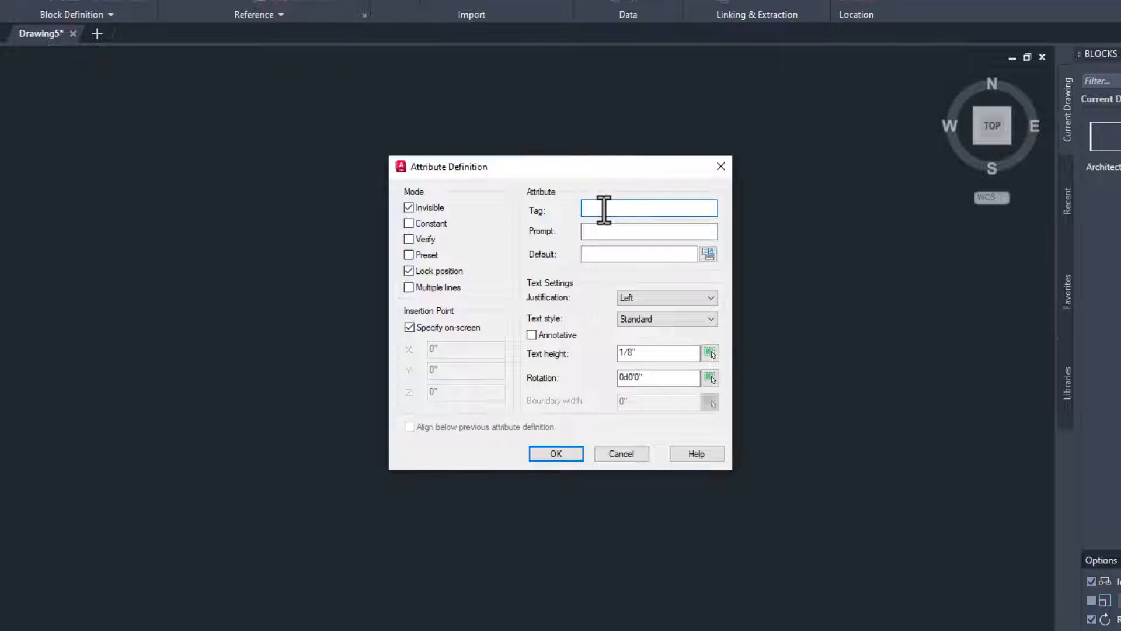
pyautogui.write('inv')
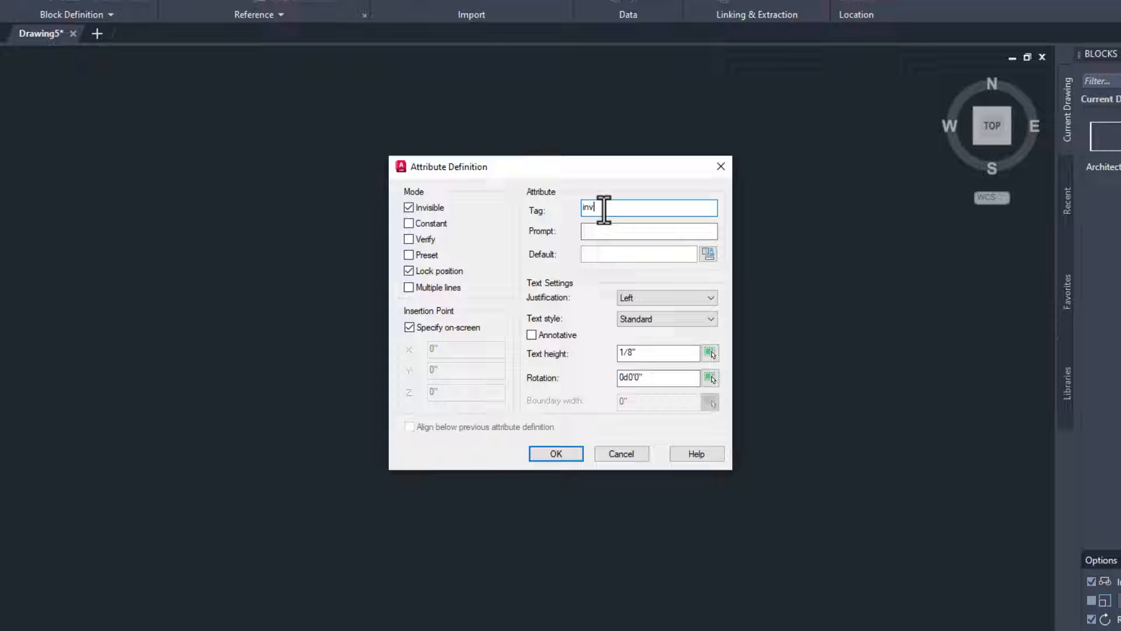
pyautogui.write('isible')
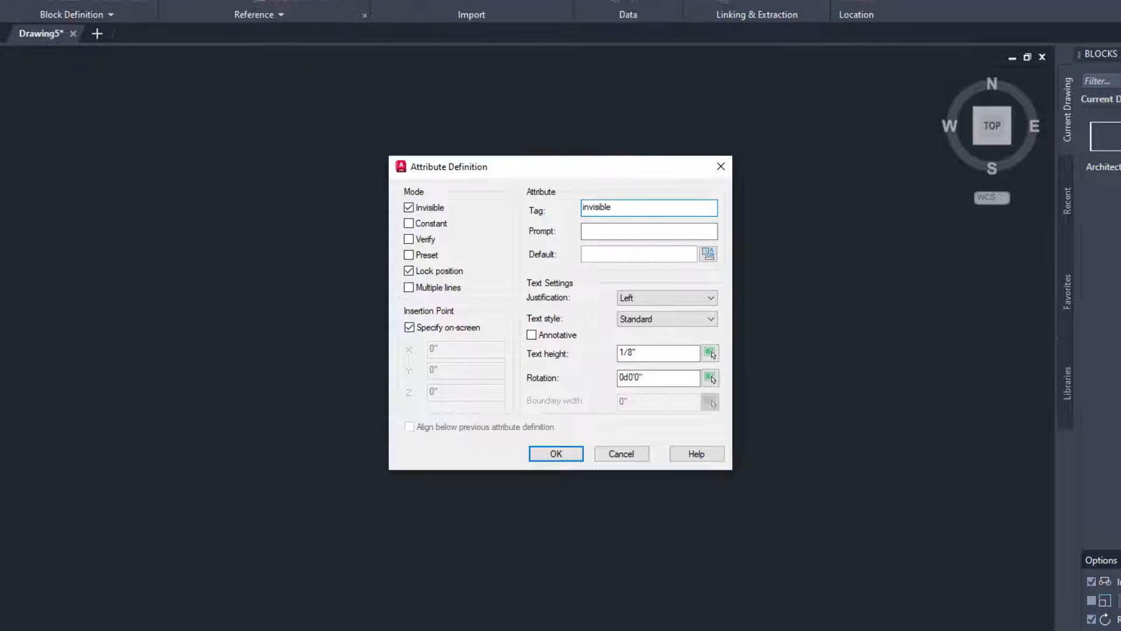
pyautogui.click(647, 230)
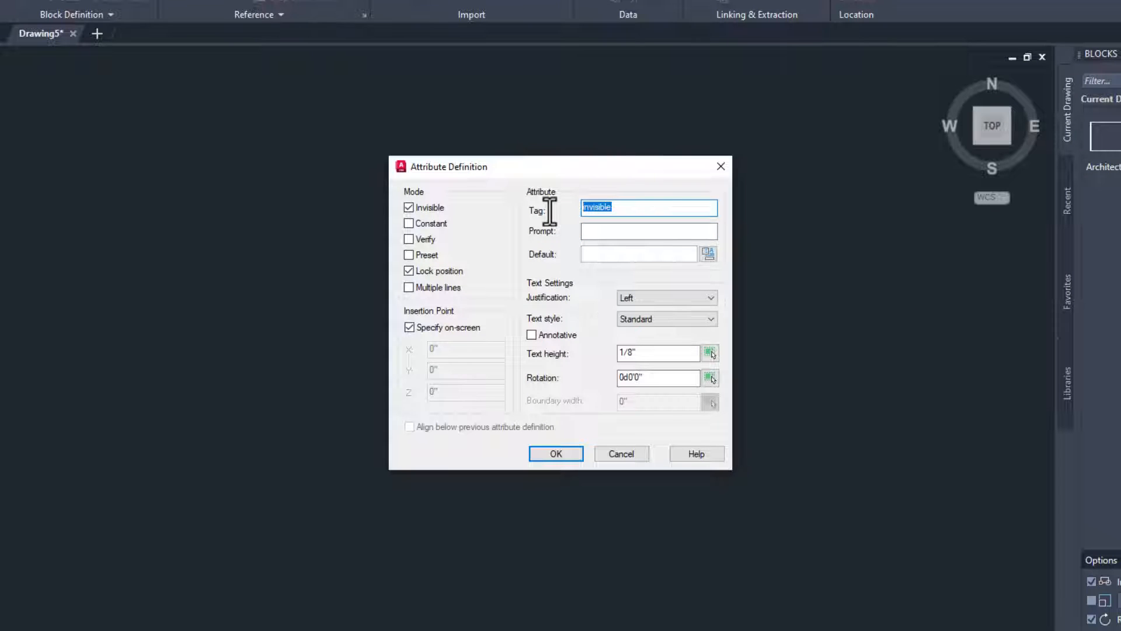
pyautogui.write('SKU')
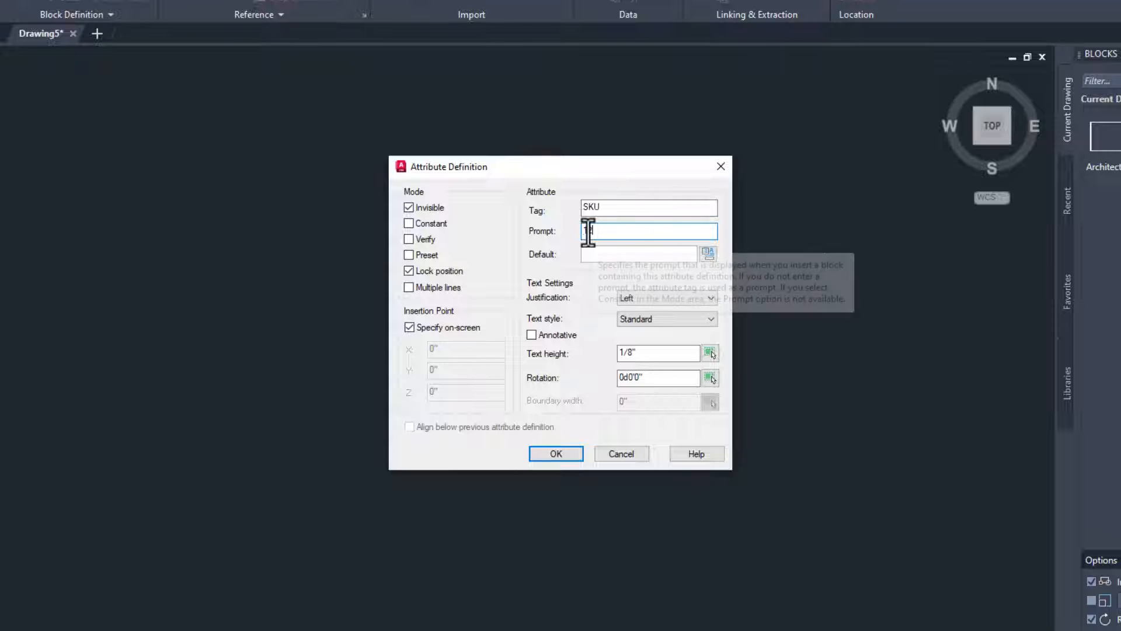
pyautogui.write('SKU - (For')
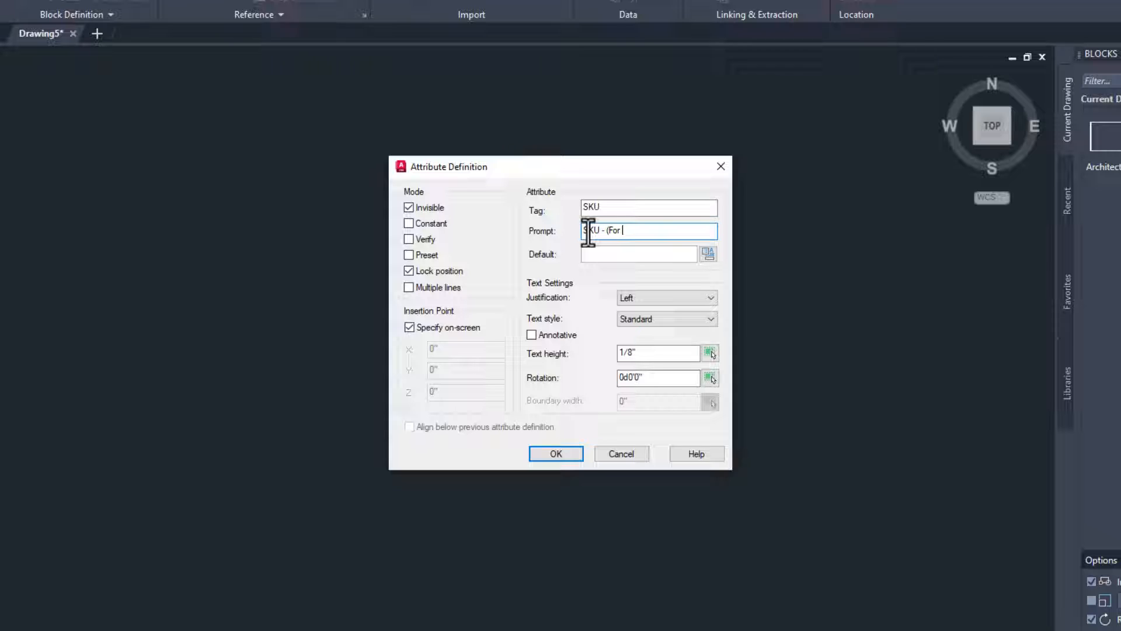
pyautogui.write('DE)')
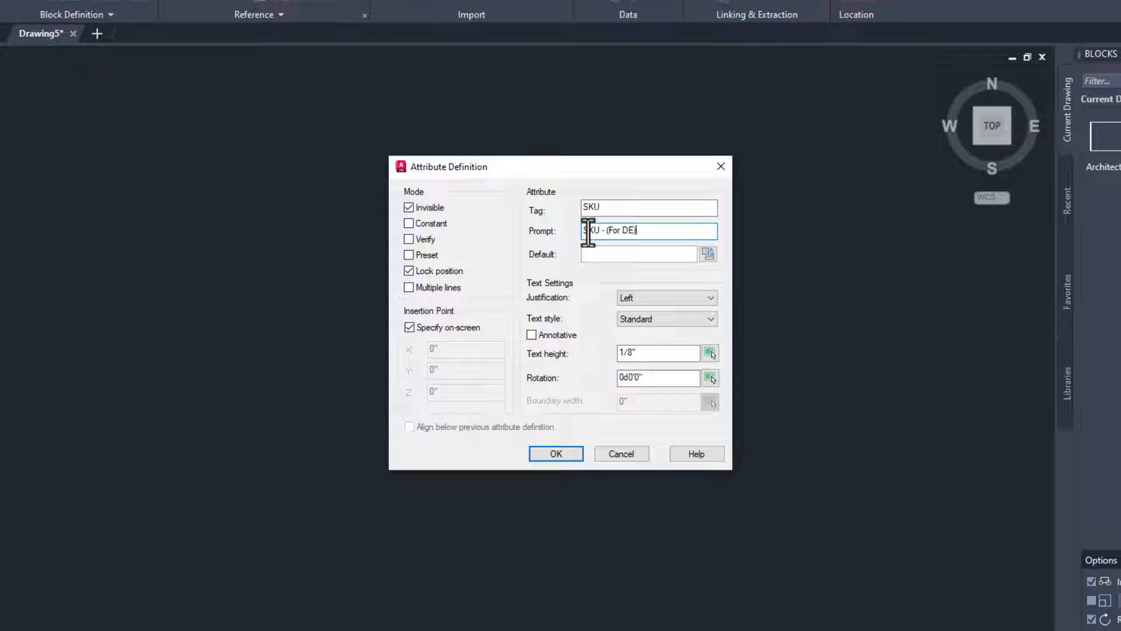
# Give it default 1234-12, confirm, and gather it into a block named invisible.
pyautogui.click(637, 254)
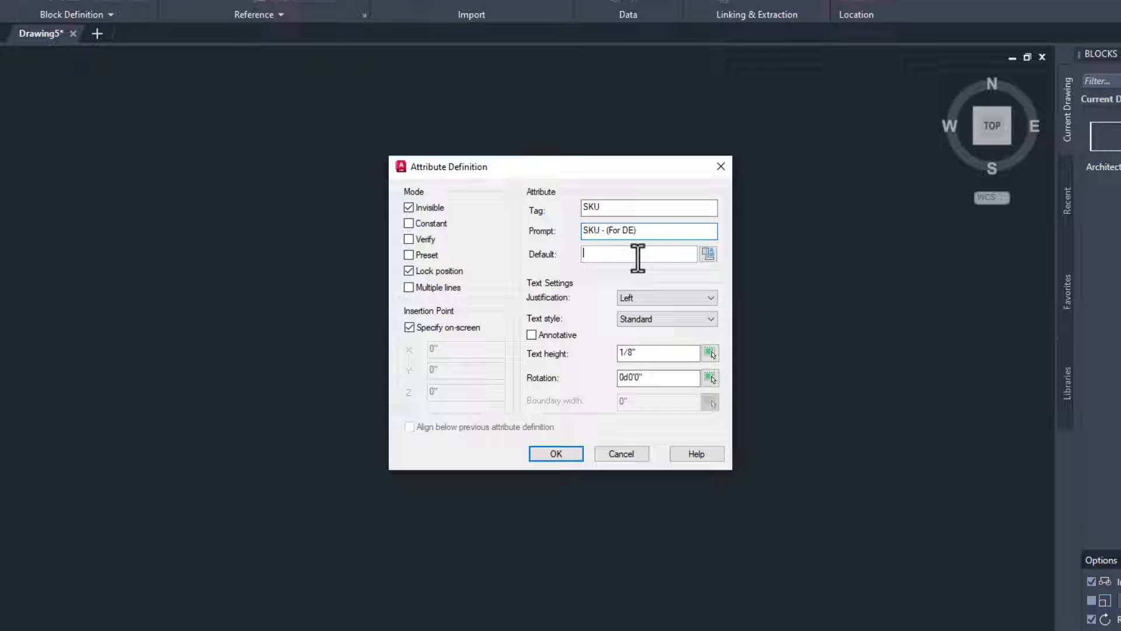
pyautogui.write('1234')
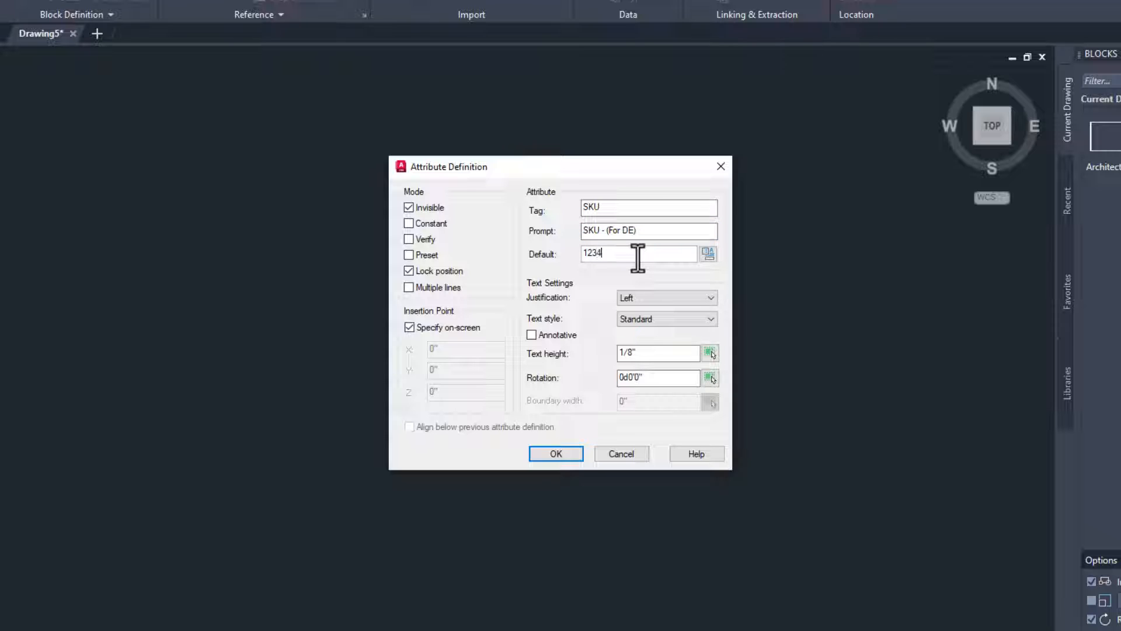
pyautogui.write('-12')
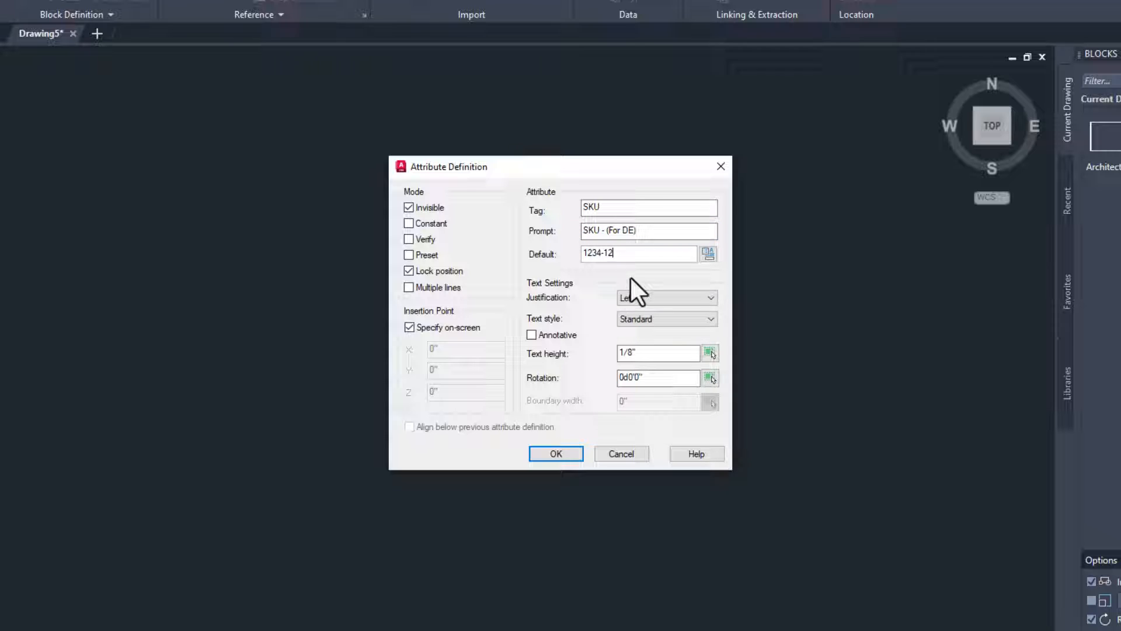
pyautogui.moveTo(579, 379)
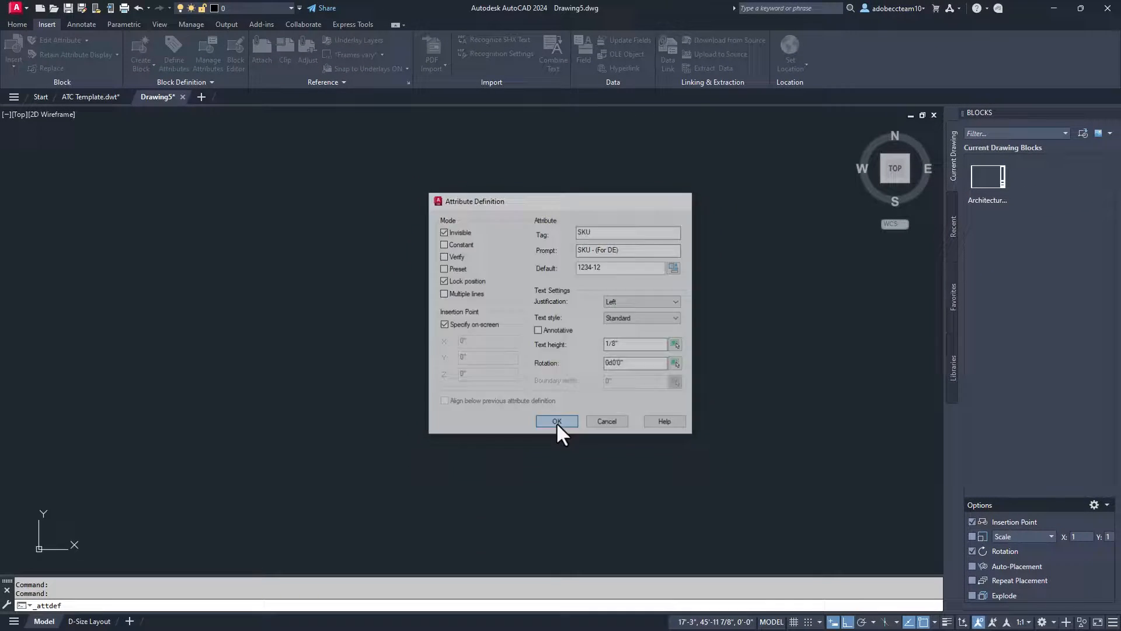
pyautogui.click(557, 421)
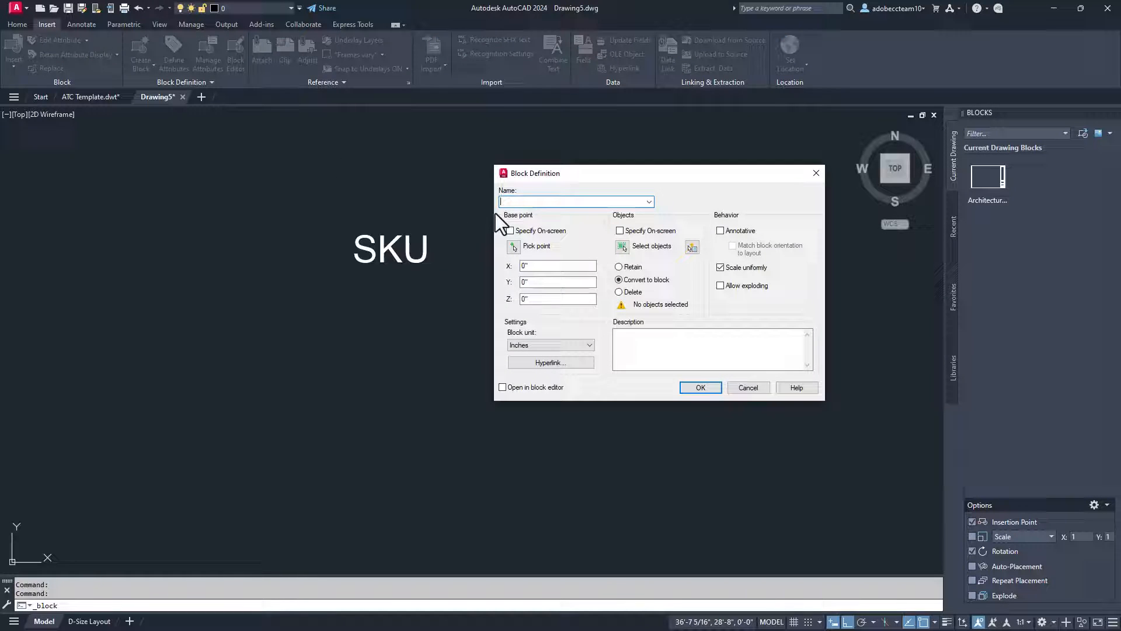
pyautogui.click(650, 246)
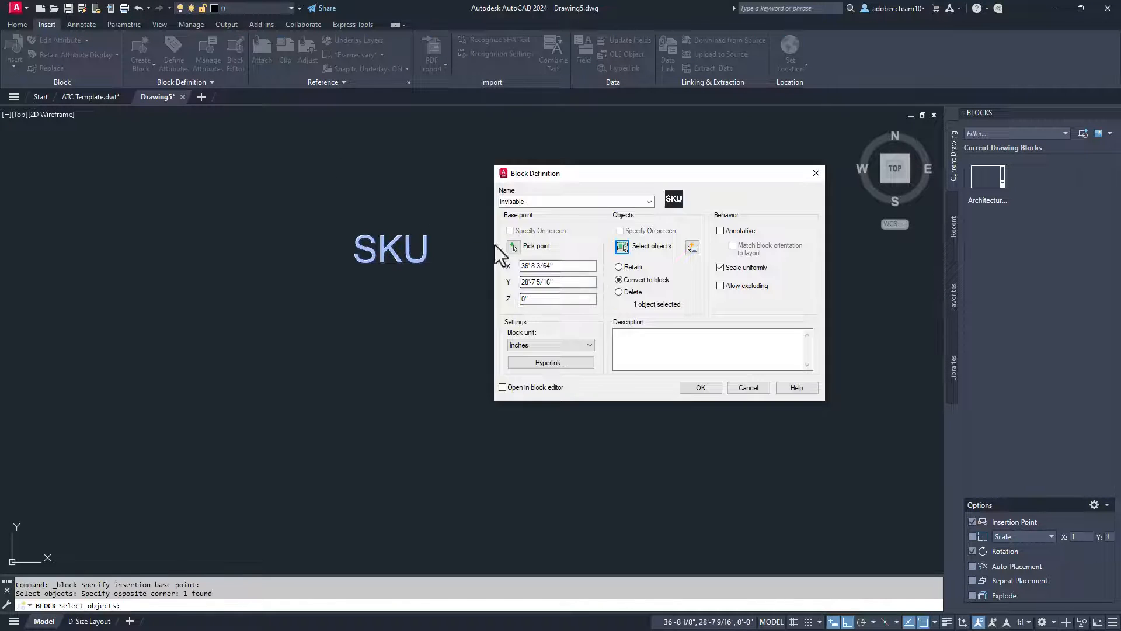
pyautogui.click(700, 387)
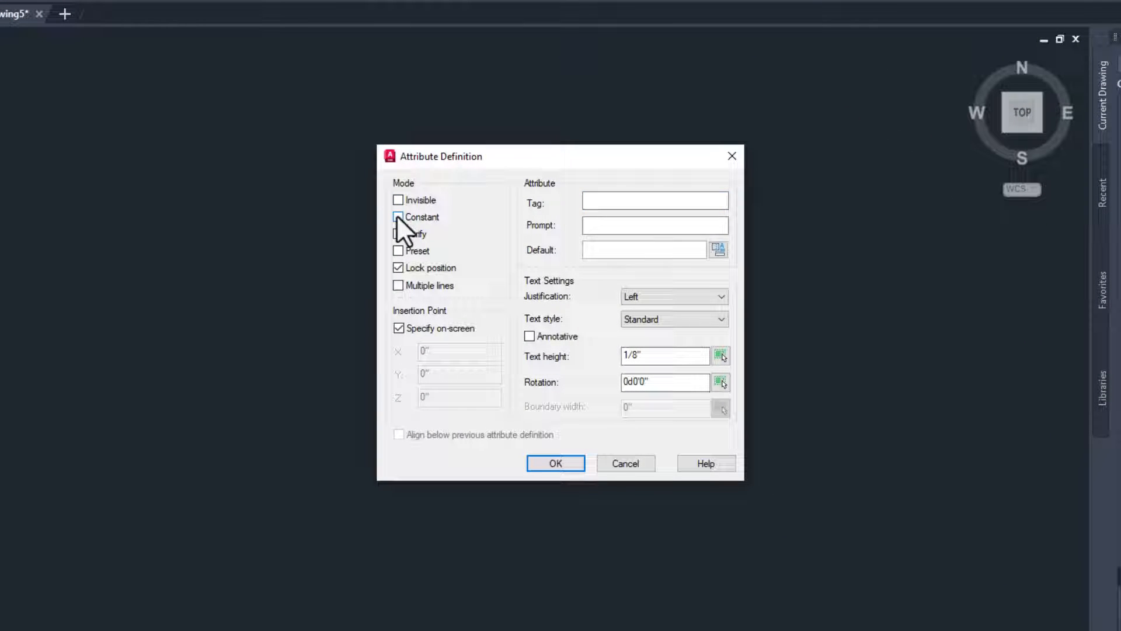
# Define a constant Pi attribute with default 3.1415.
pyautogui.click(398, 216)
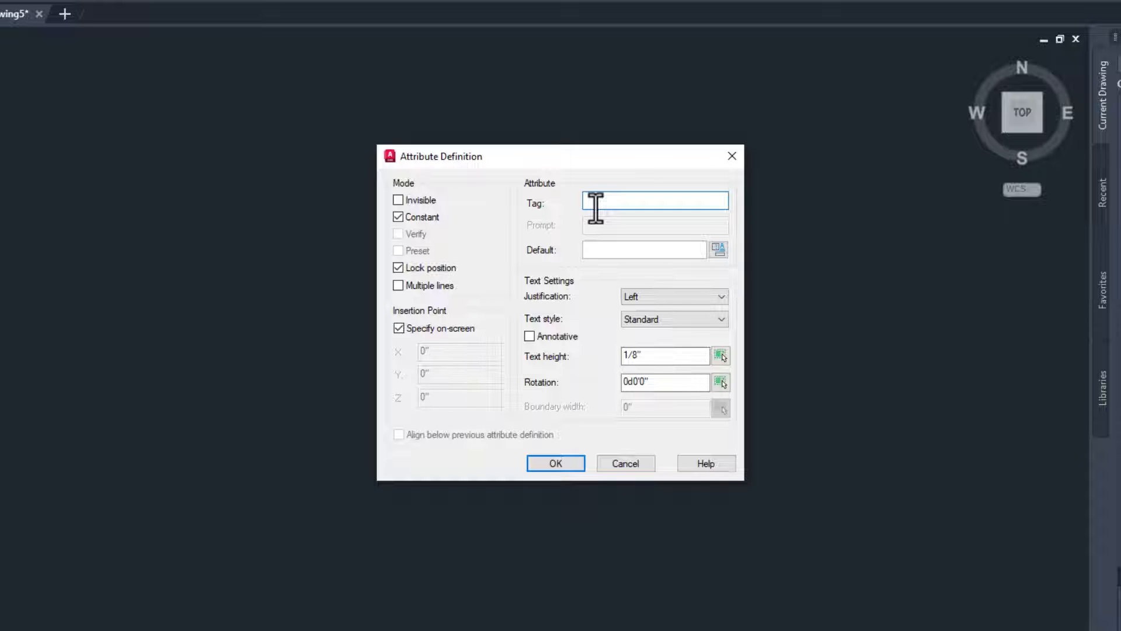
pyautogui.write('Pi')
pyautogui.click(644, 250)
pyautogui.write('3.1415')
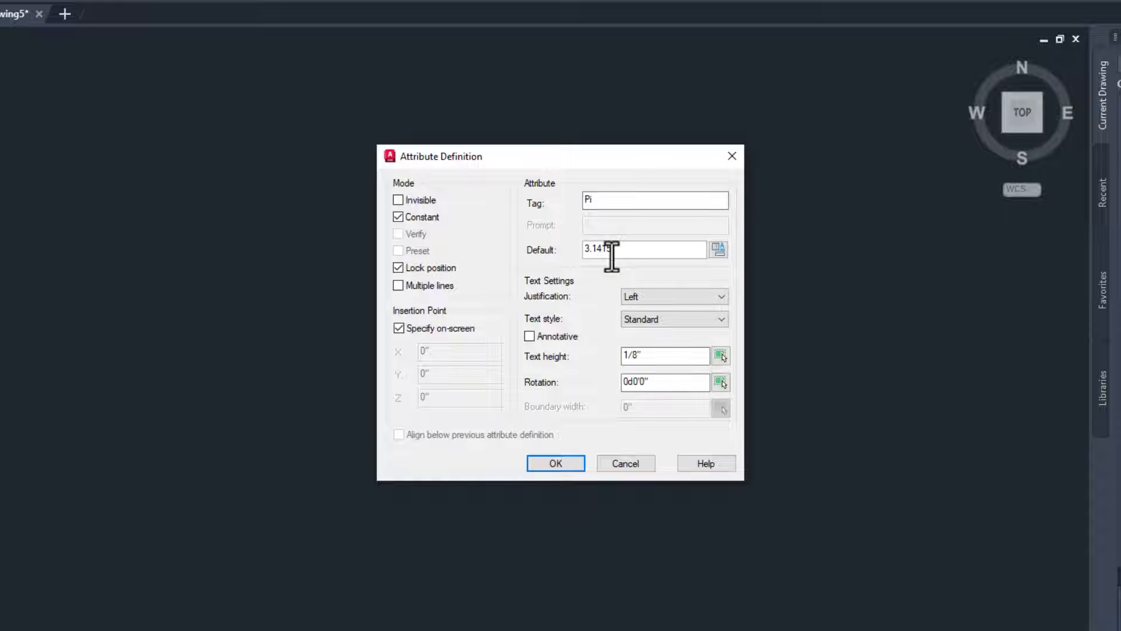
pyautogui.click(556, 462)
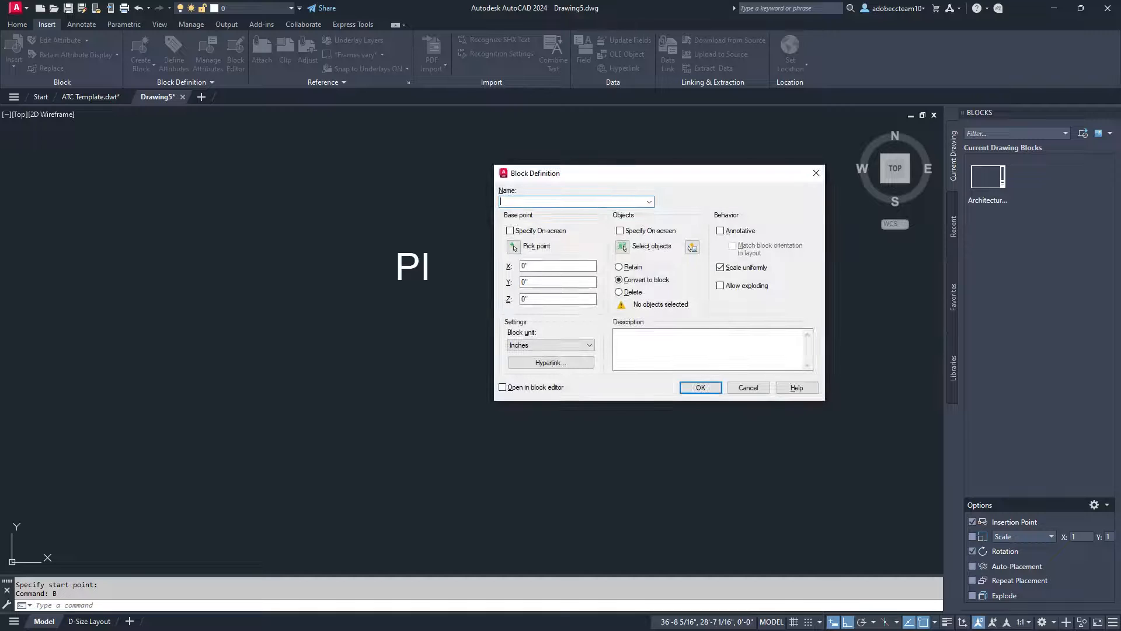
# Create a block named pi from the placed PI text with a picked base point.
pyautogui.write('pi')
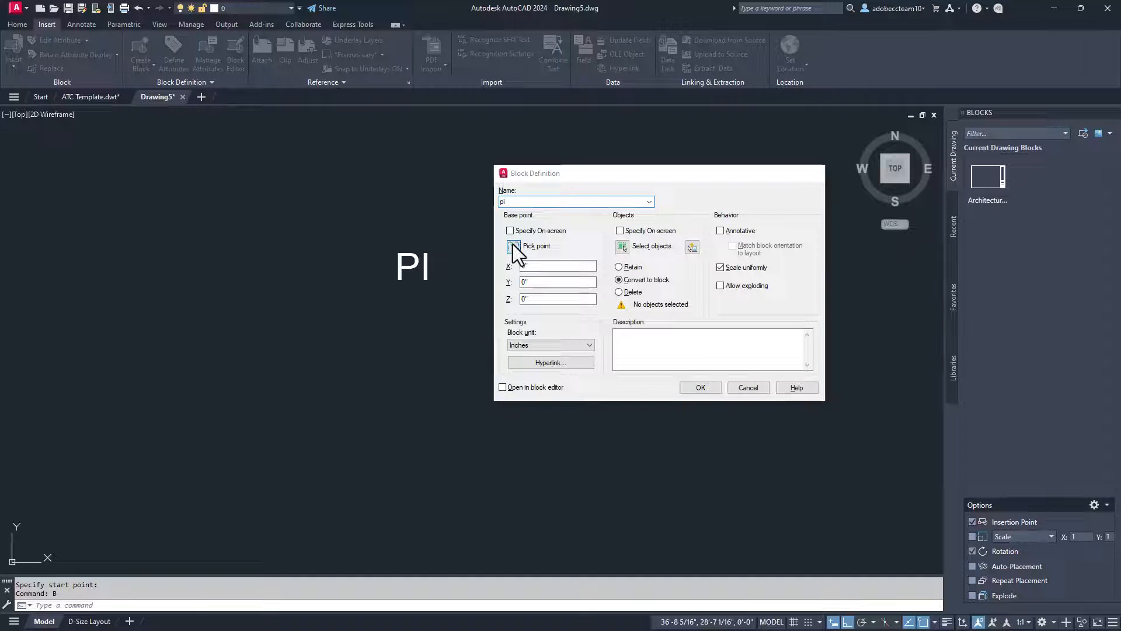
pyautogui.click(513, 245)
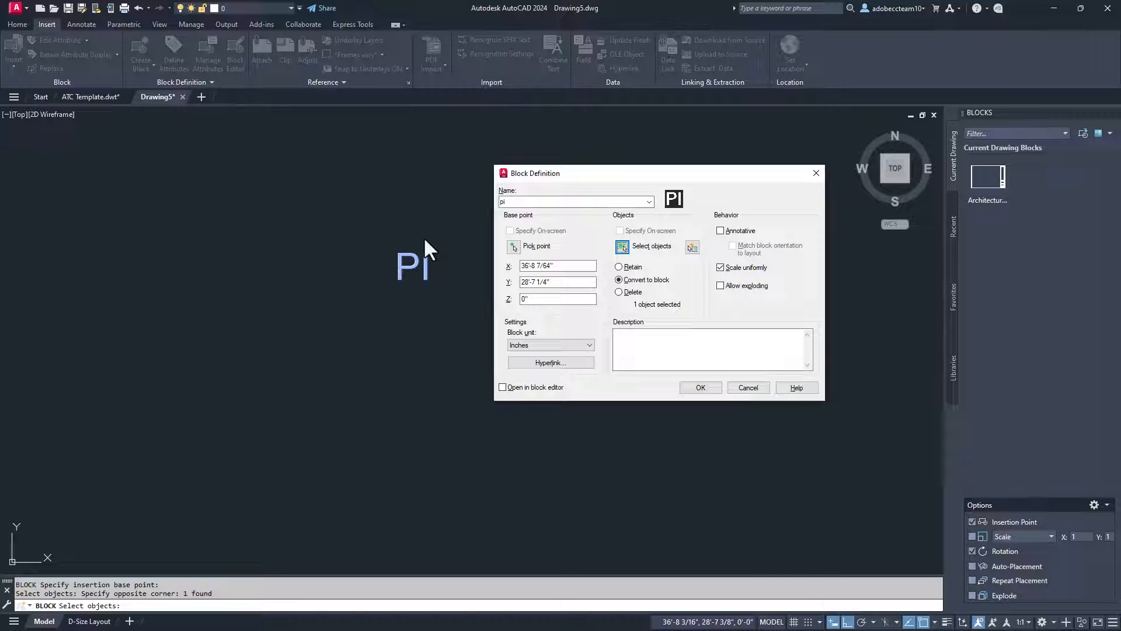
pyautogui.click(700, 386)
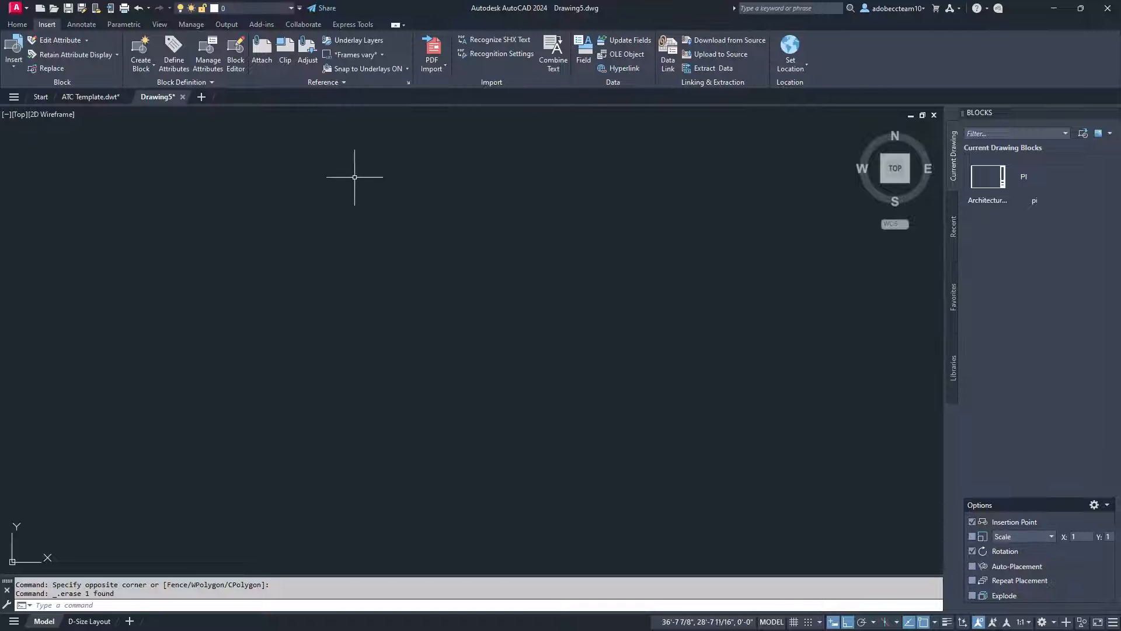
# Define a verified Email attribute prompting Email Address, place it and make it block 'email'.
pyautogui.click(173, 54)
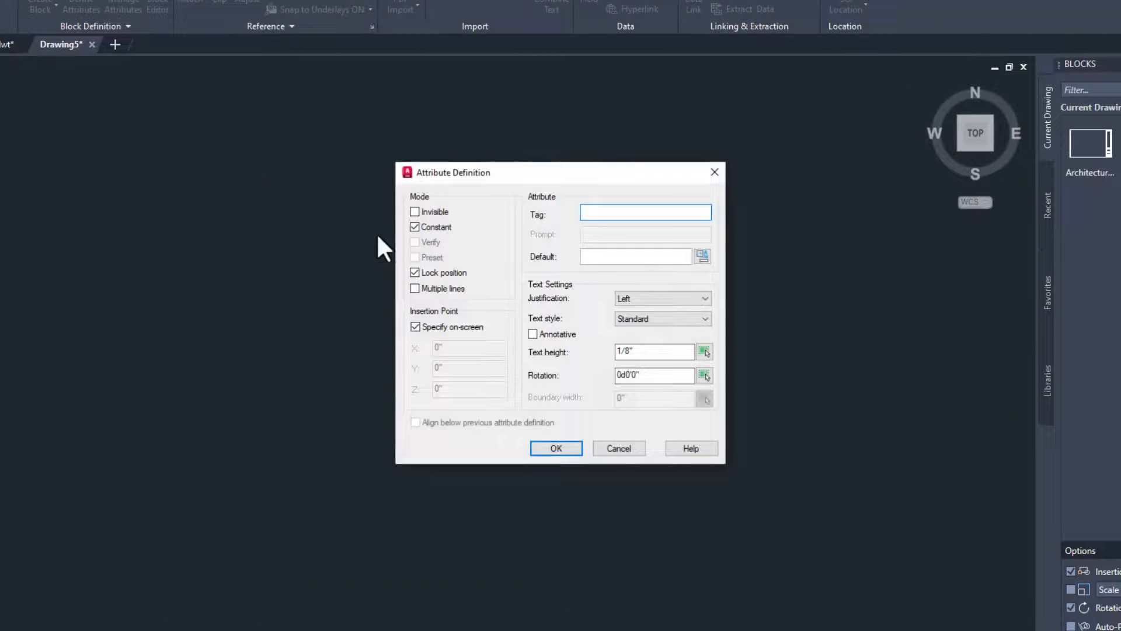
pyautogui.click(415, 226)
pyautogui.write('E')
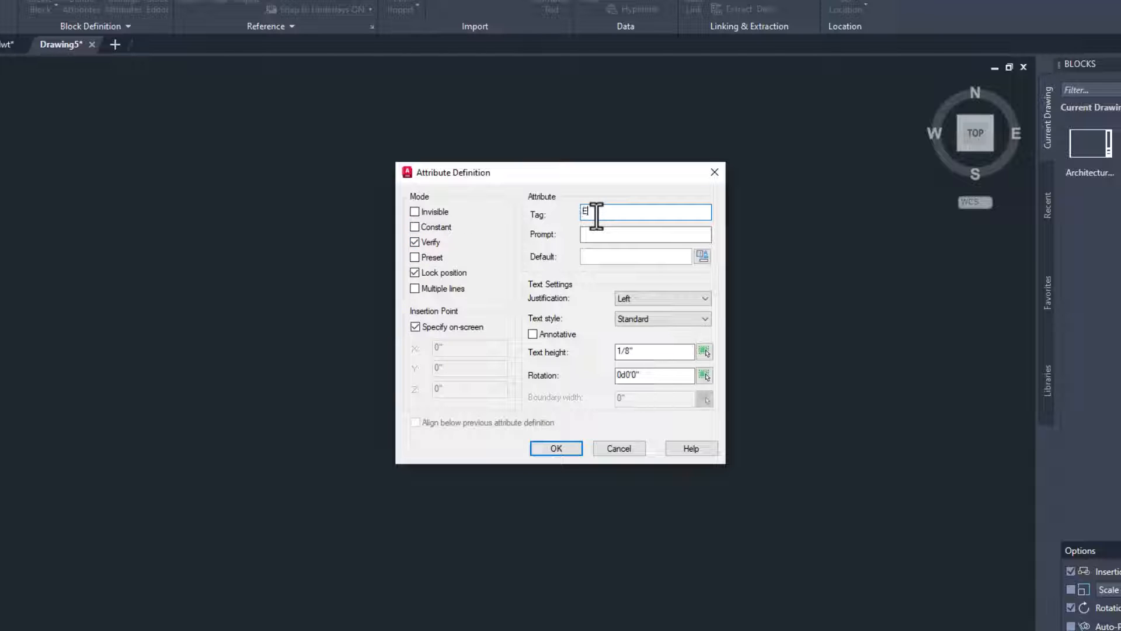
pyautogui.write('ma')
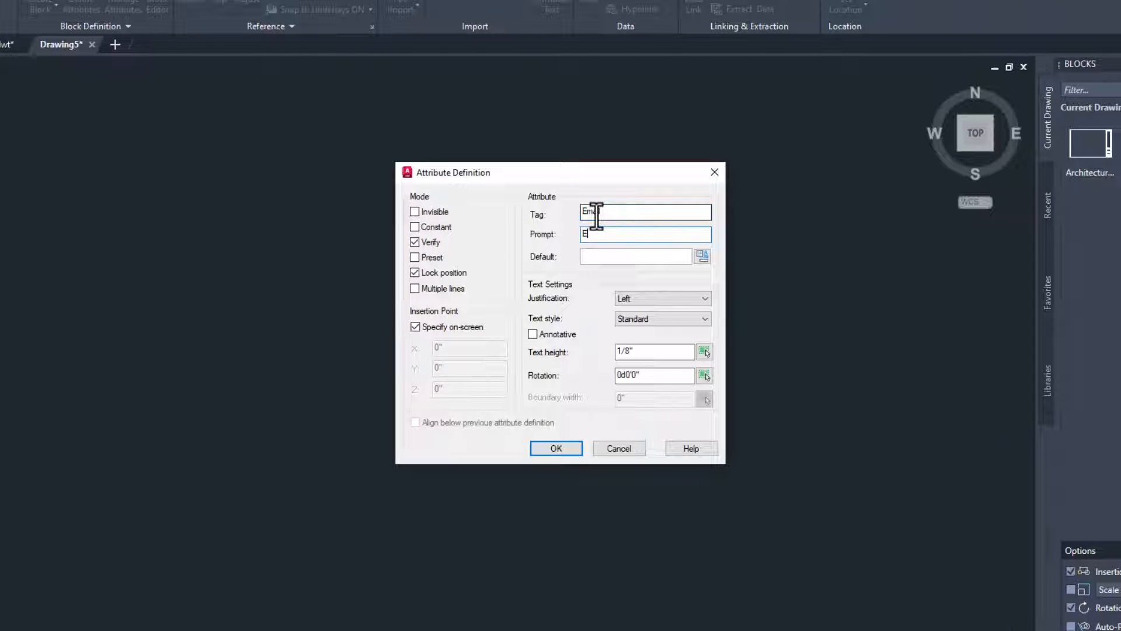
pyautogui.write('Email Address')
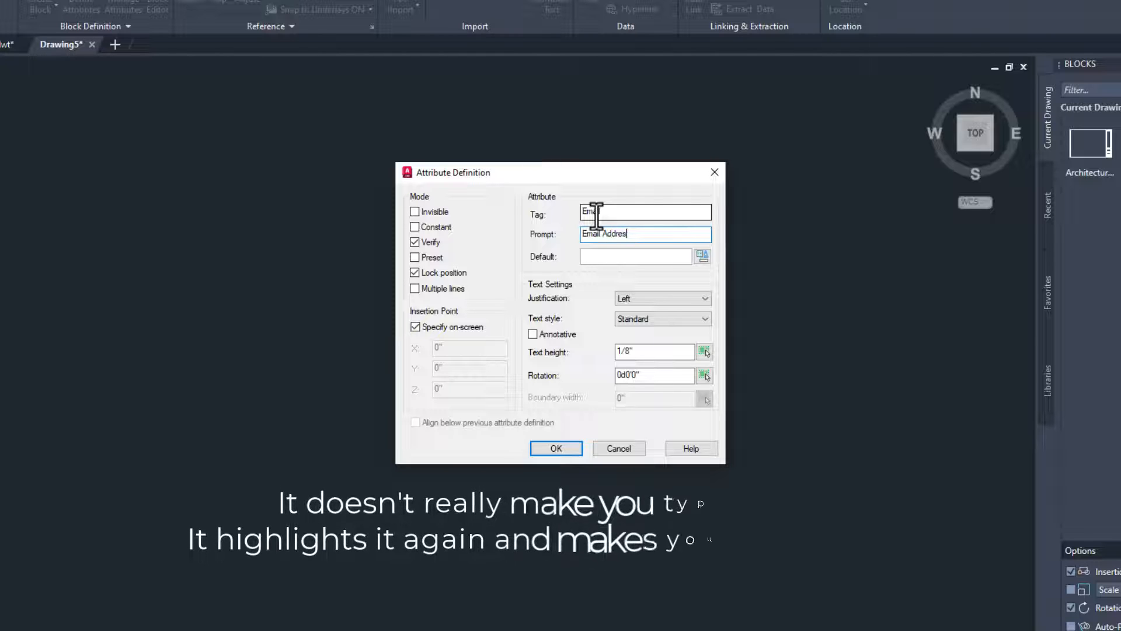
pyautogui.click(555, 449)
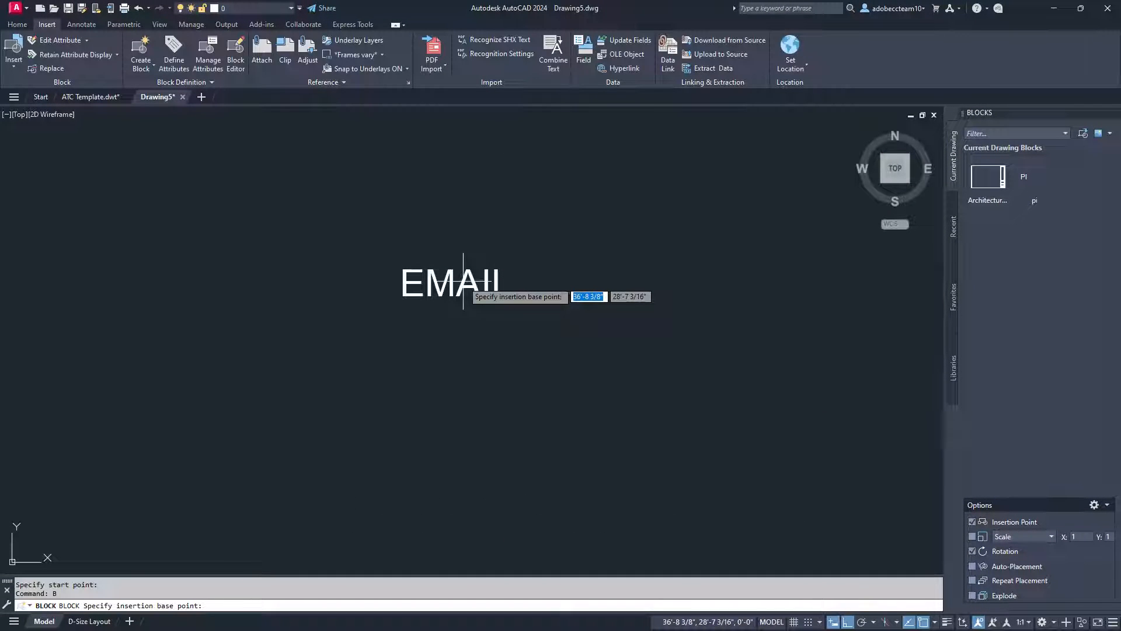
pyautogui.click(469, 281)
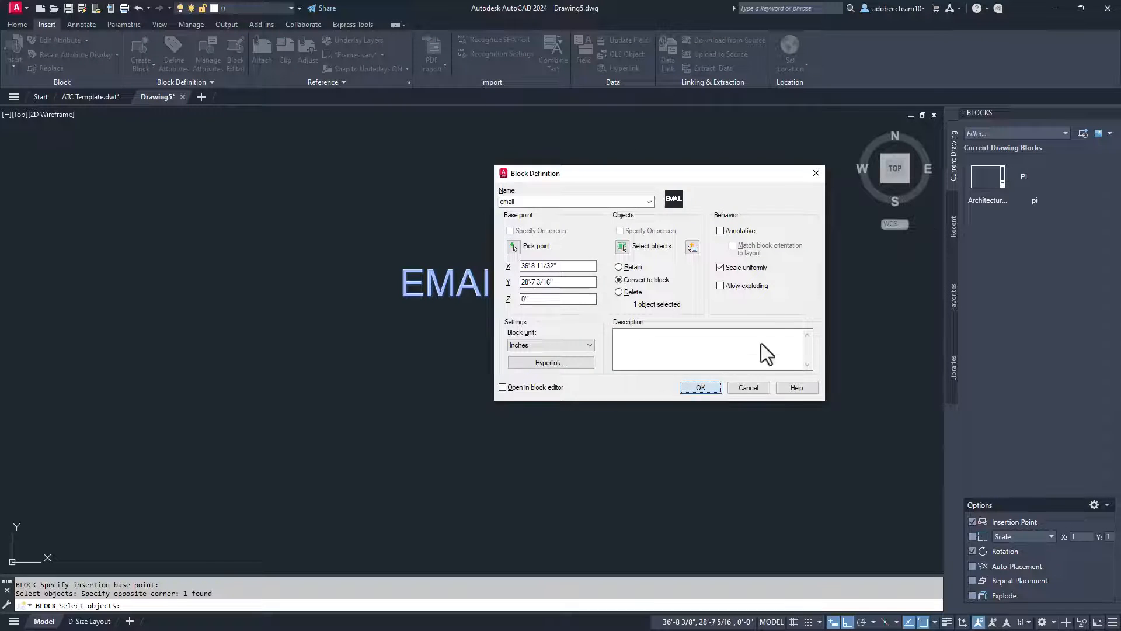
pyautogui.click(700, 386)
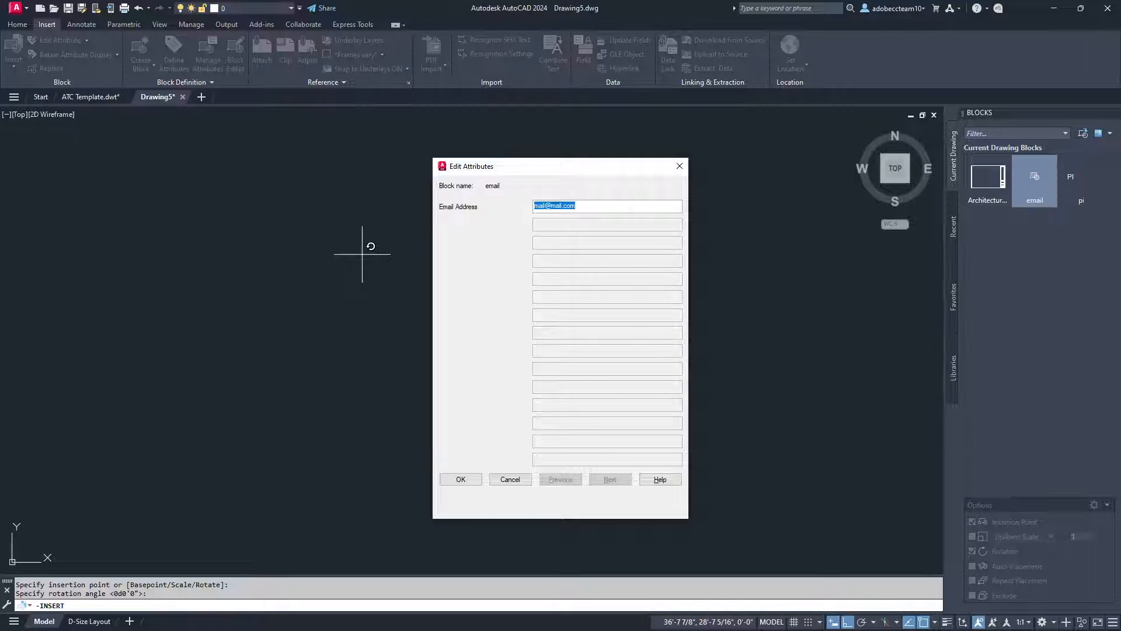
pyautogui.click(461, 479)
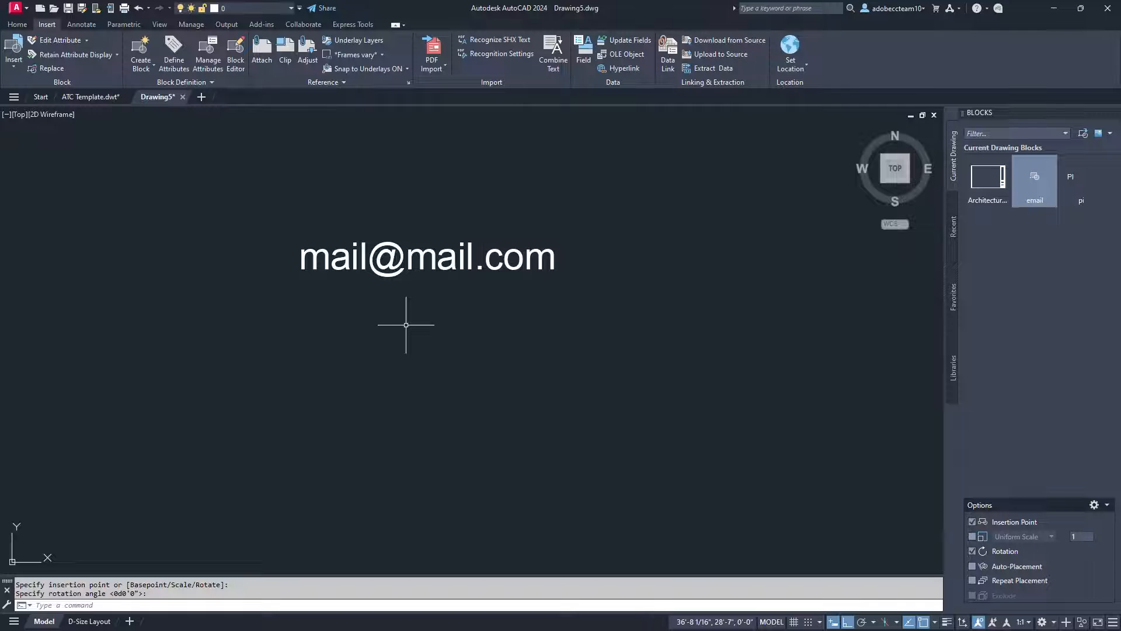
pyautogui.press('Delete')
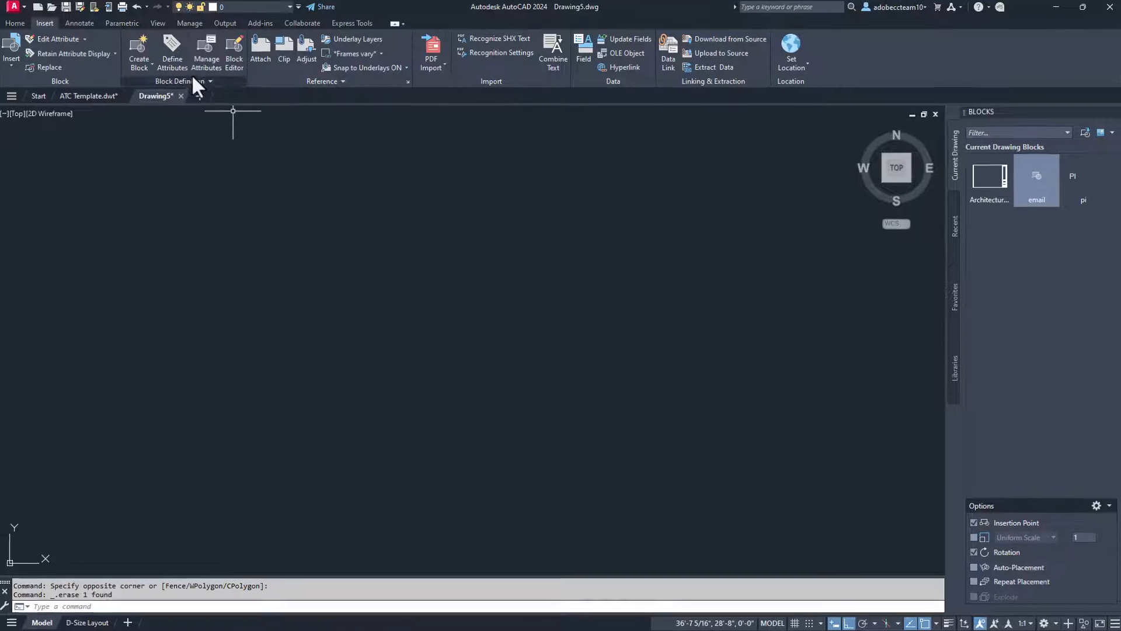
pyautogui.click(172, 51)
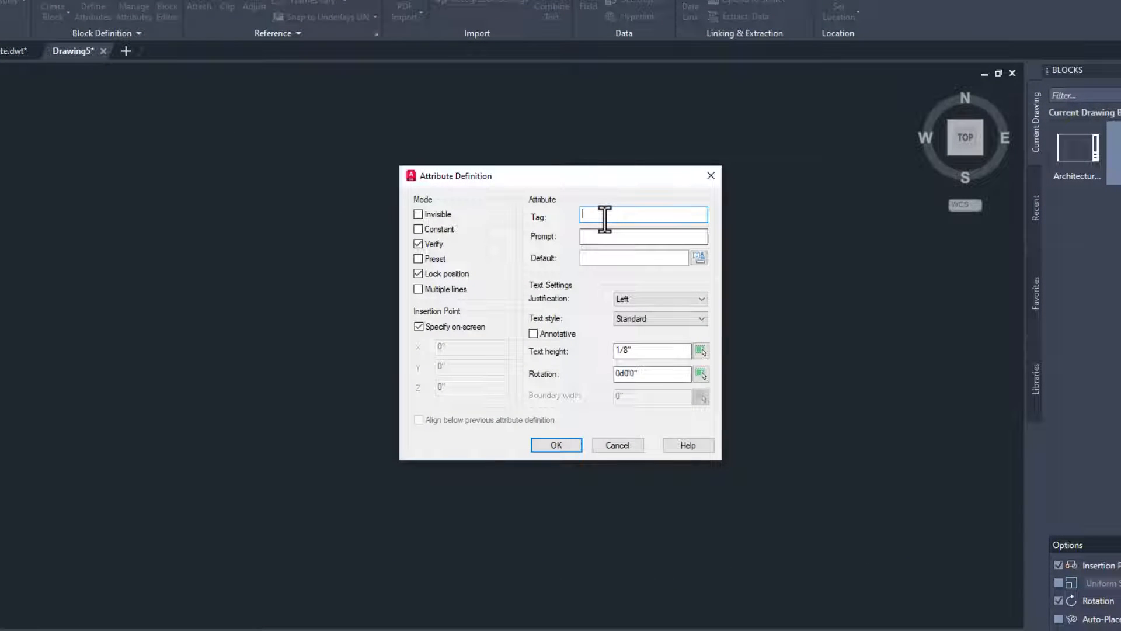
pyautogui.write('Drawn By')
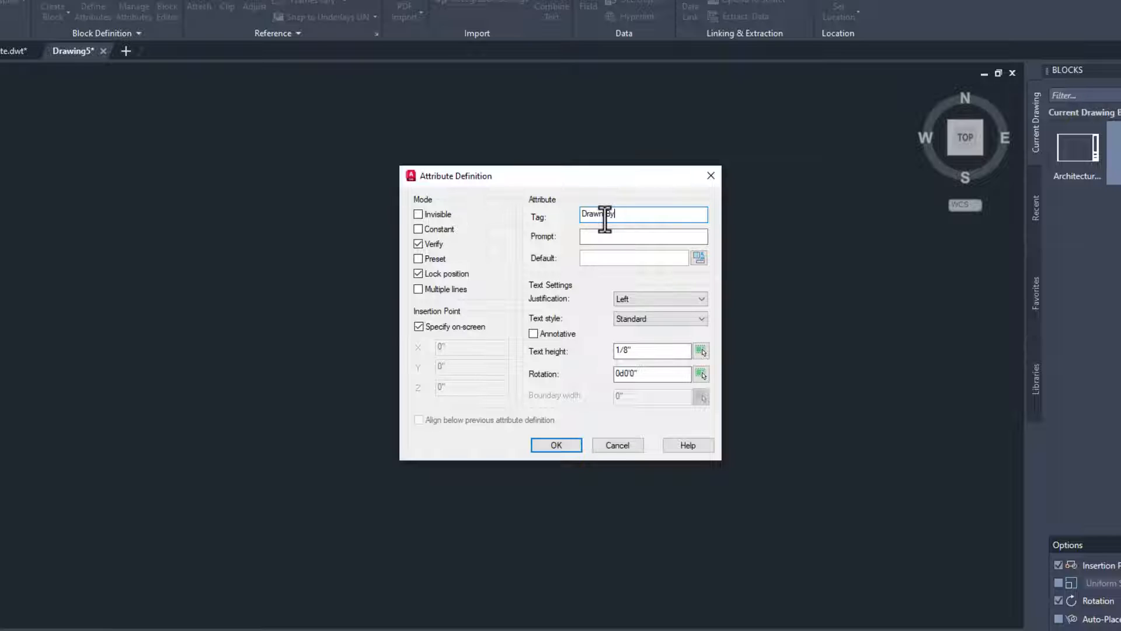
pyautogui.click(643, 236)
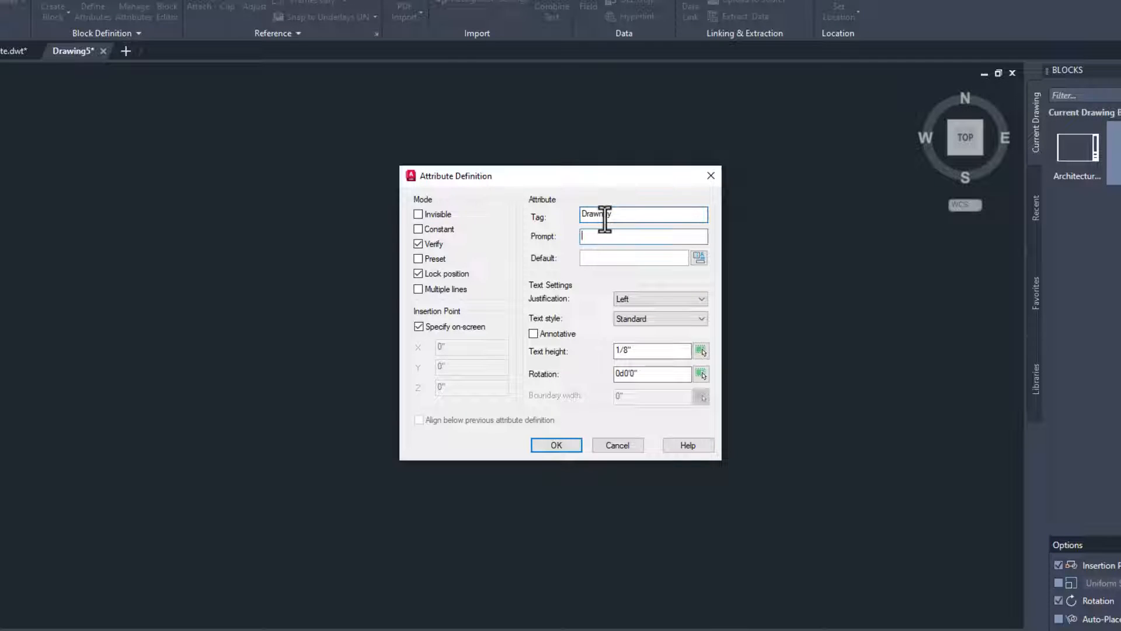
pyautogui.write('Drawn b')
pyautogui.click(634, 257)
pyautogui.write('DA')
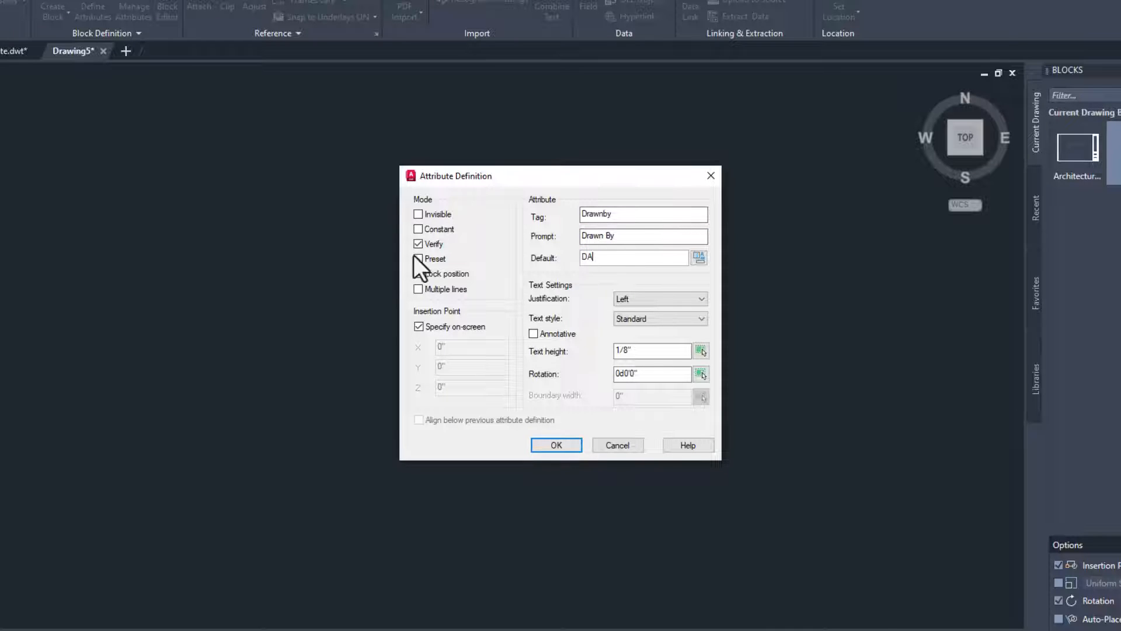
pyautogui.click(418, 258)
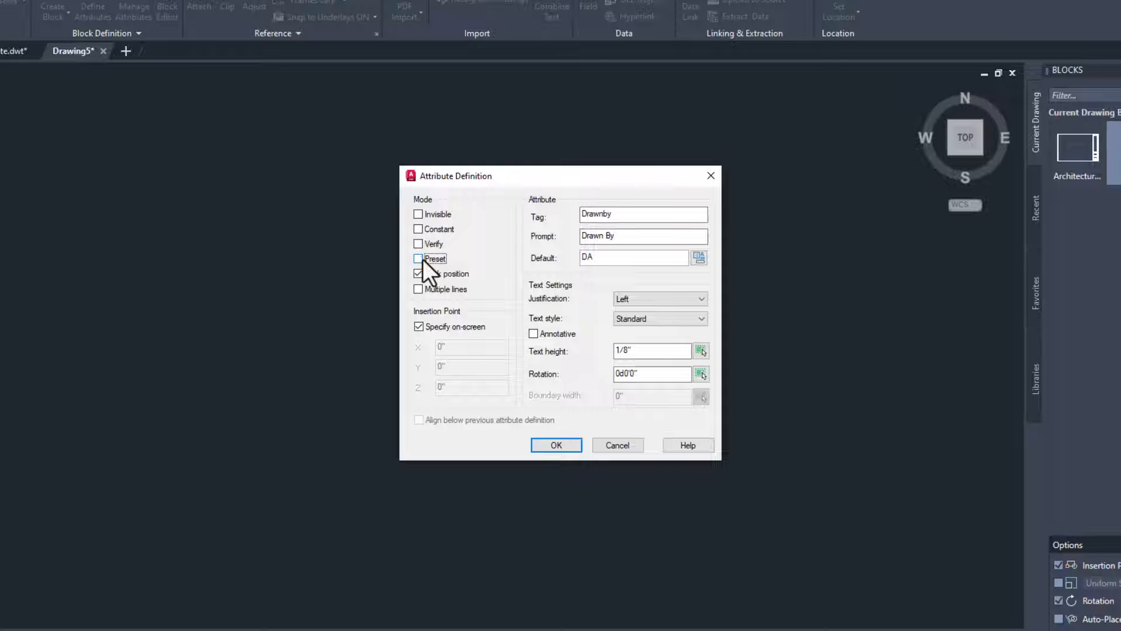
pyautogui.click(556, 445)
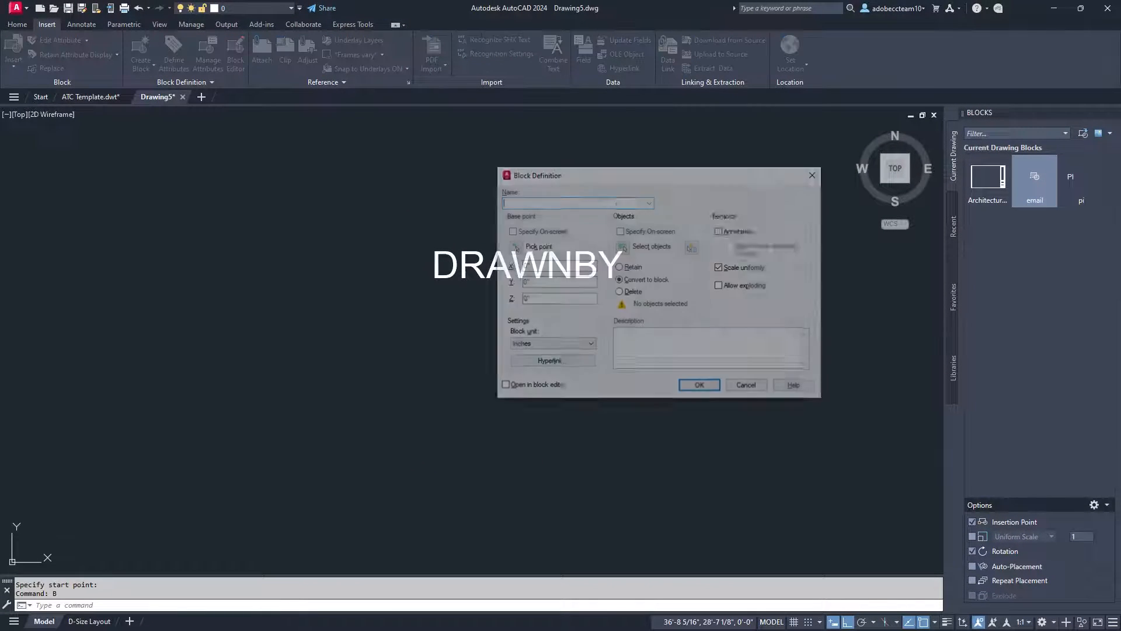
# Create block 'drawnby', insert it from the Blocks palette and check its DA value in the editor.
pyautogui.write('drawnb')
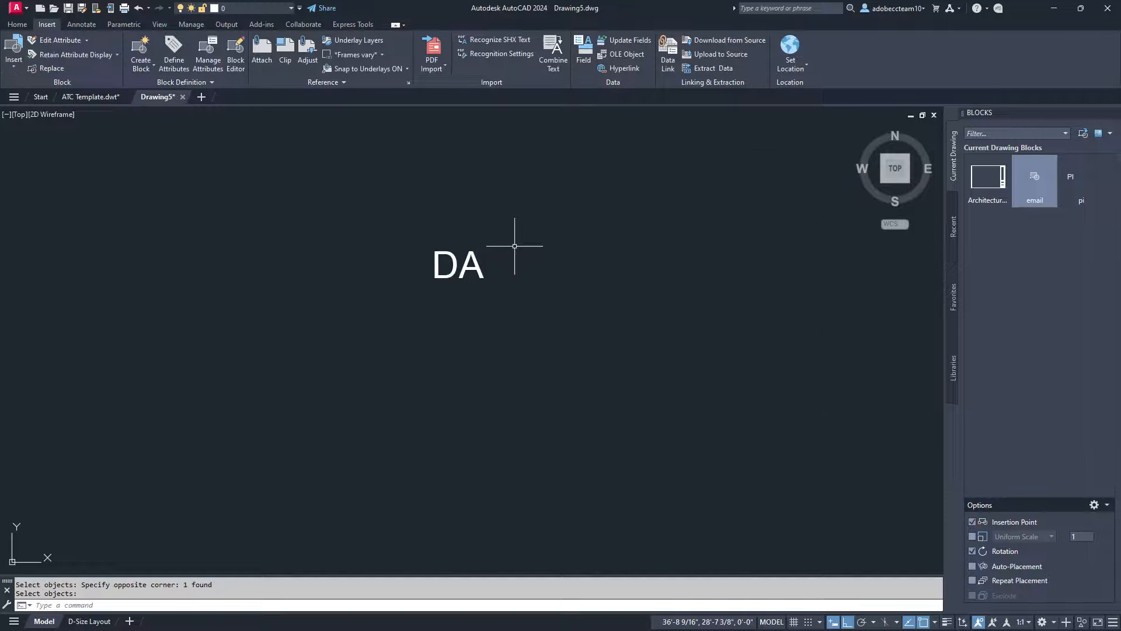
pyautogui.click(1035, 177)
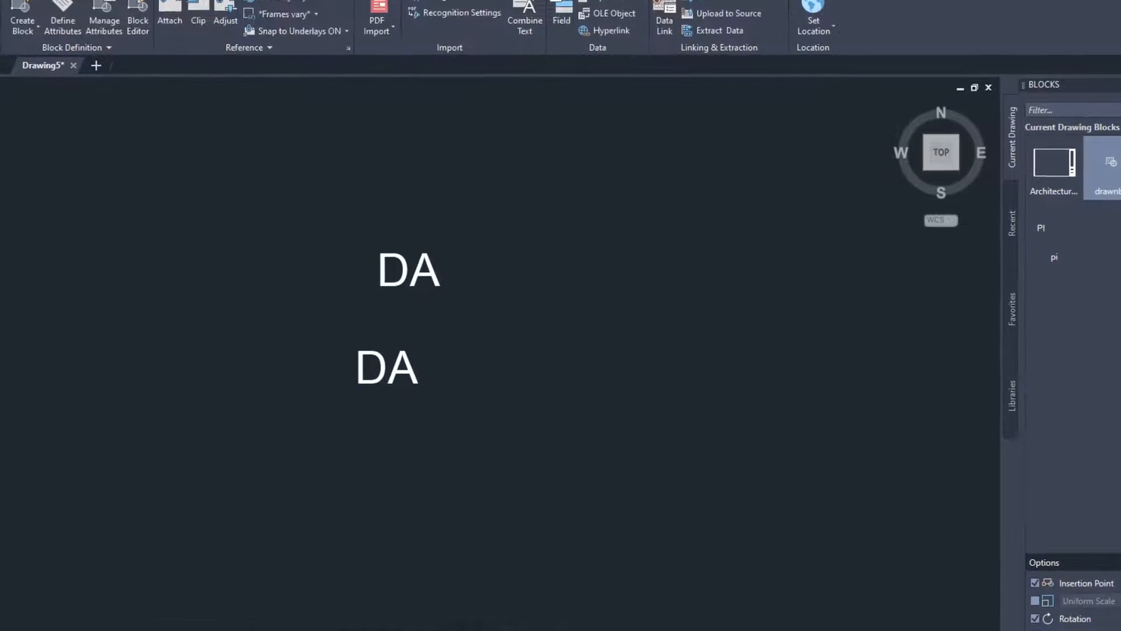
pyautogui.doubleClick(408, 270)
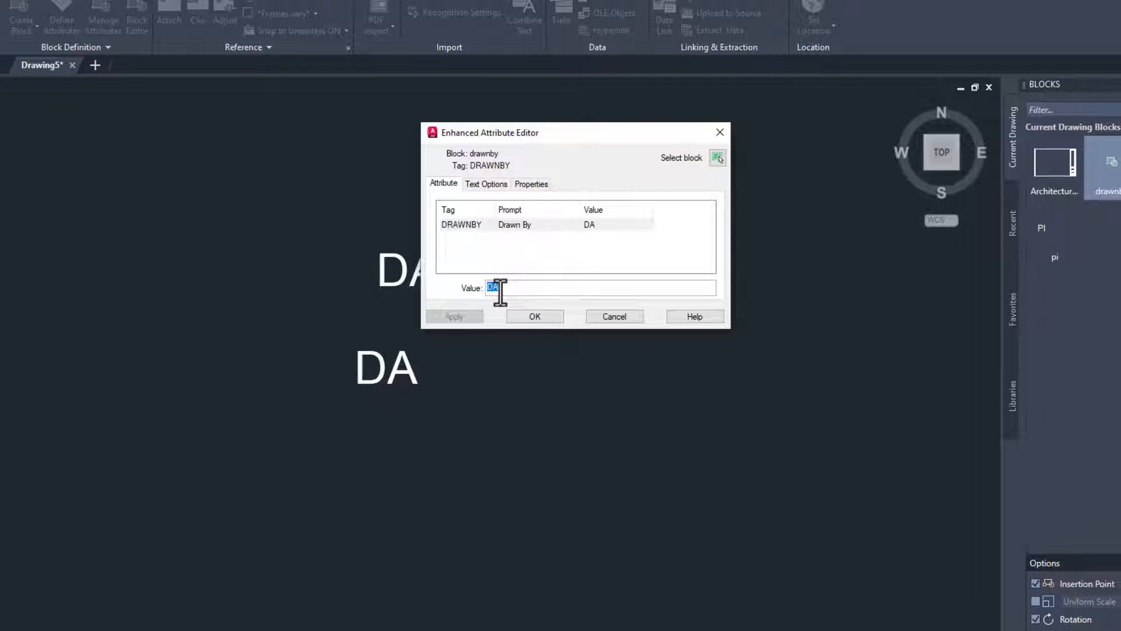
pyautogui.click(534, 316)
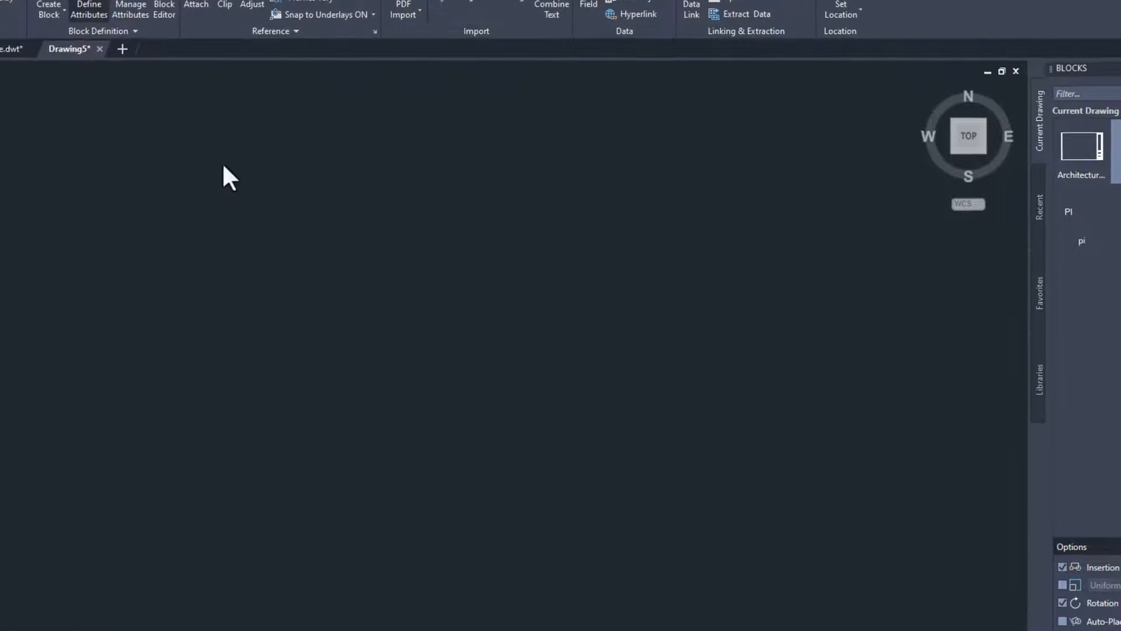
# Define a TESTING attribute with prompt Unlocked.
pyautogui.click(88, 9)
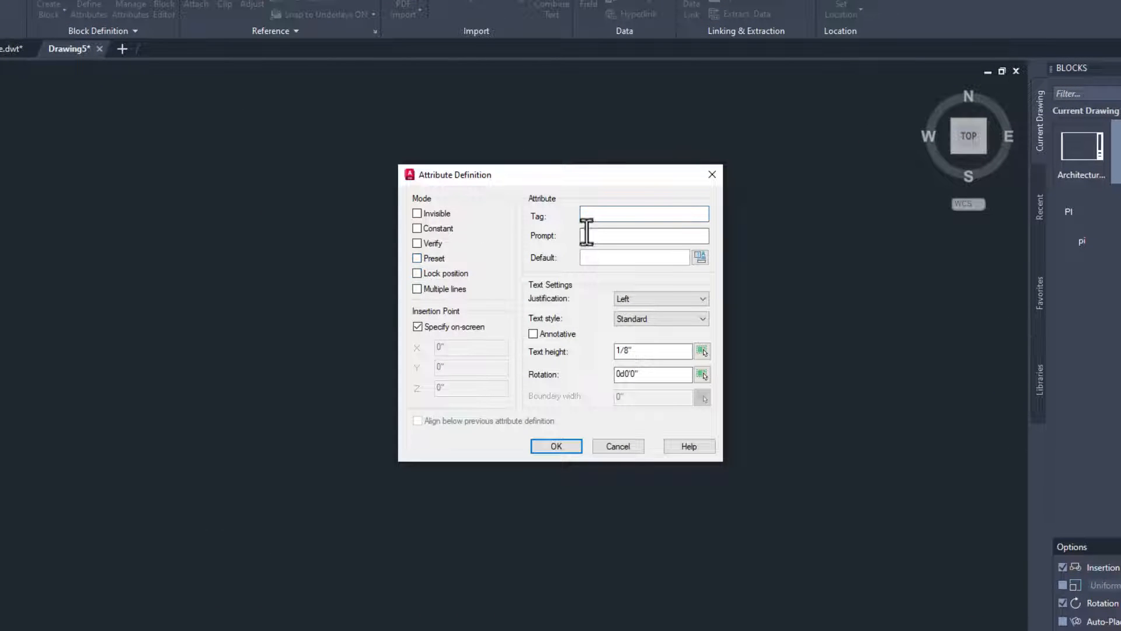
pyautogui.write('Testing')
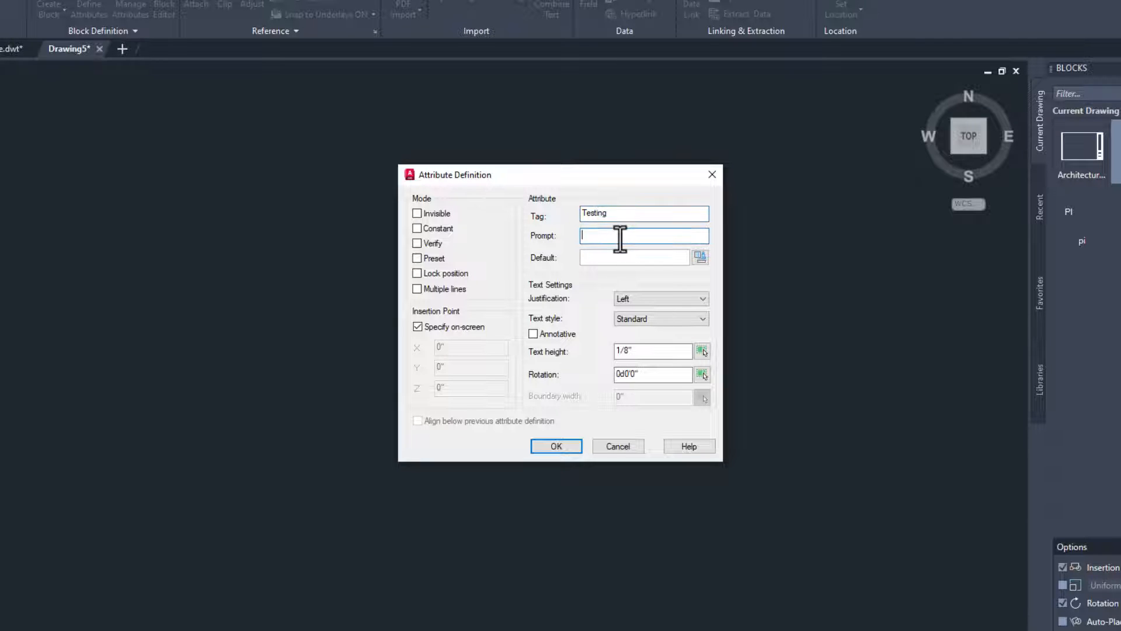
pyautogui.write('Unlocked')
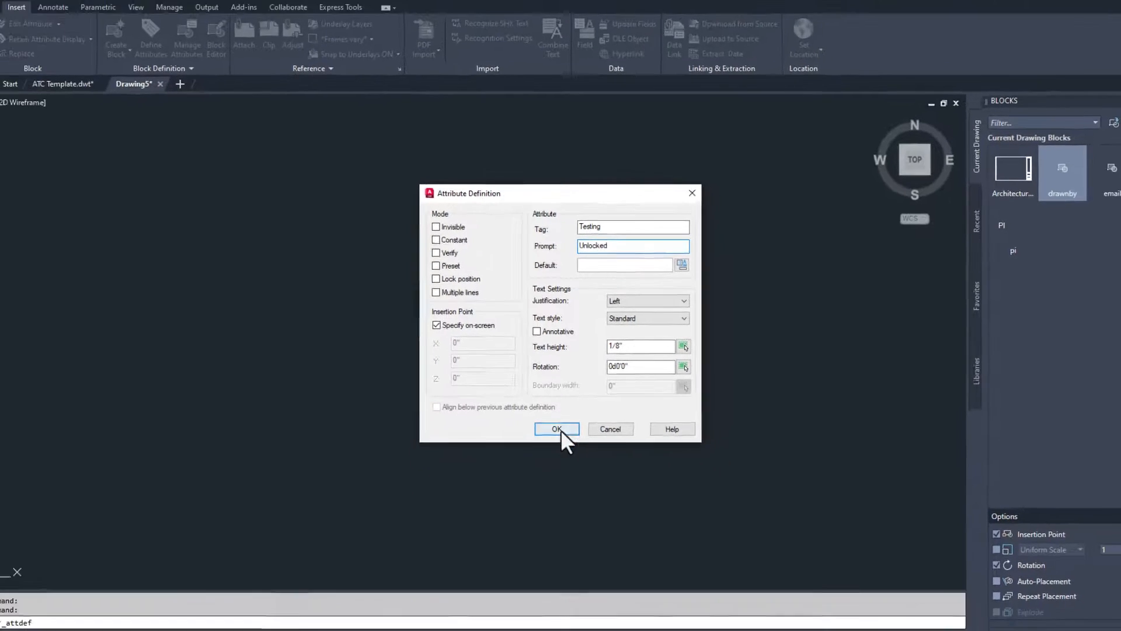
pyautogui.click(556, 429)
pyautogui.write('un')
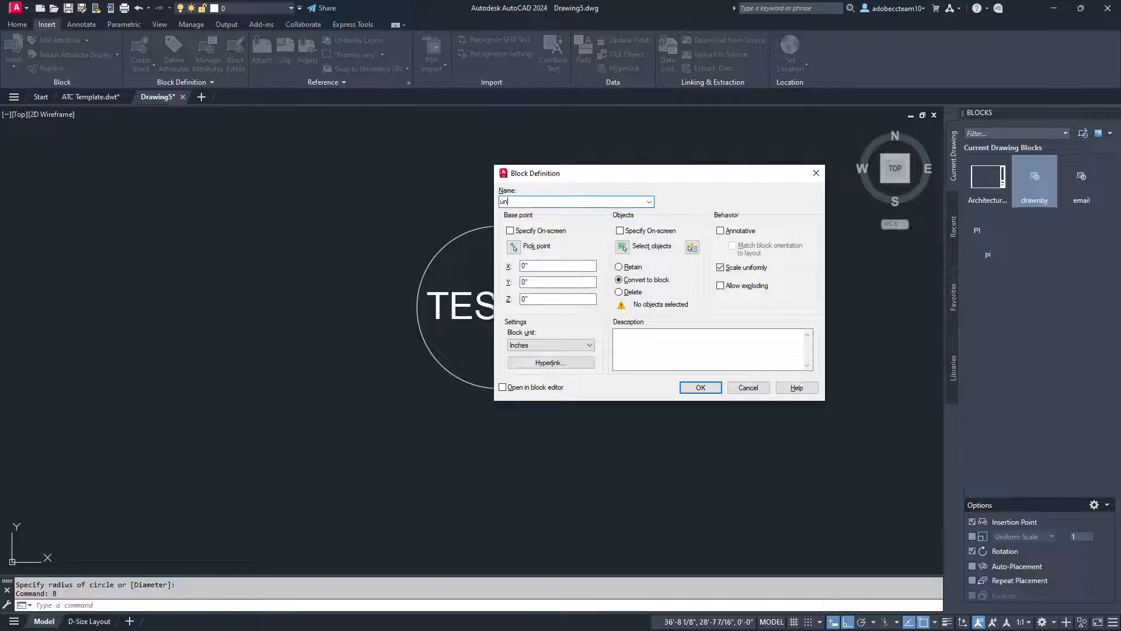
# Make the circle and attribute block 'unlocked', insert it and commit its value DA.
pyautogui.click(513, 246)
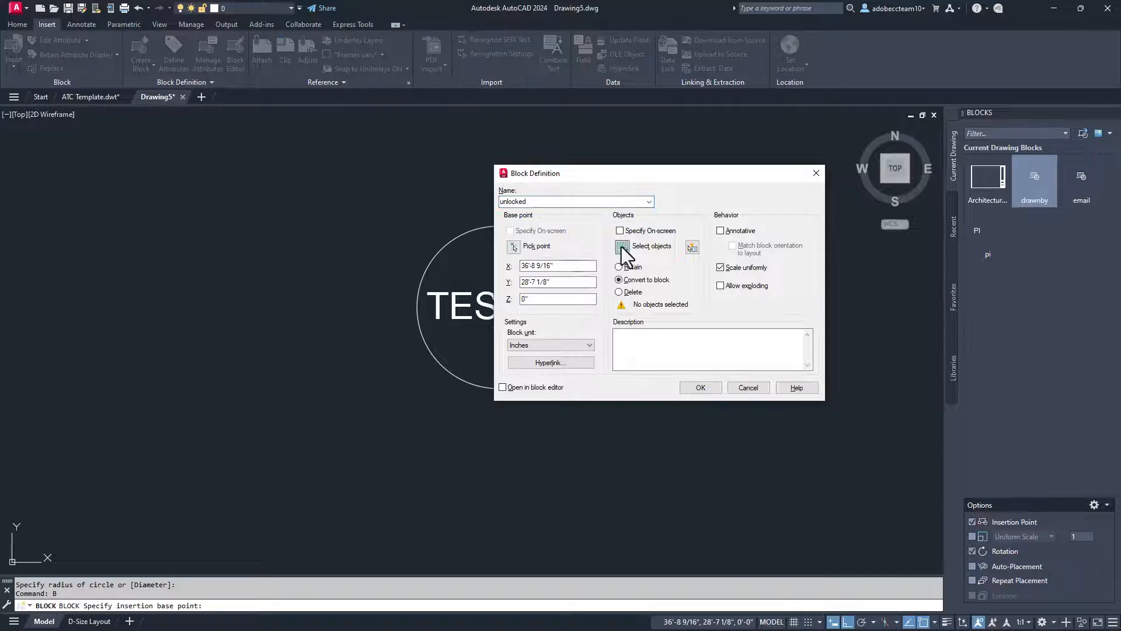
pyautogui.click(699, 387)
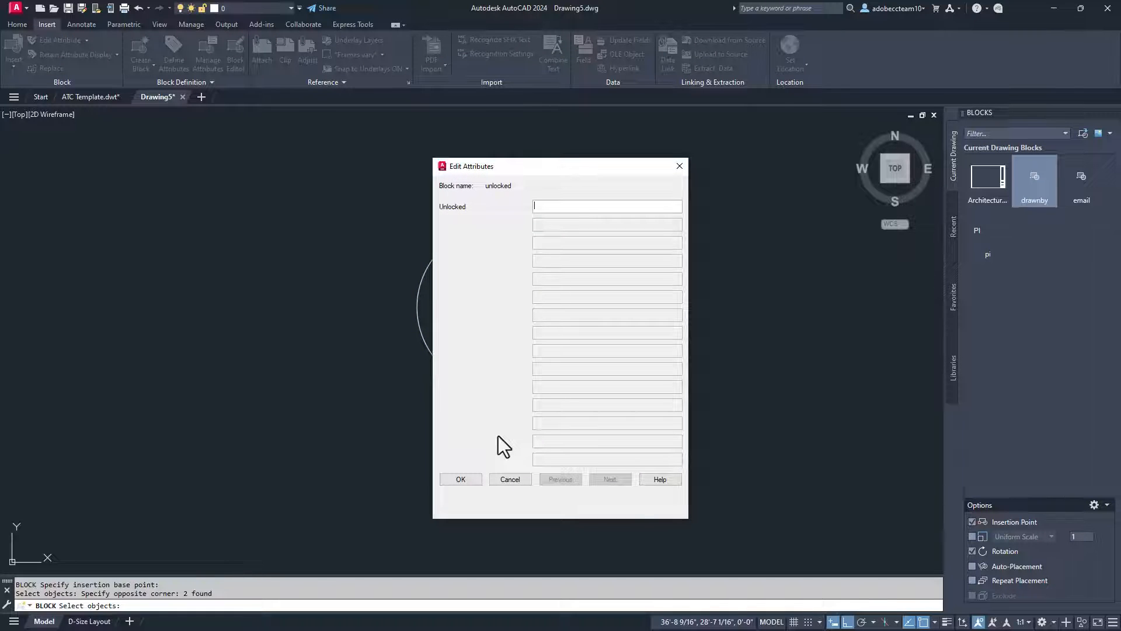
pyautogui.click(461, 479)
pyautogui.write('ATC')
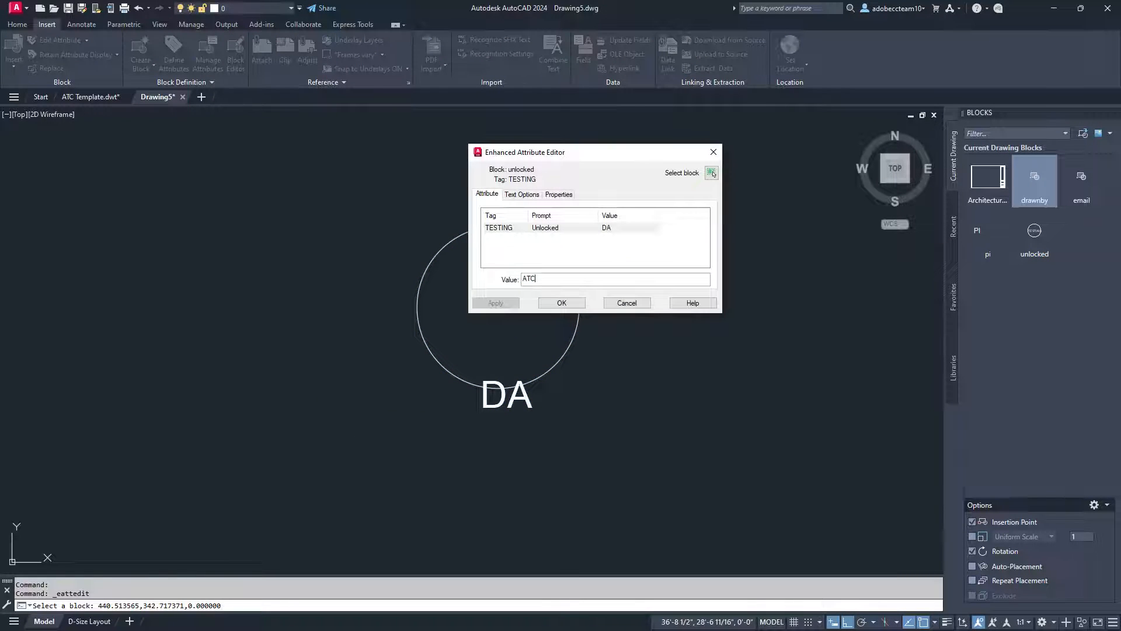
pyautogui.click(561, 302)
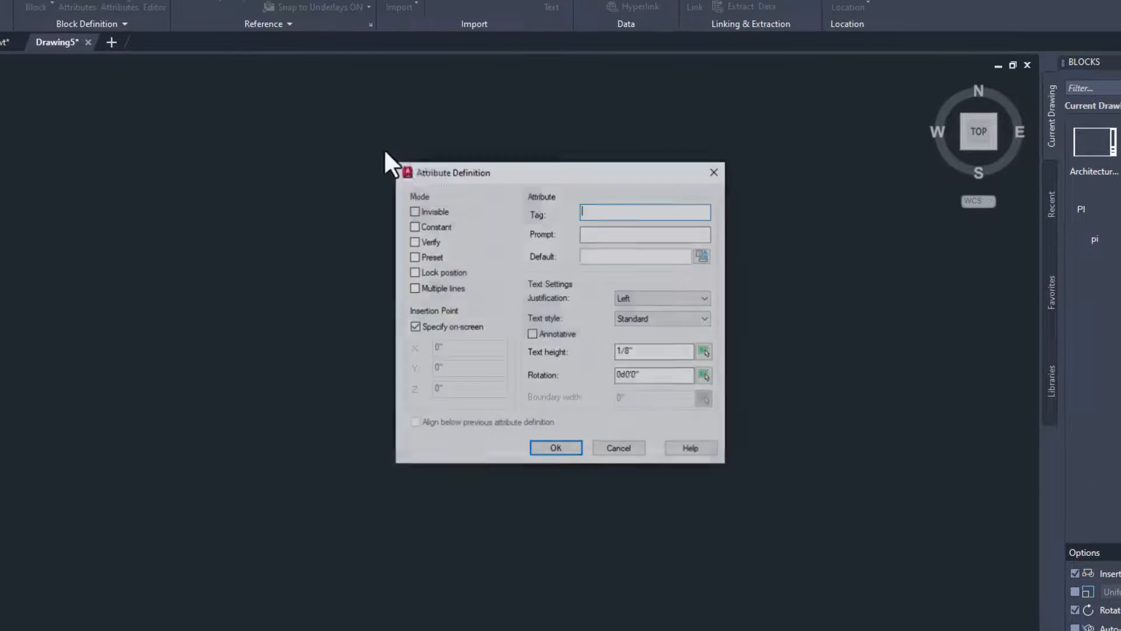
# Define and place lock-position attributes test1, test2, test3, erase them, then start a rectangle.
pyautogui.click(413, 272)
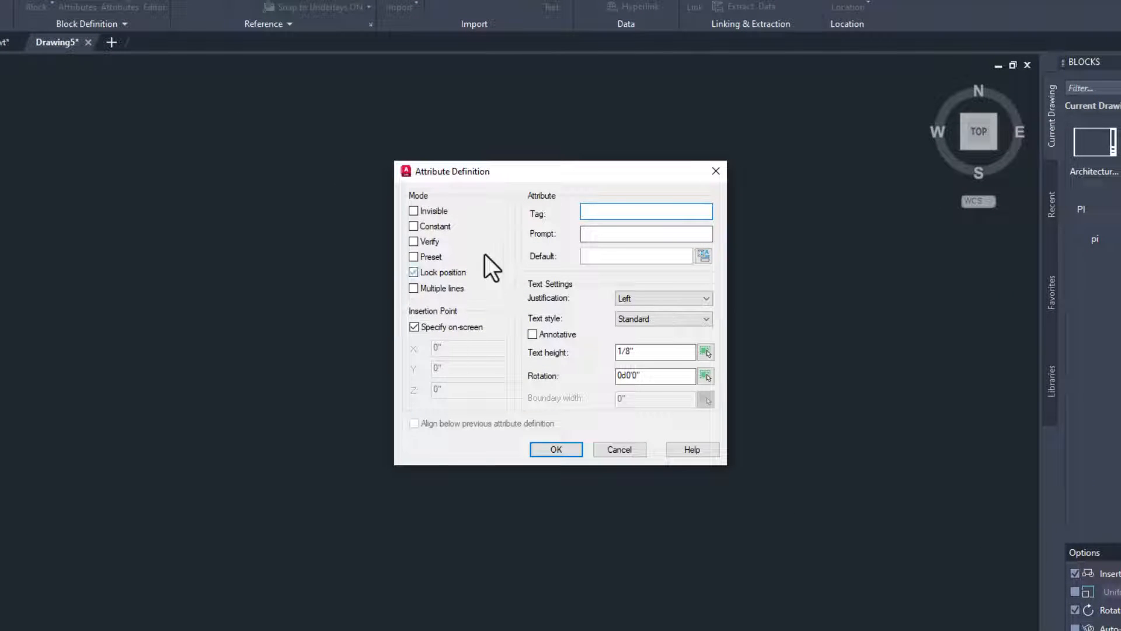
pyautogui.write('test1')
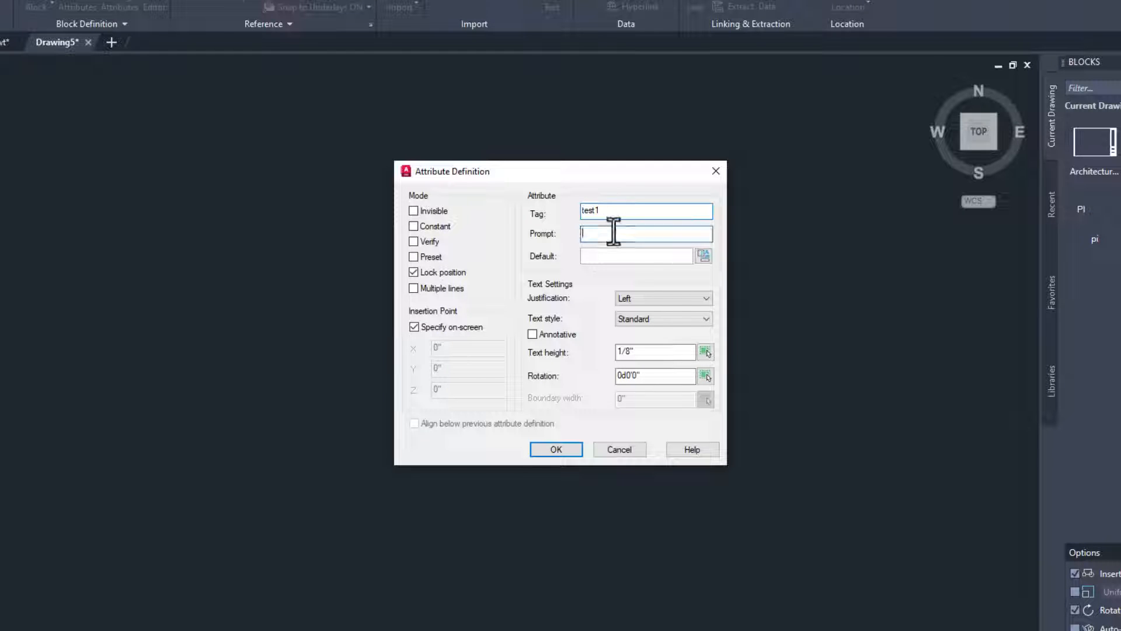
pyautogui.click(556, 449)
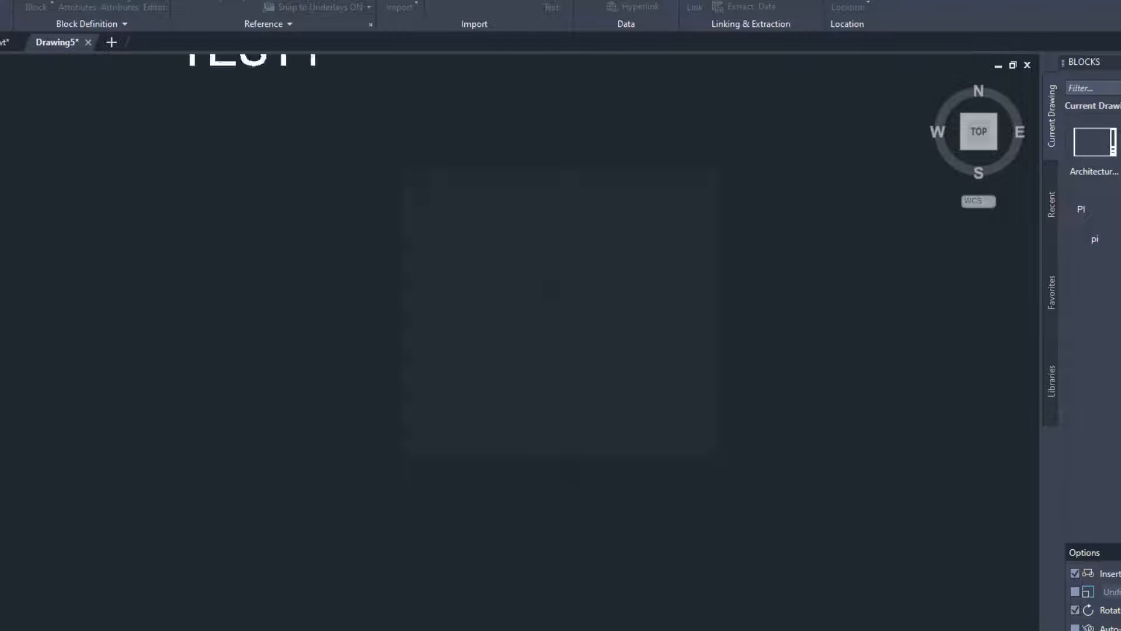
pyautogui.click(77, 7)
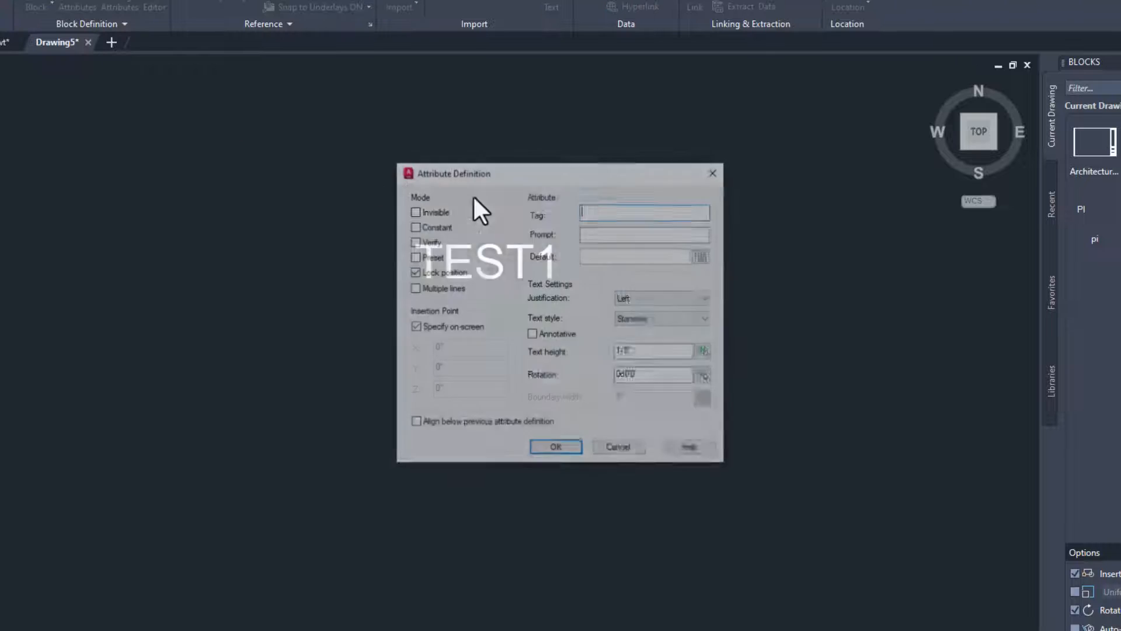
pyautogui.write('test2')
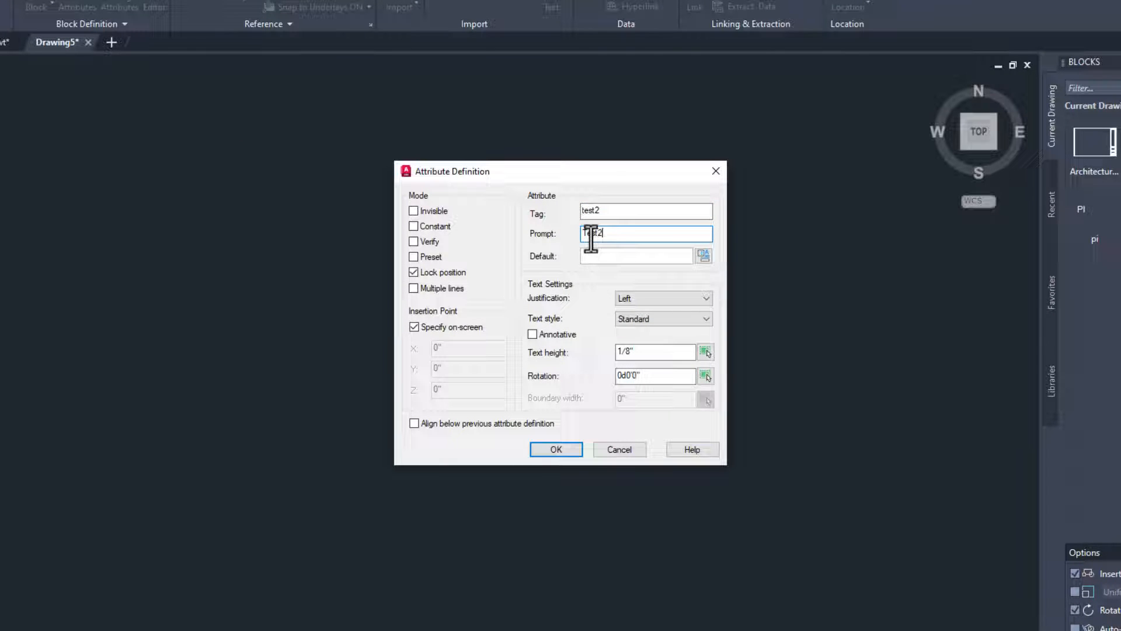
pyautogui.click(556, 449)
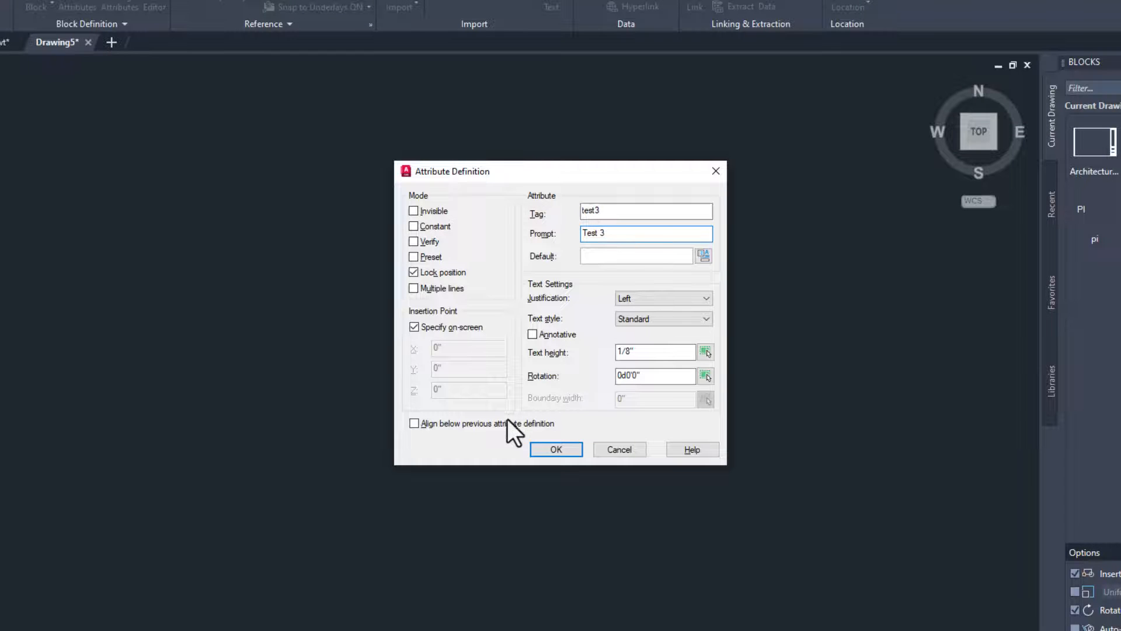
pyautogui.click(555, 449)
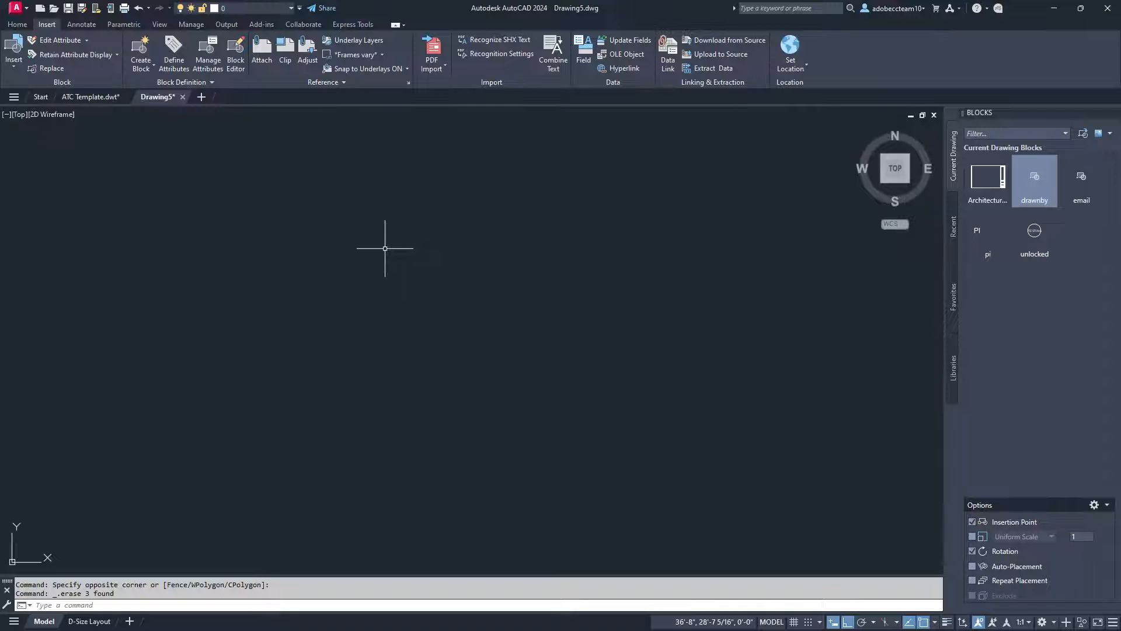
pyautogui.write('rec')
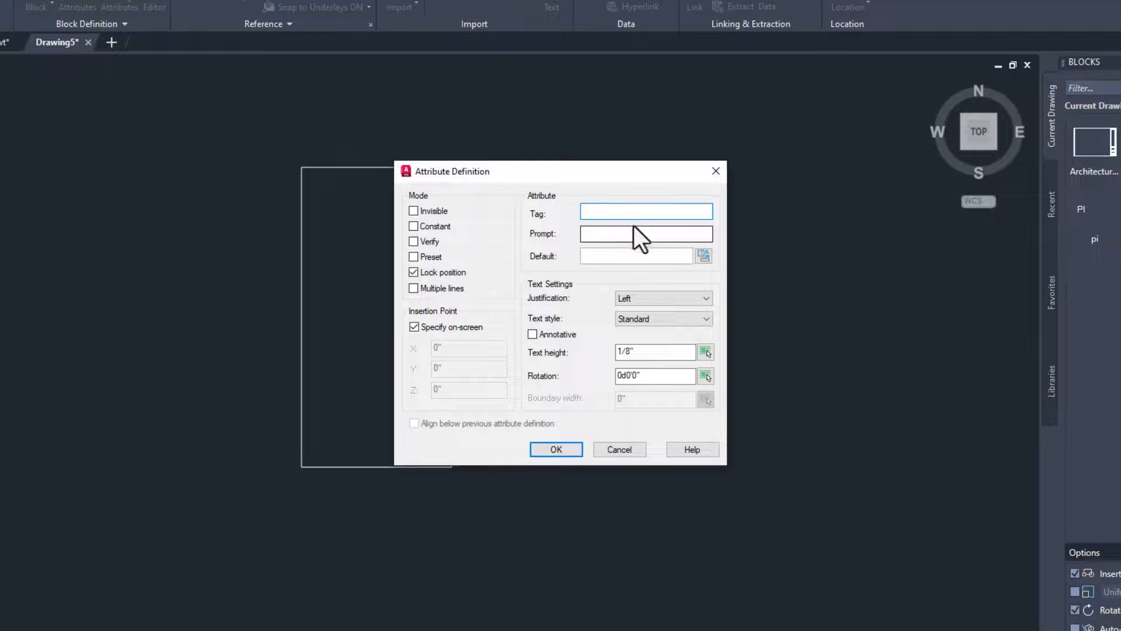
# Set up a LightTag attribute prompting Light Tag, default L1, position unlocked.
pyautogui.write('Lig')
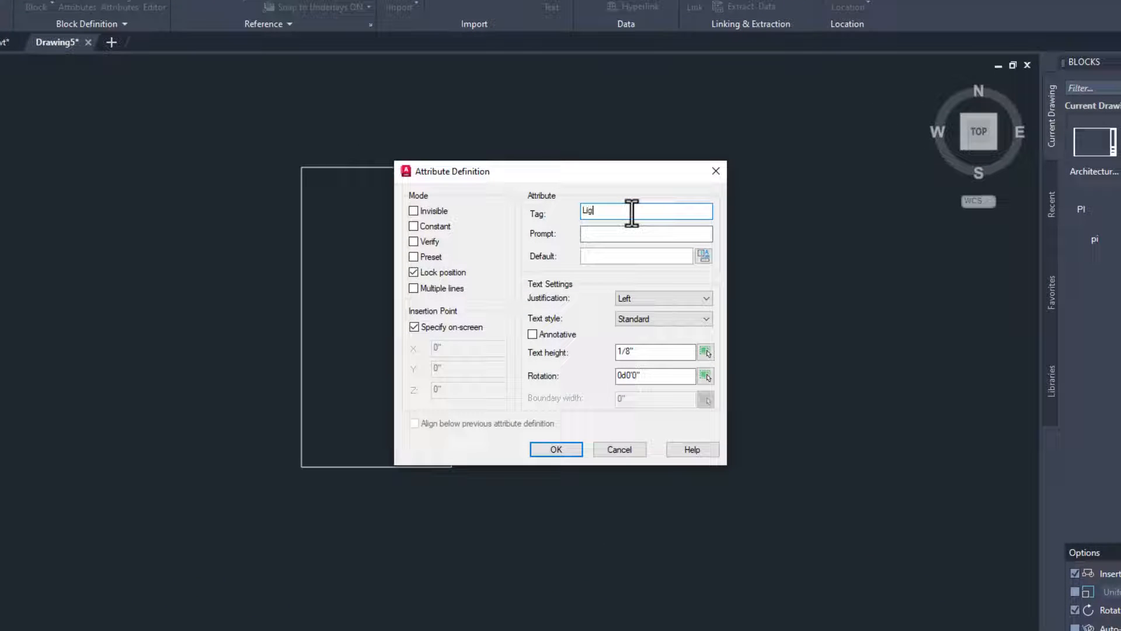
pyautogui.write('ht Tag')
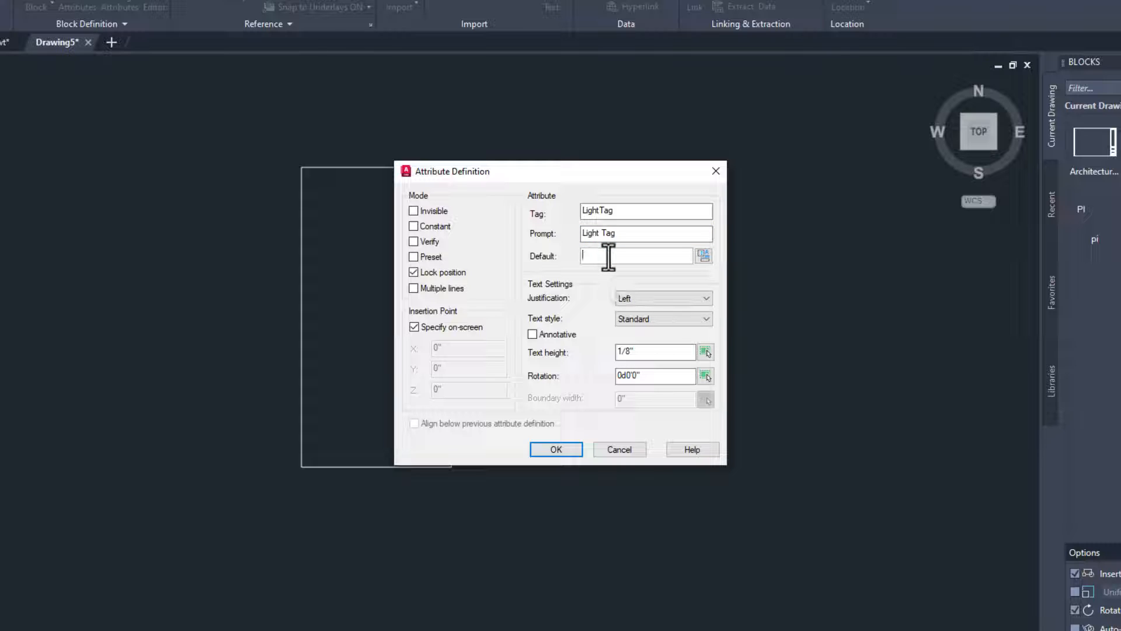
pyautogui.write('L1')
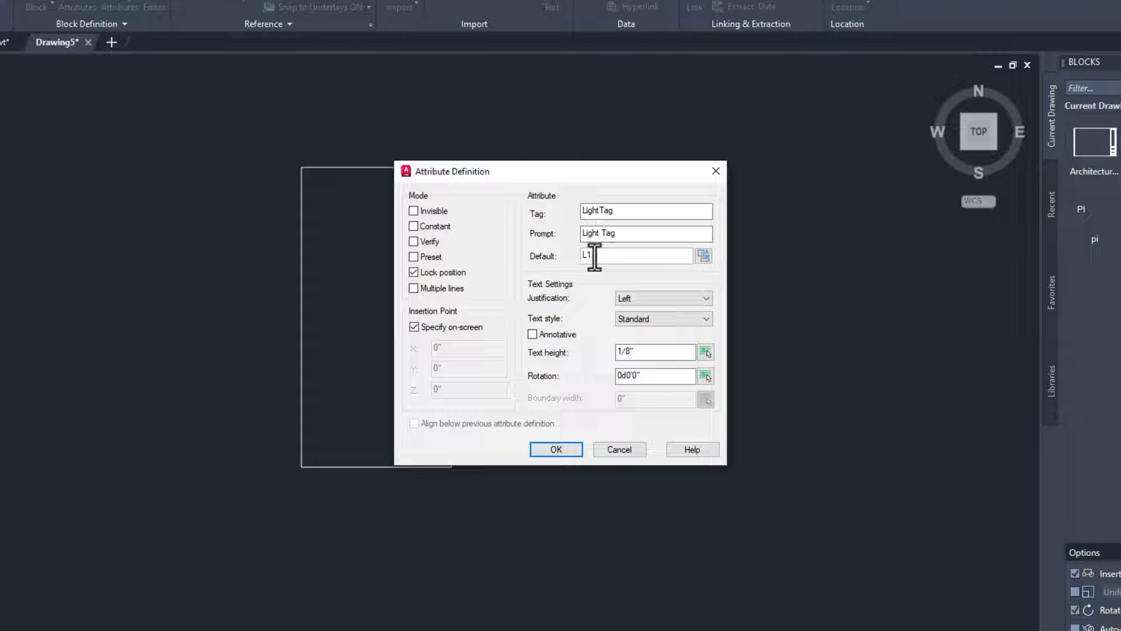
pyautogui.click(413, 272)
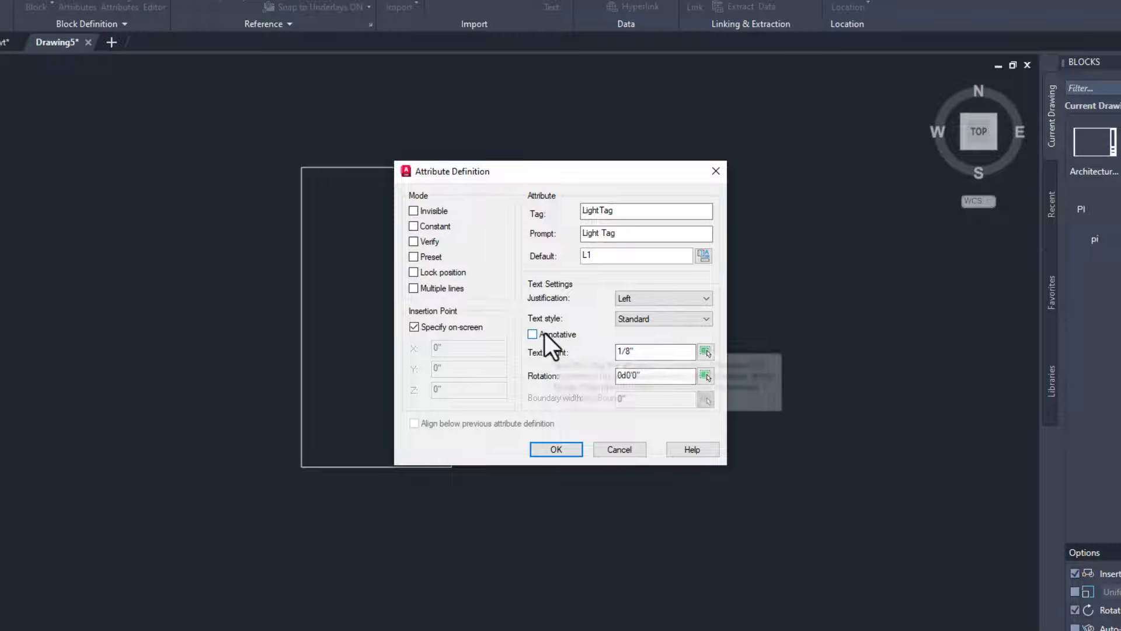
# Make it annotative, create the 2x4 light fixture block and insert it at scale showing L1.
pyautogui.click(555, 449)
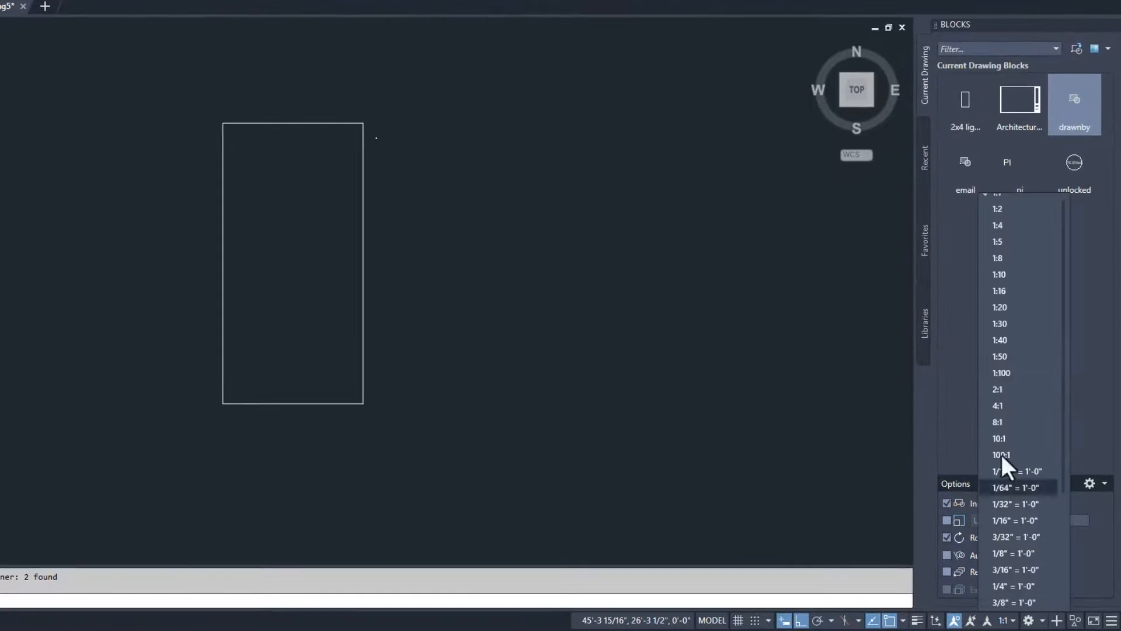
pyautogui.click(1011, 553)
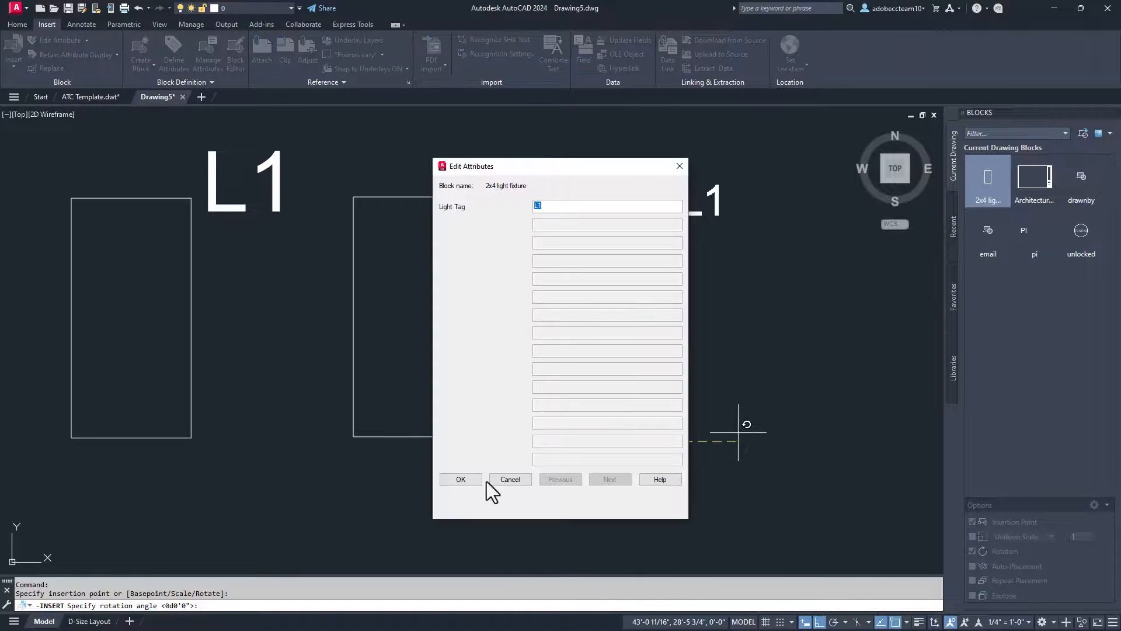
pyautogui.click(461, 479)
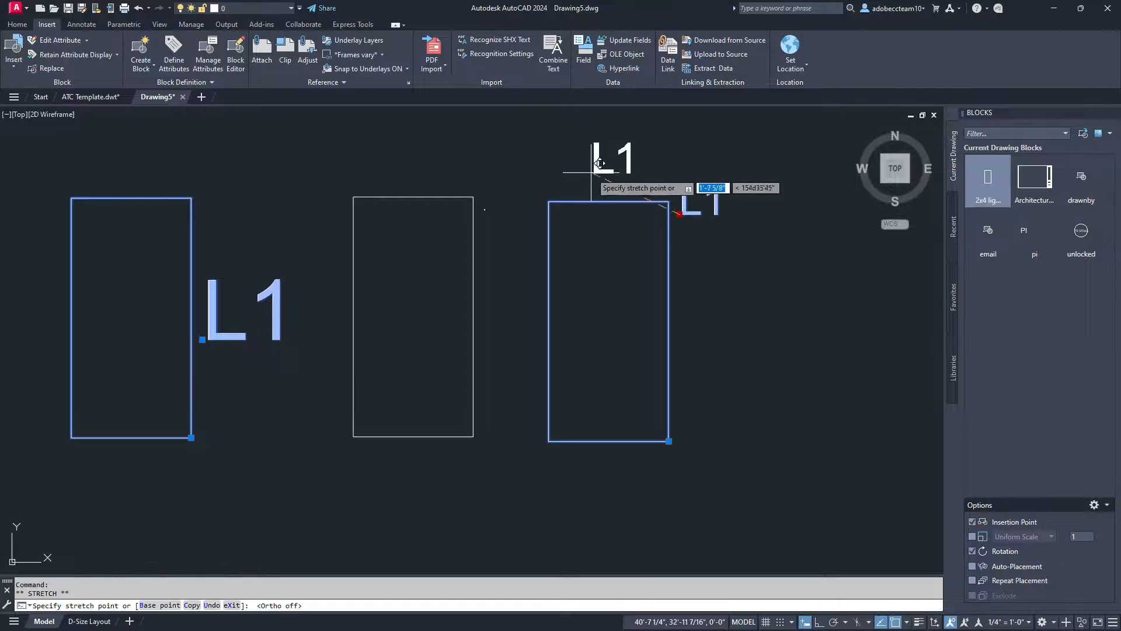
# Adjust a fixture's L1 label and insert Keynote 03 on the template floor plan.
pyautogui.click(92, 97)
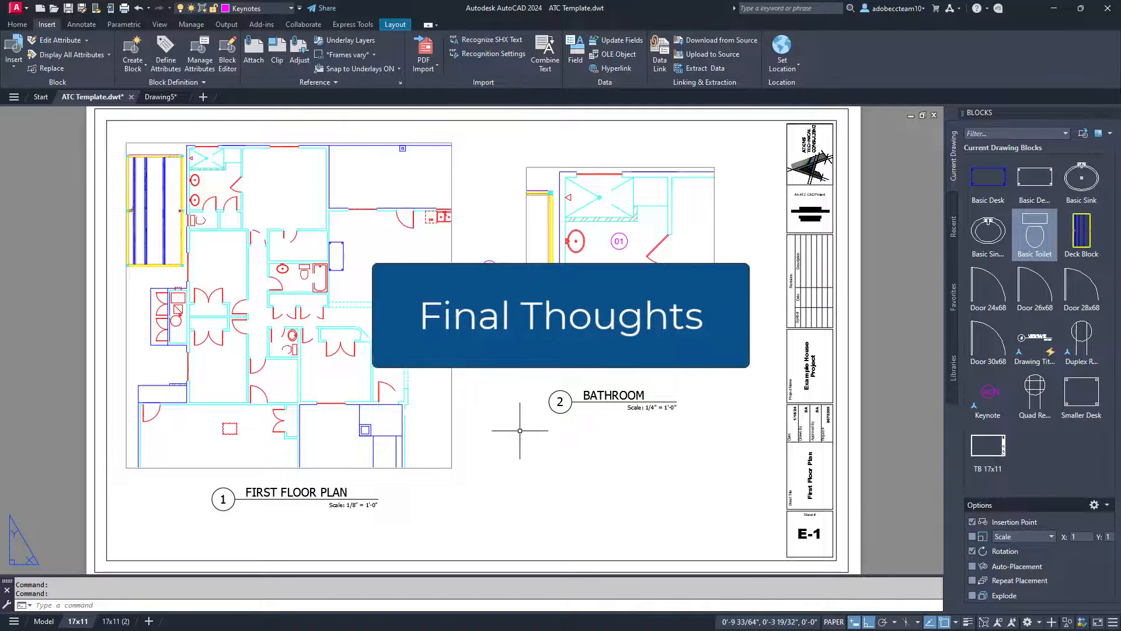
pyautogui.click(987, 395)
pyautogui.write('03')
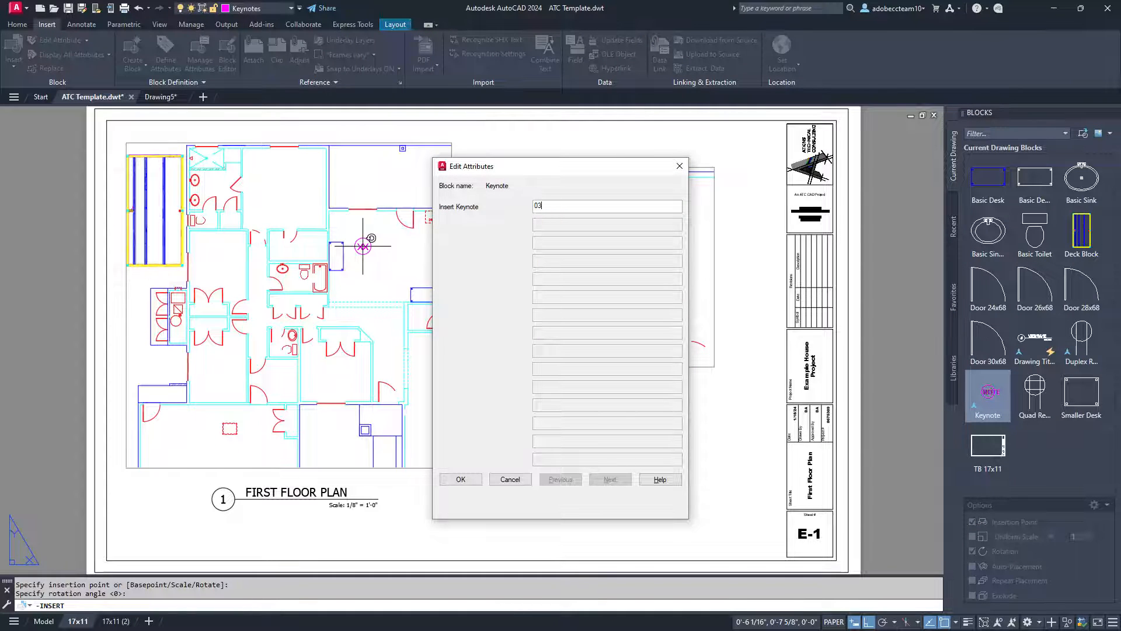
pyautogui.click(461, 479)
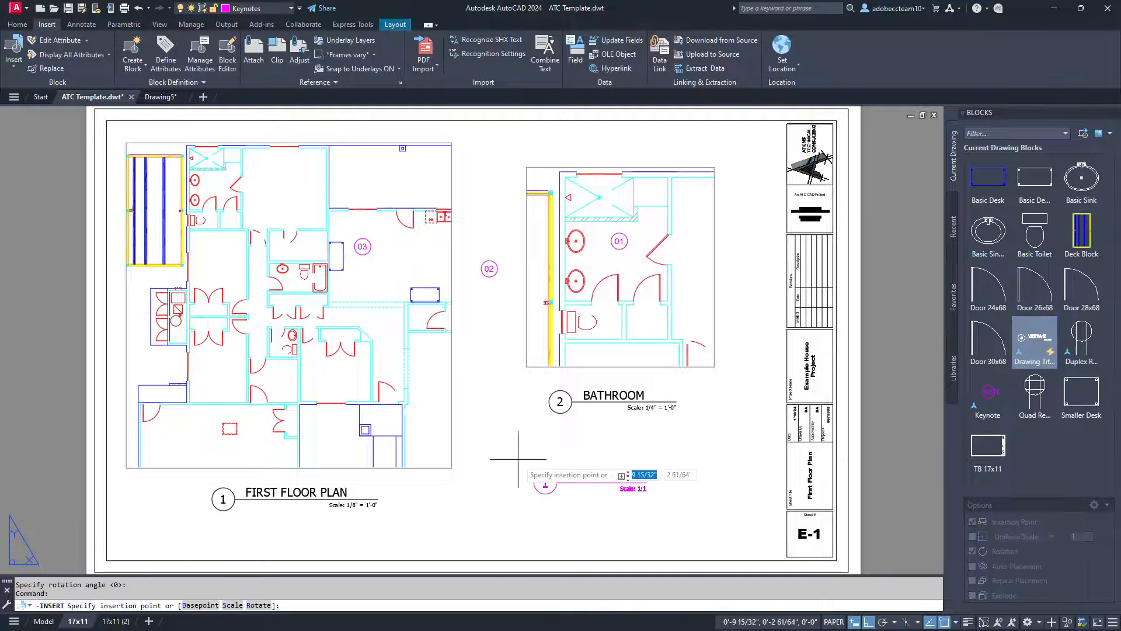
# Place the Drawing Title, set VIEWNAME to NEW TITLE, cancel the title block editor and browse the CAD classes page.
pyautogui.click(544, 484)
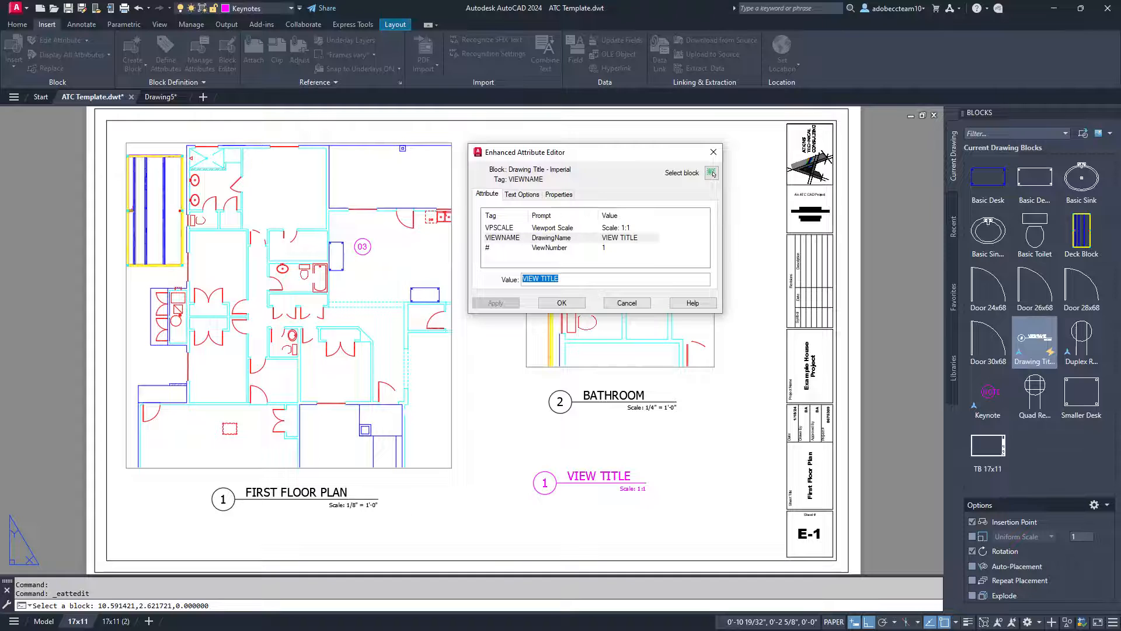
pyautogui.write('NEW T')
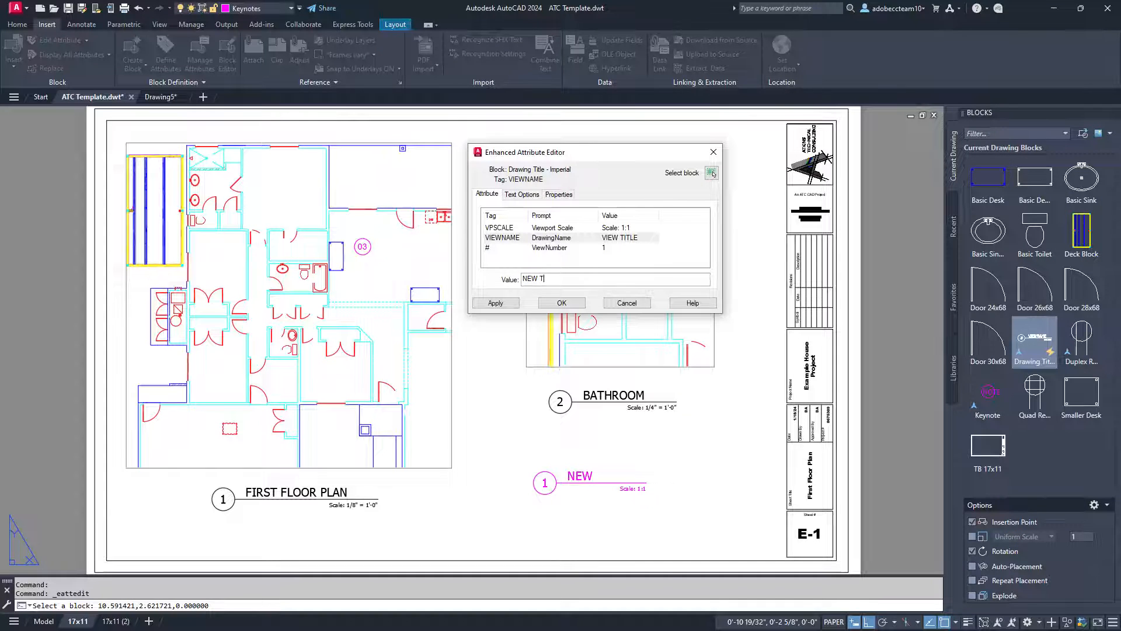
pyautogui.write('ITLE')
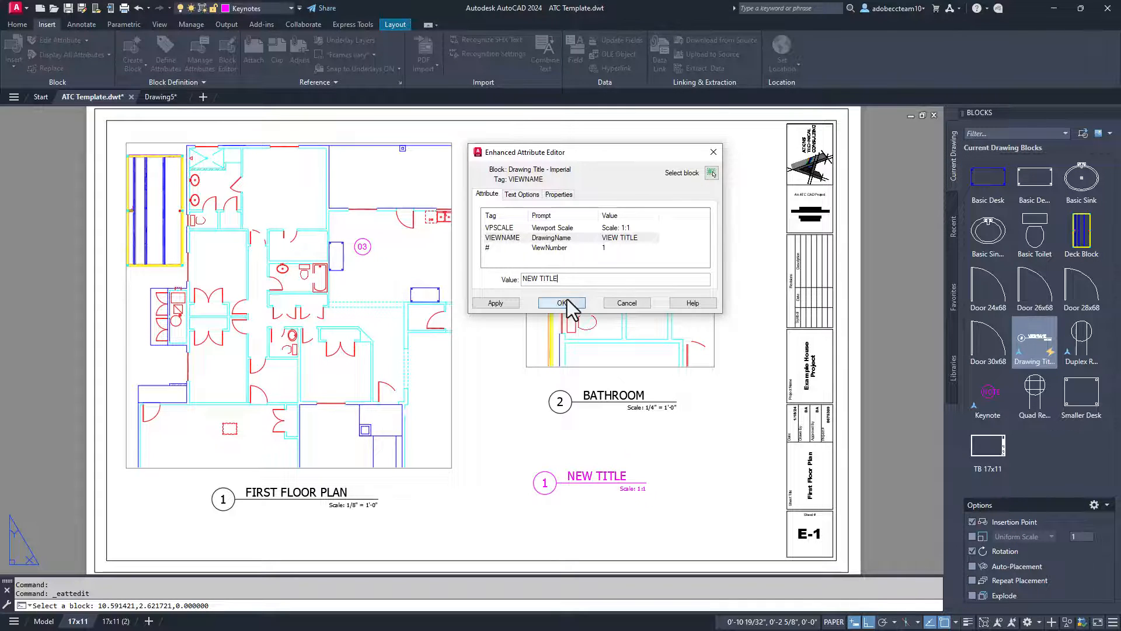
pyautogui.click(562, 303)
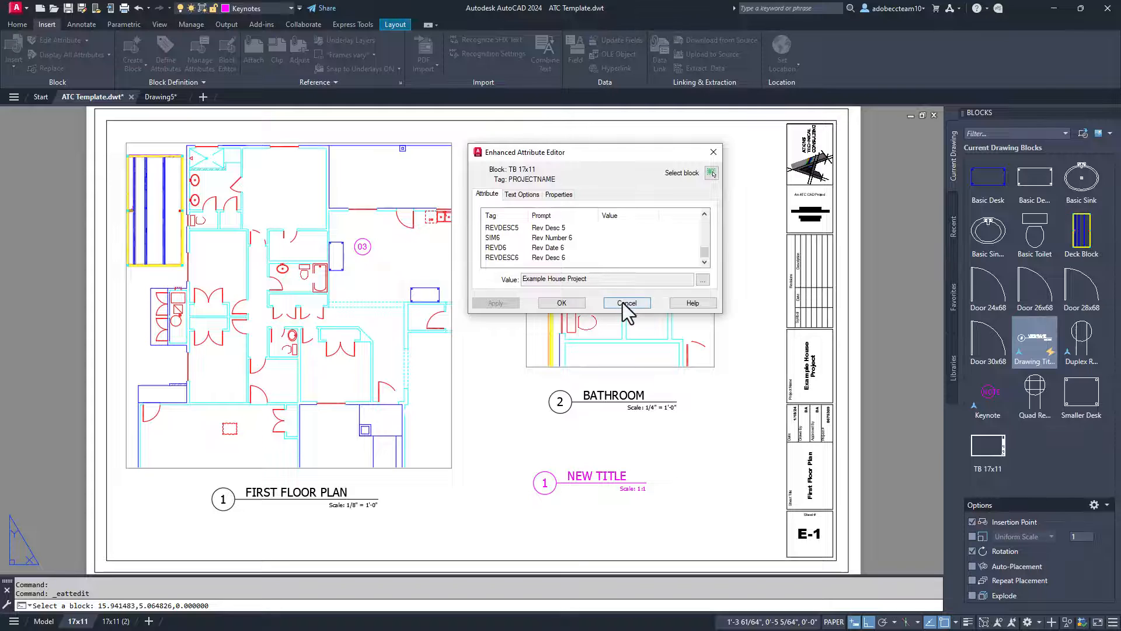
pyautogui.click(625, 303)
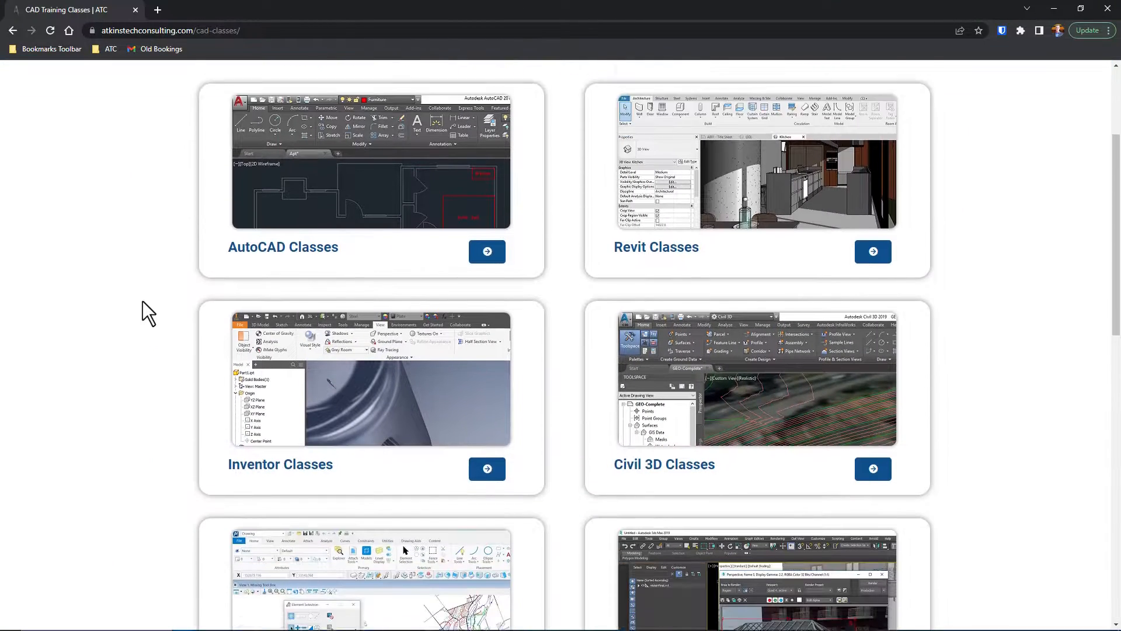
pyautogui.scroll(-3)
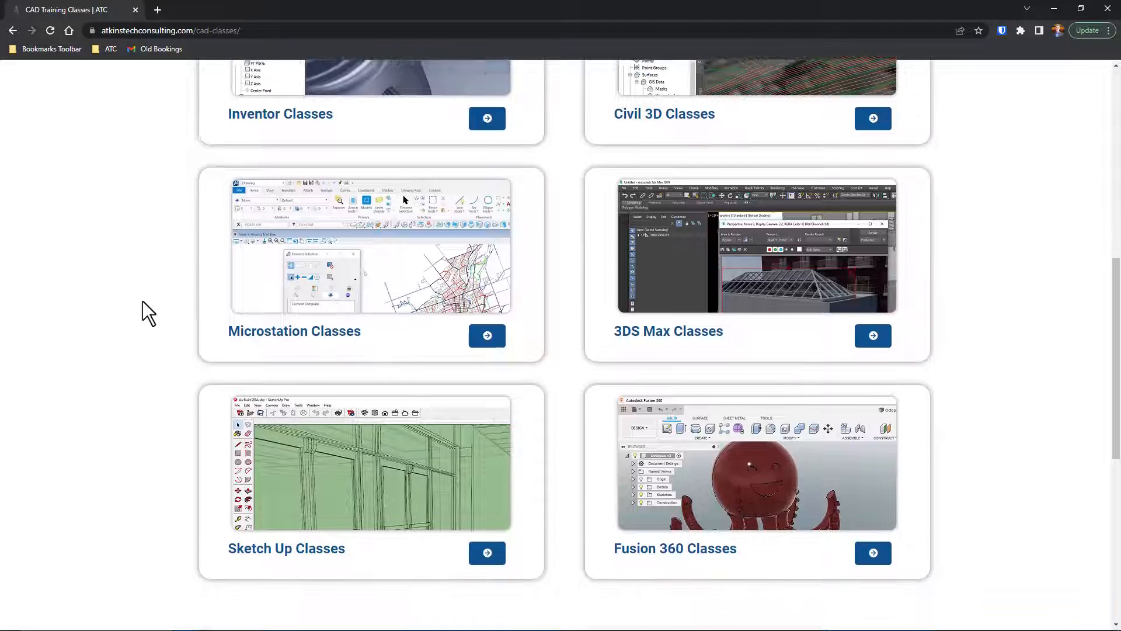